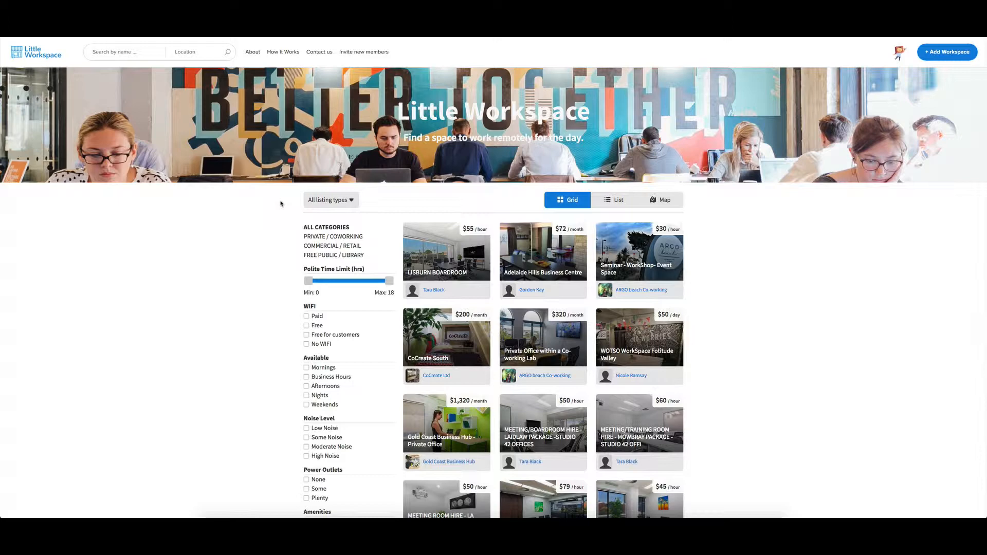
pyautogui.moveTo(252, 244)
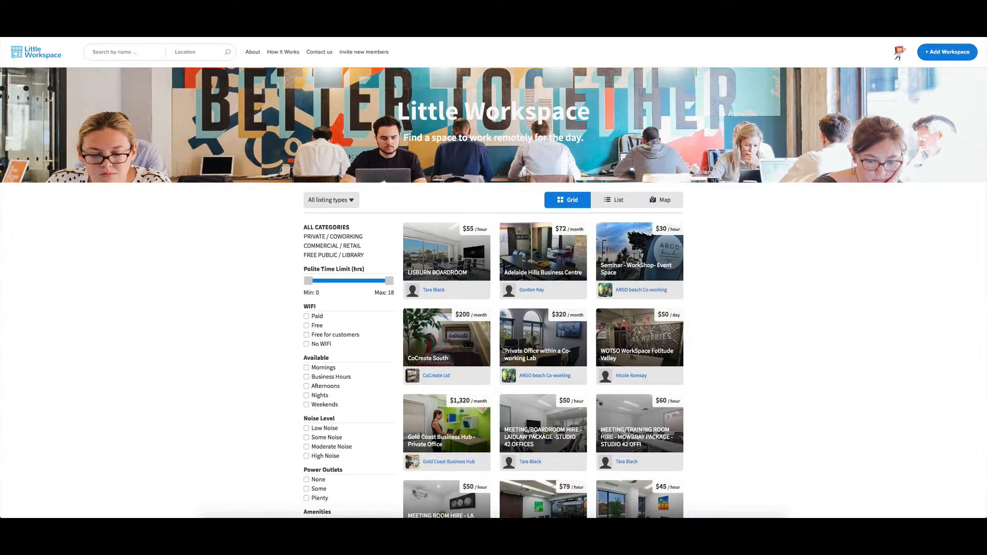
pyautogui.moveTo(494, 304)
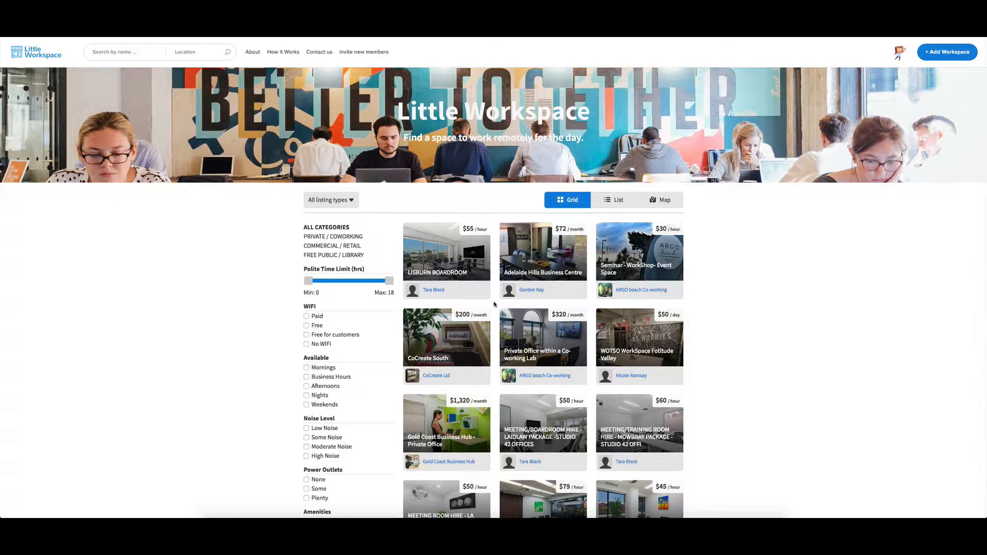
pyautogui.moveTo(246, 222)
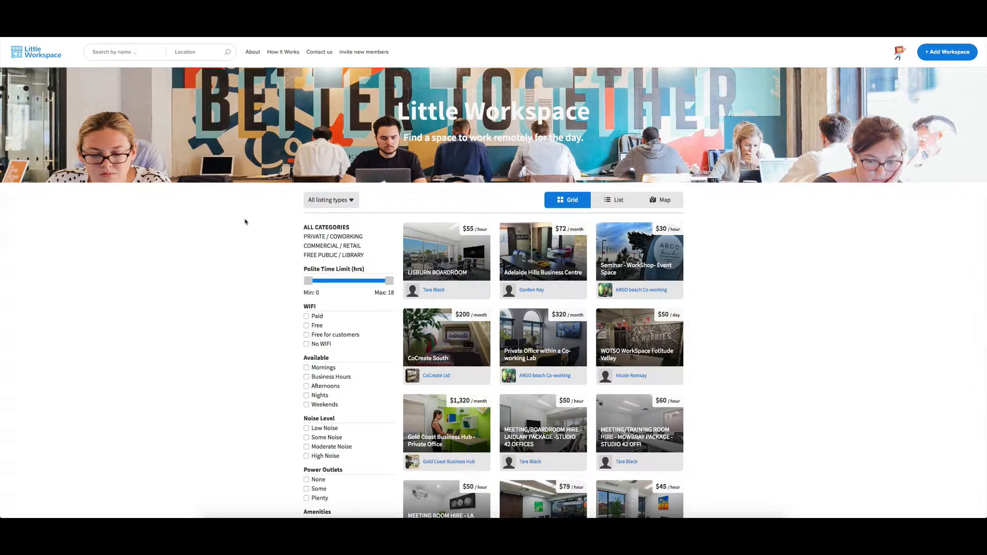
# - Check the listing type options and view the listings as a list, a map, then back in grid layout
pyautogui.click(330, 199)
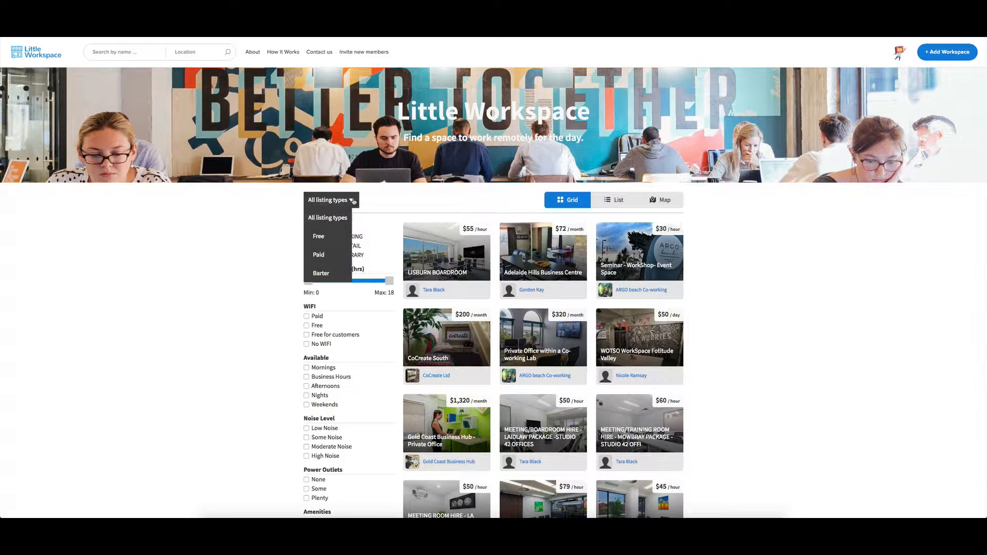
pyautogui.moveTo(318, 255)
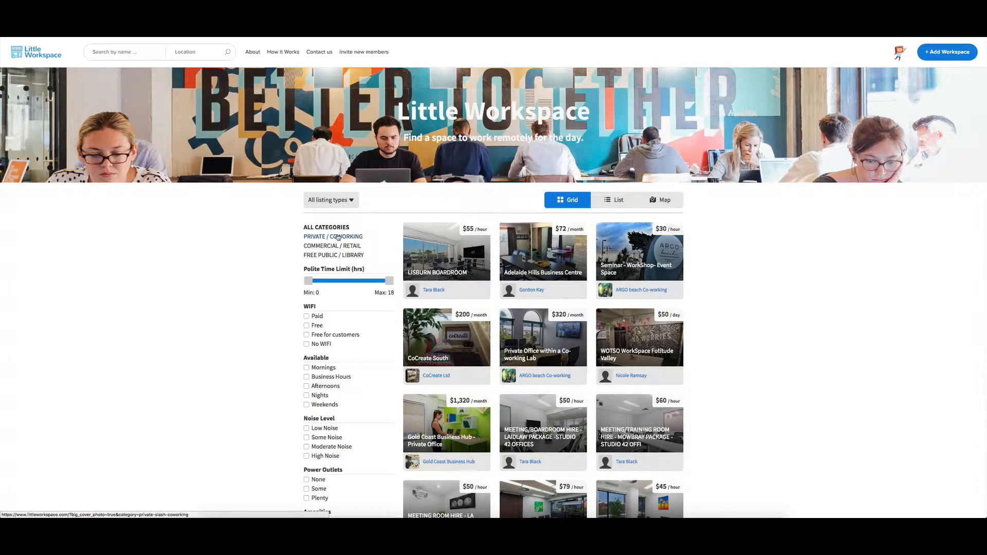
pyautogui.moveTo(332, 245)
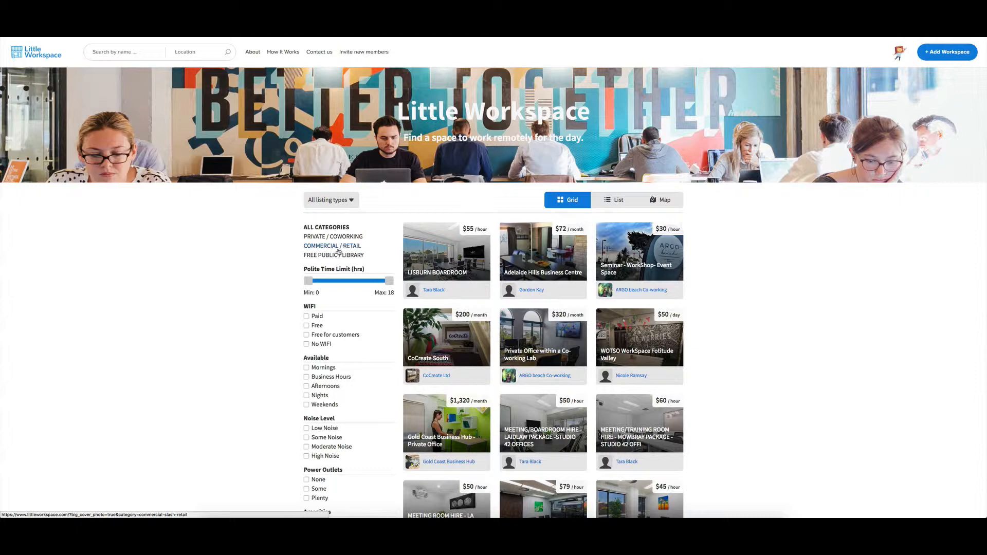
pyautogui.moveTo(333, 255)
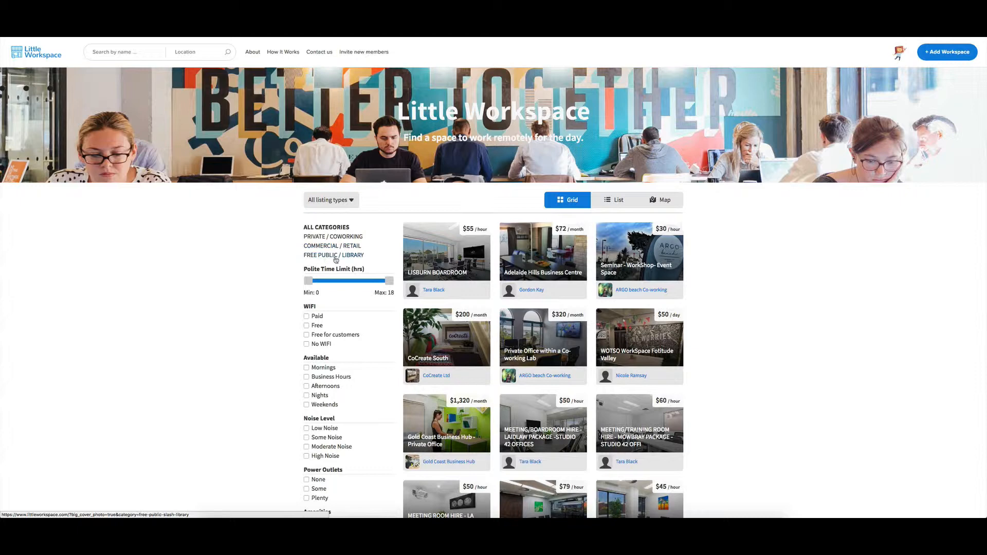
pyautogui.click(330, 201)
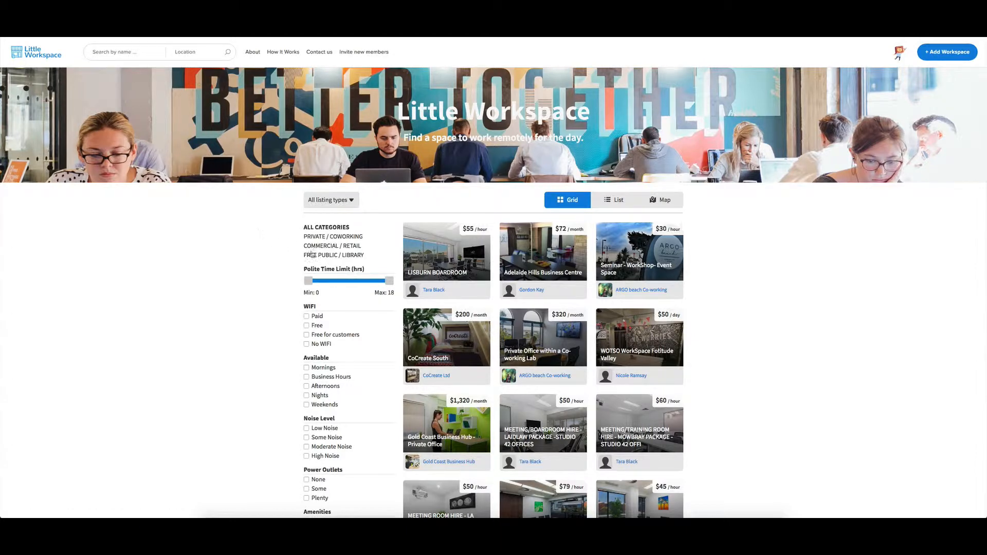
pyautogui.moveTo(334, 255)
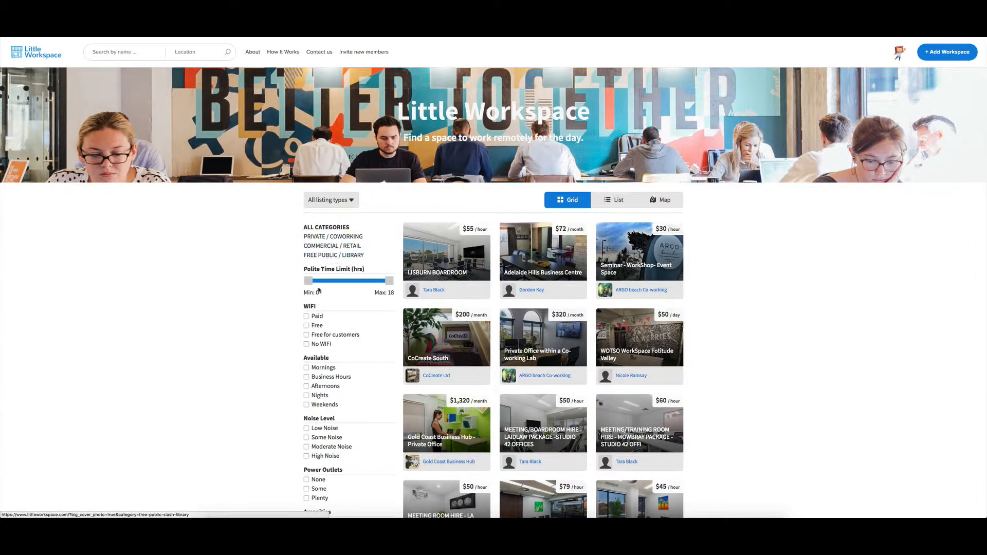
pyautogui.moveTo(504, 208)
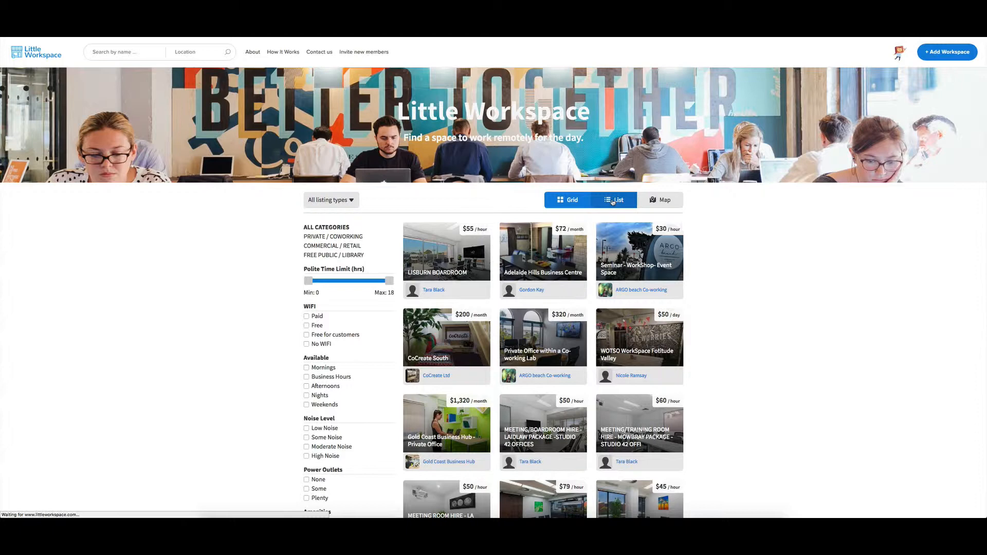
pyautogui.click(618, 199)
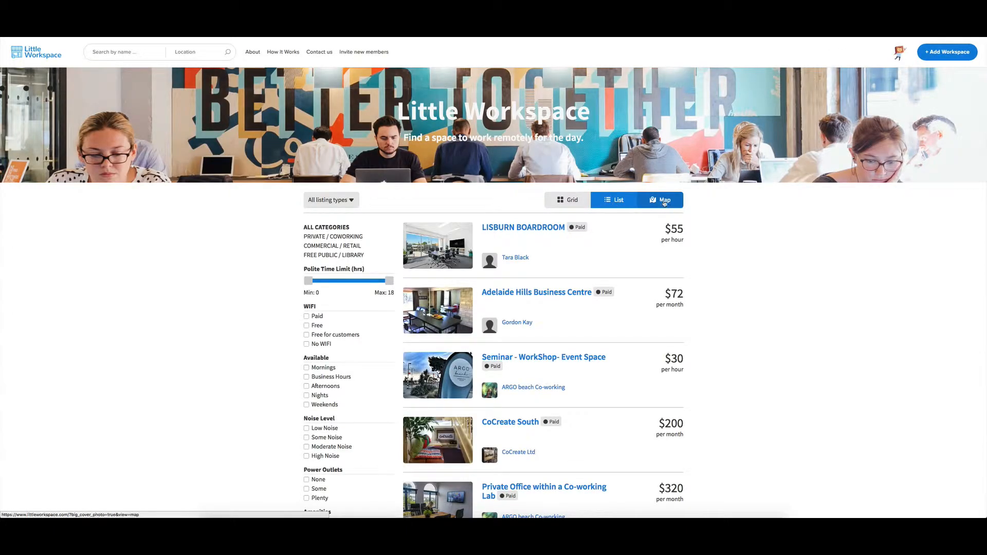
pyautogui.click(660, 199)
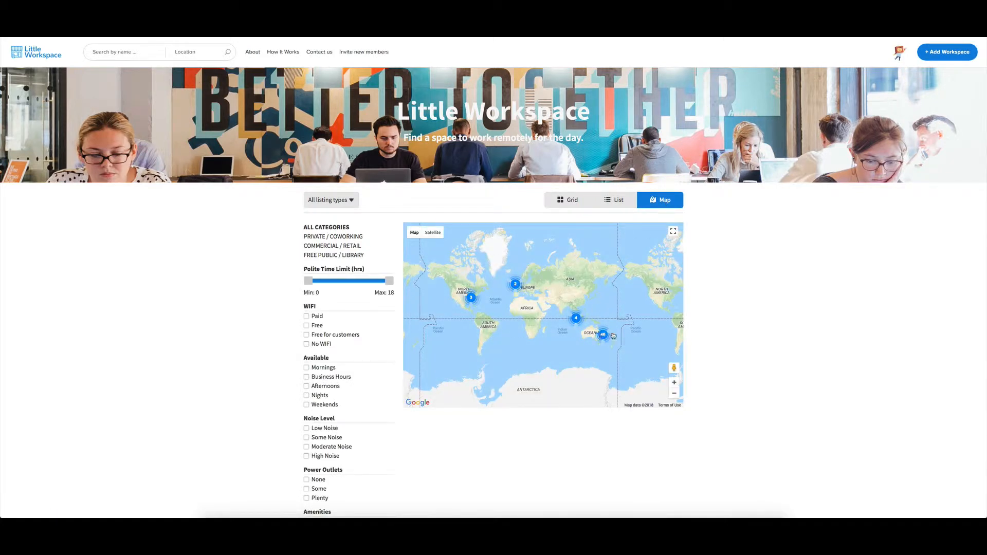
pyautogui.click(568, 199)
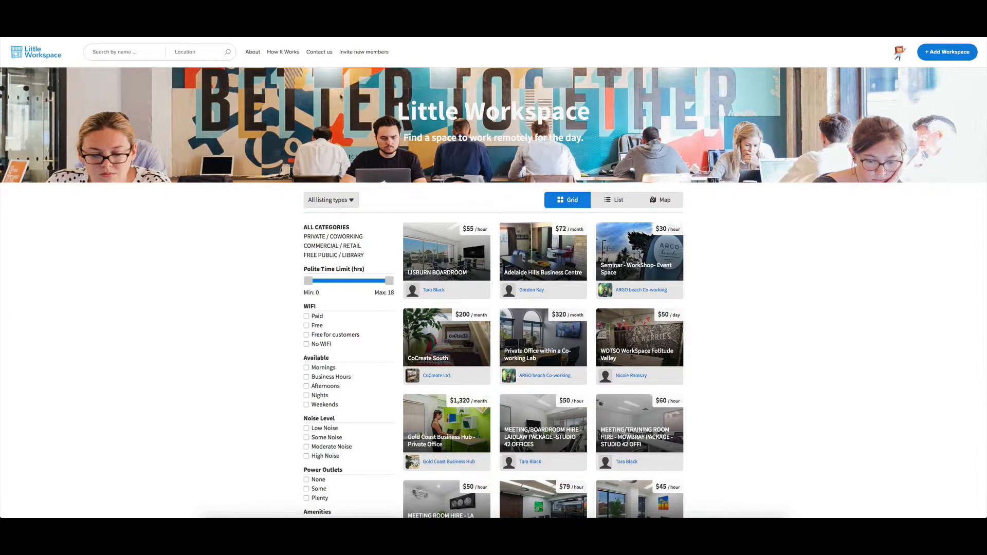
pyautogui.moveTo(252, 51)
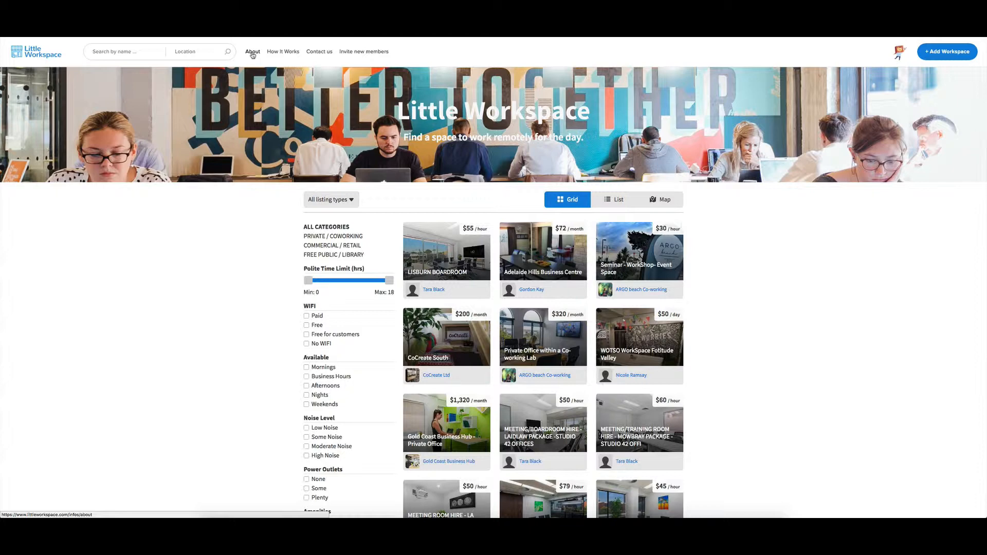
pyautogui.moveTo(283, 51)
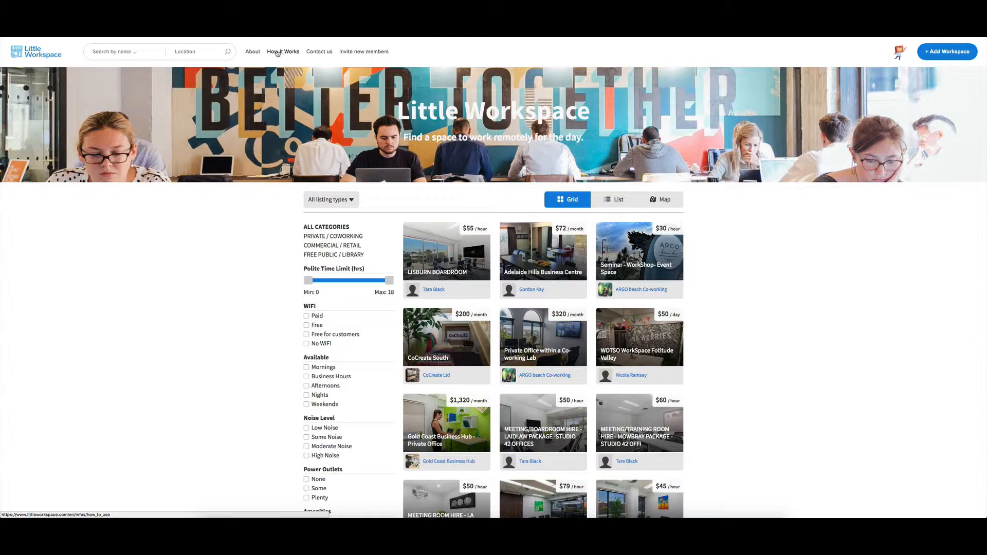
pyautogui.moveTo(253, 52)
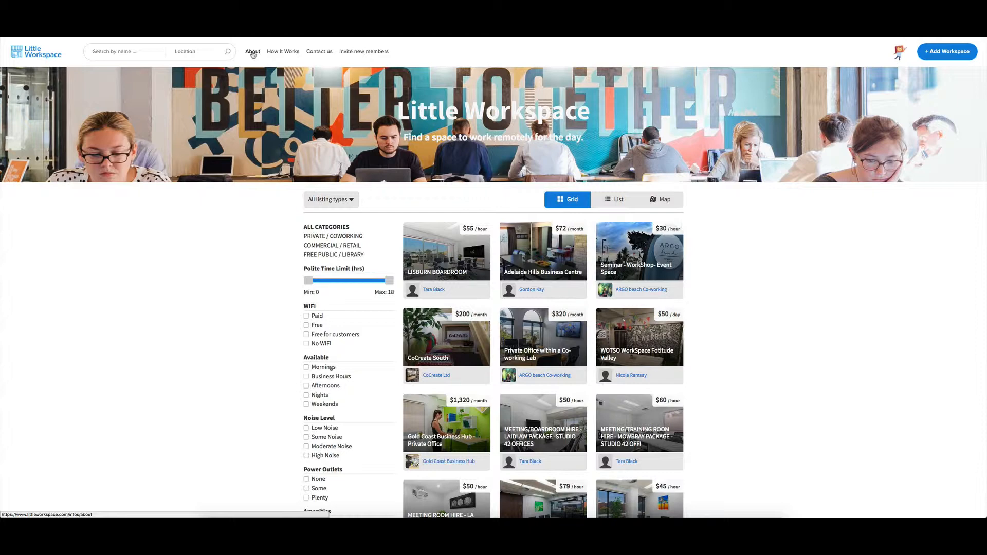
pyautogui.moveTo(283, 52)
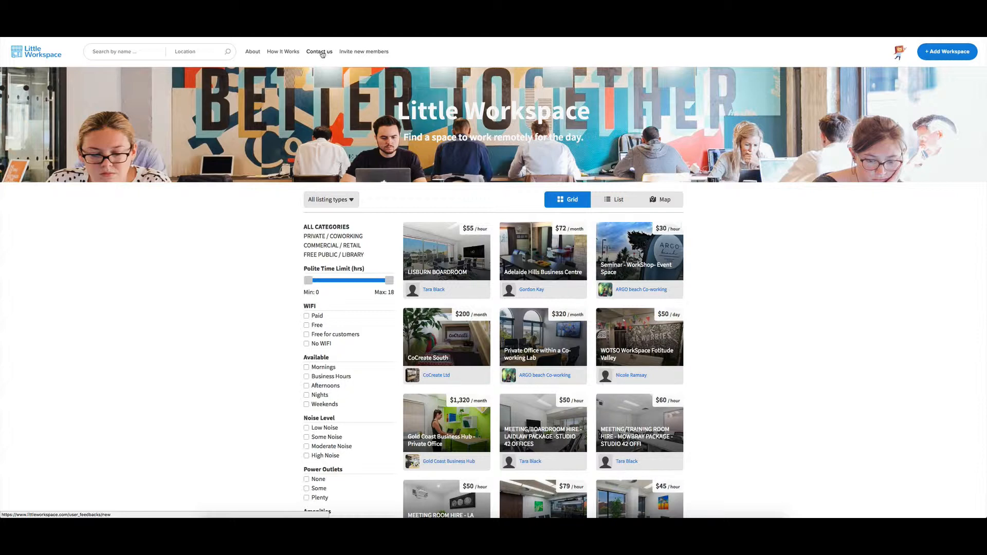
pyautogui.moveTo(363, 52)
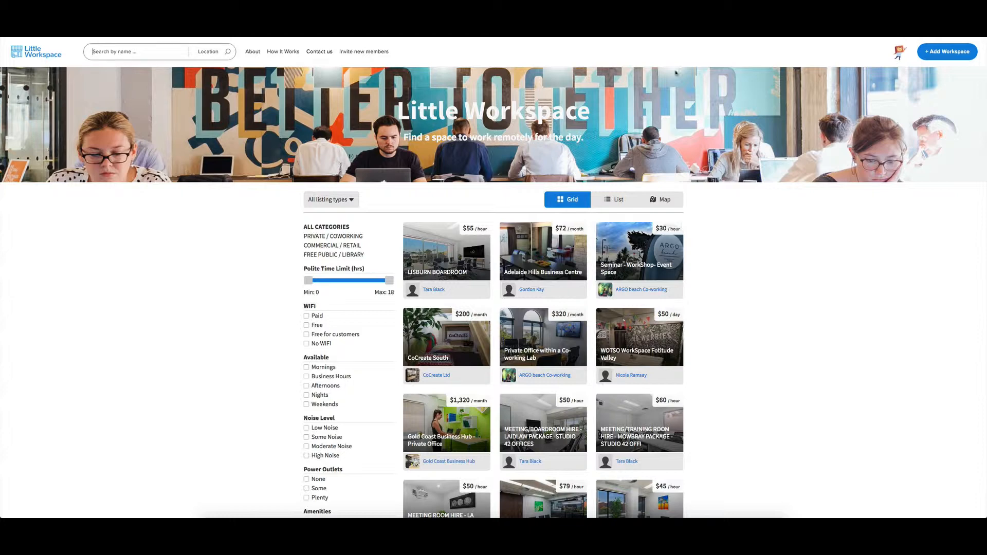
pyautogui.moveTo(946, 52)
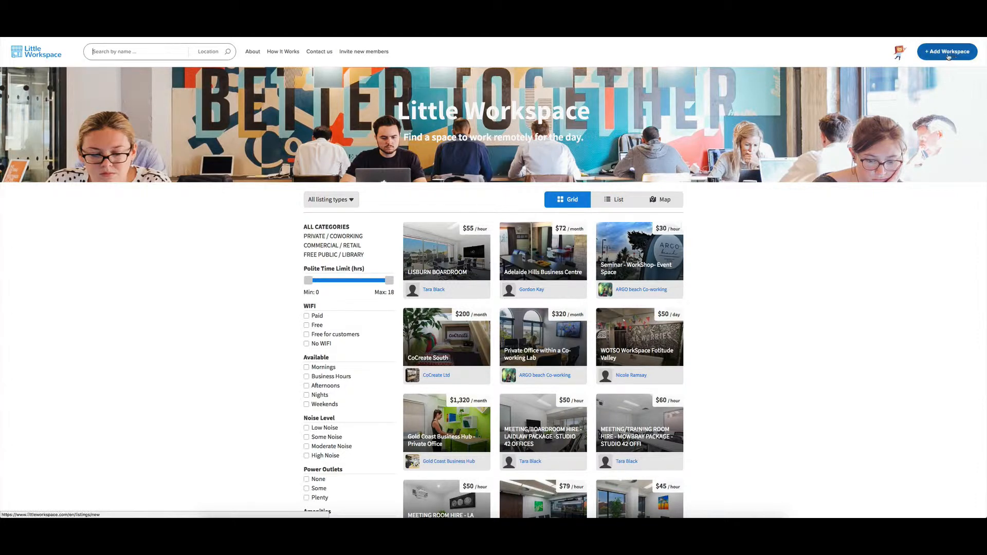
pyautogui.moveTo(946, 51)
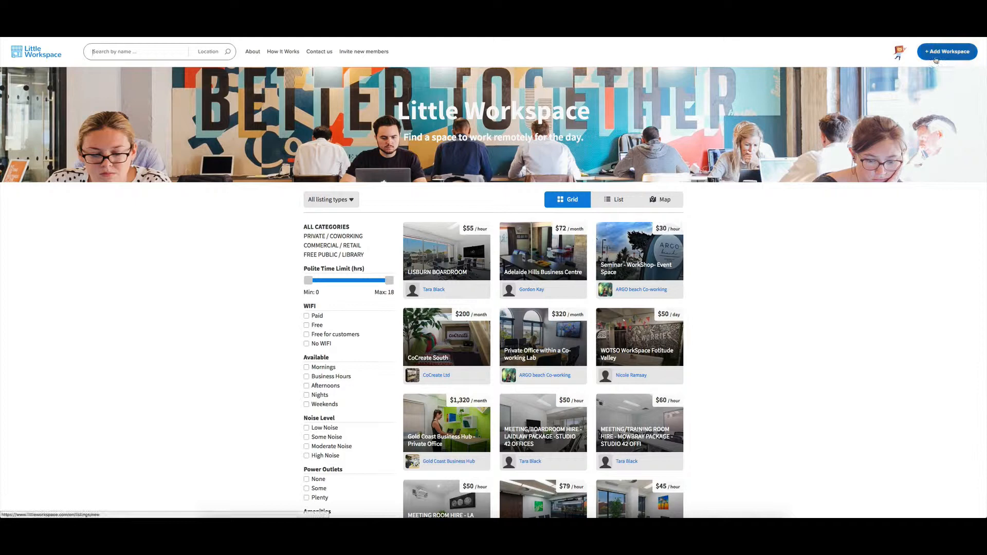
pyautogui.moveTo(947, 51)
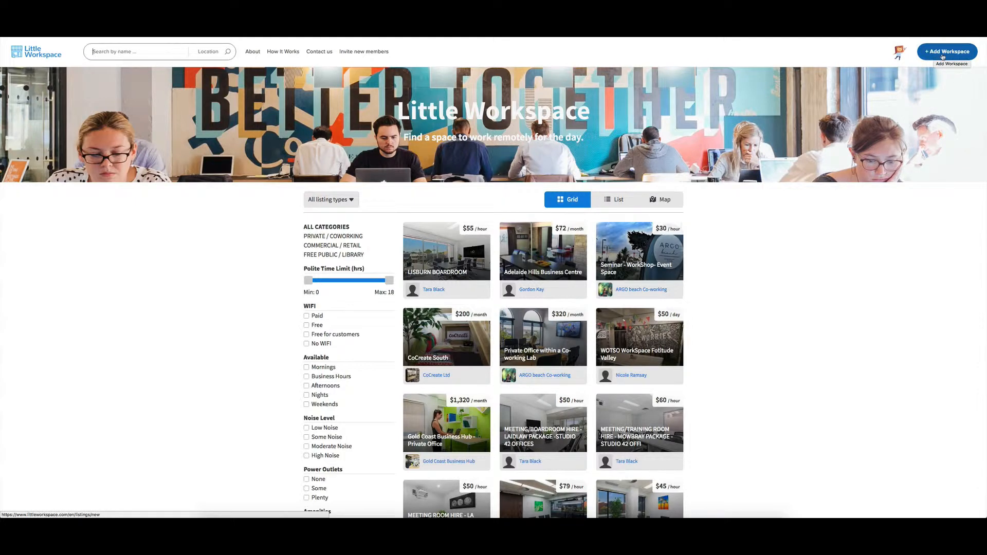
pyautogui.moveTo(820, 255)
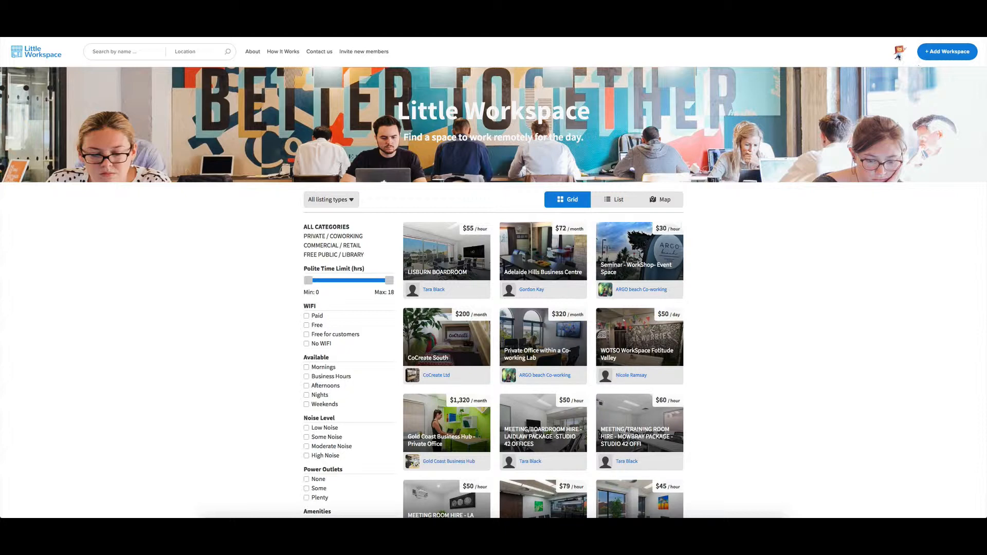
# - From the account menu, enter the admin panel's basic marketplace details and look them over
pyautogui.click(899, 52)
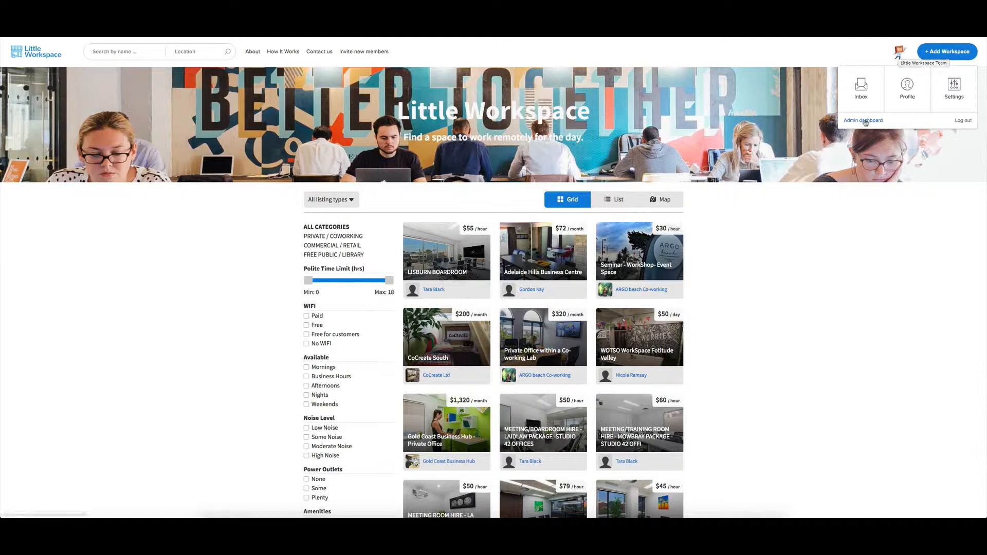
pyautogui.click(863, 121)
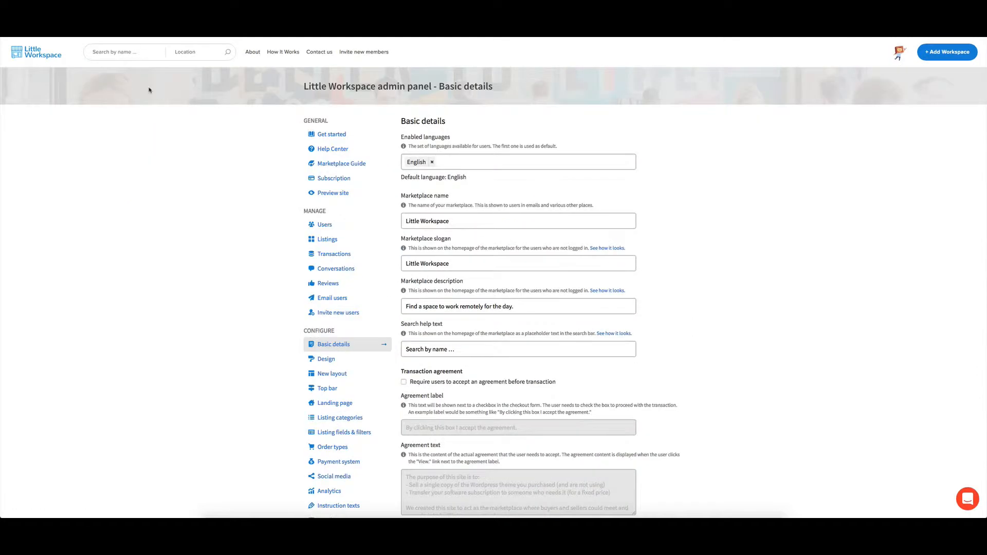
pyautogui.moveTo(240, 319)
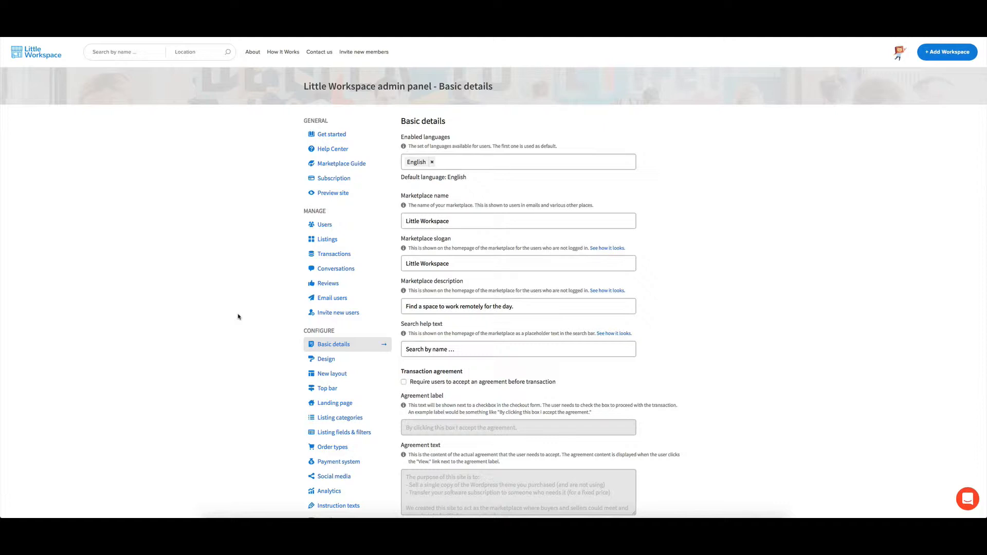
pyautogui.scroll(-3)
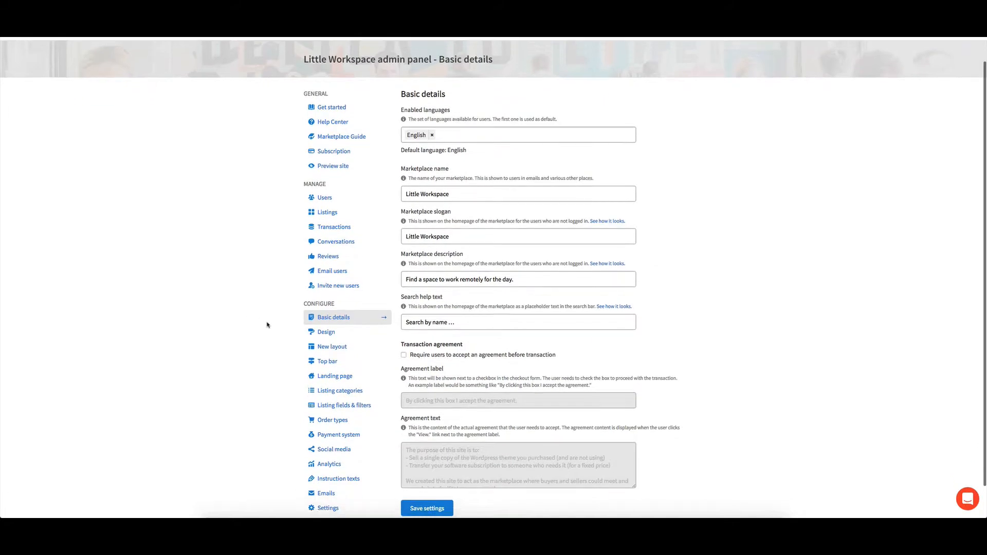
pyautogui.scroll(-3)
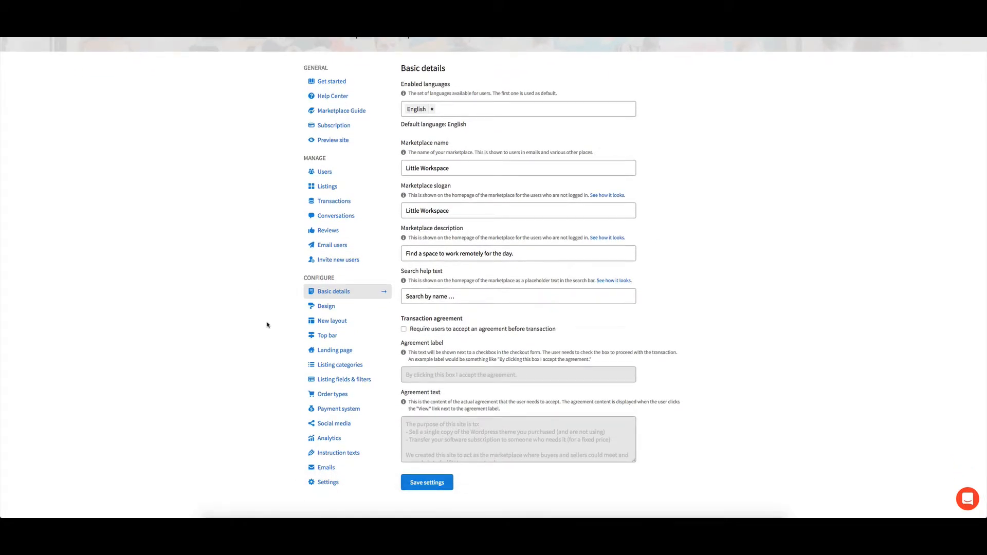
pyautogui.moveTo(335, 215)
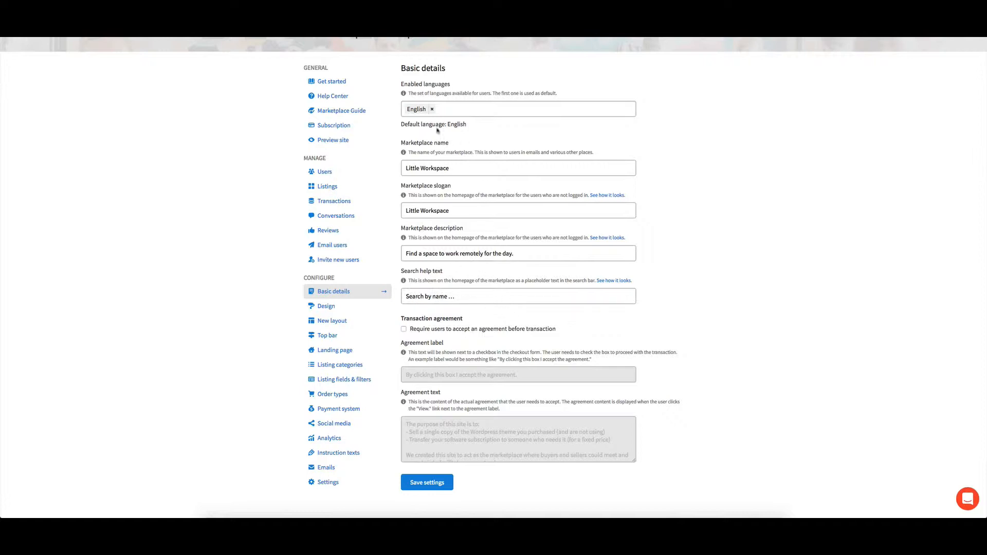
pyautogui.moveTo(500, 333)
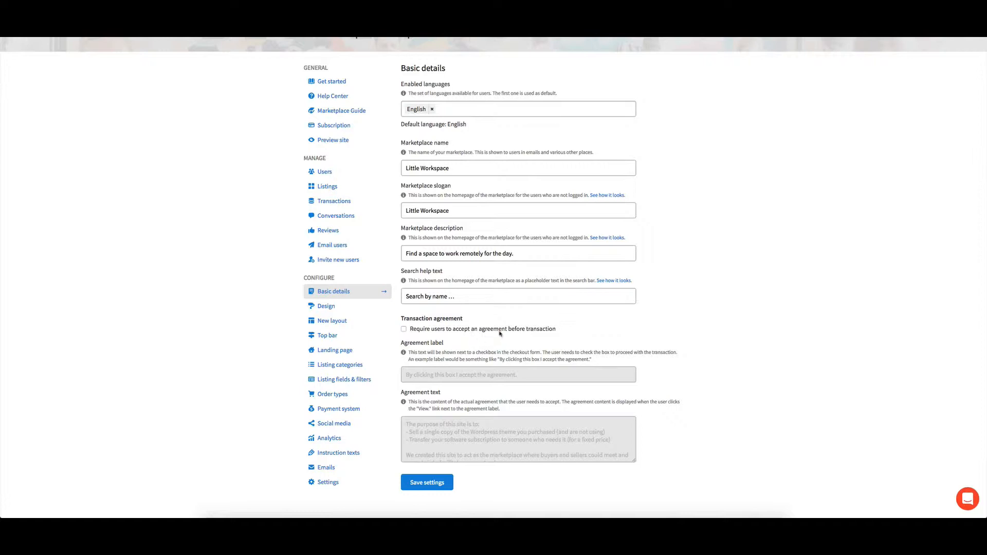
pyautogui.moveTo(490, 338)
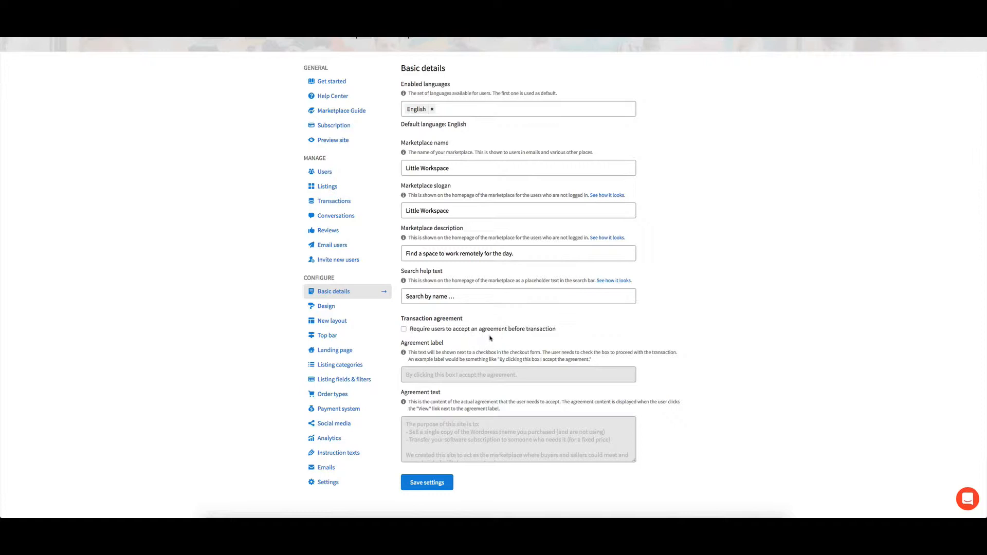
# - Review the Design settings: image uploads, color codes, browse view, name display and custom script
pyautogui.click(326, 307)
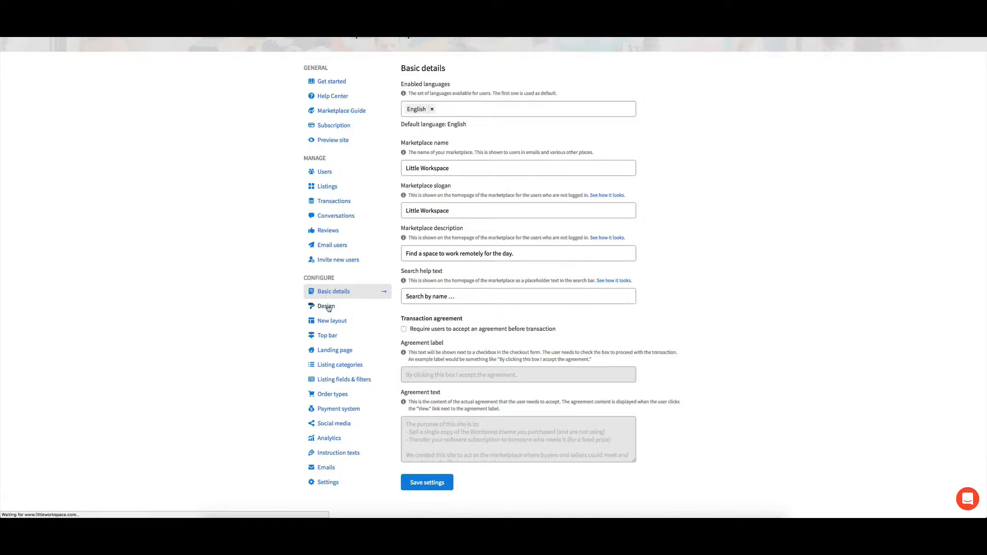
pyautogui.click(326, 306)
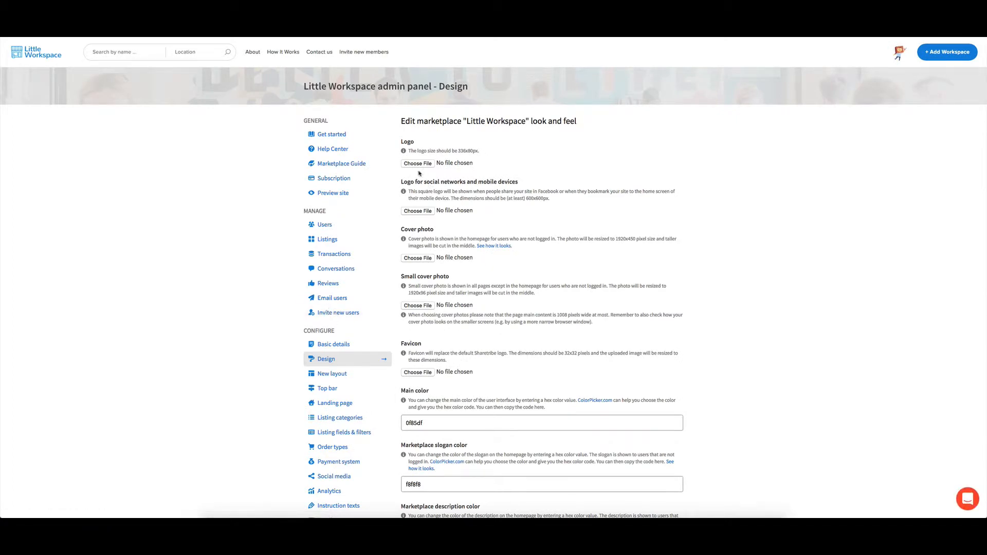
pyautogui.scroll(-3)
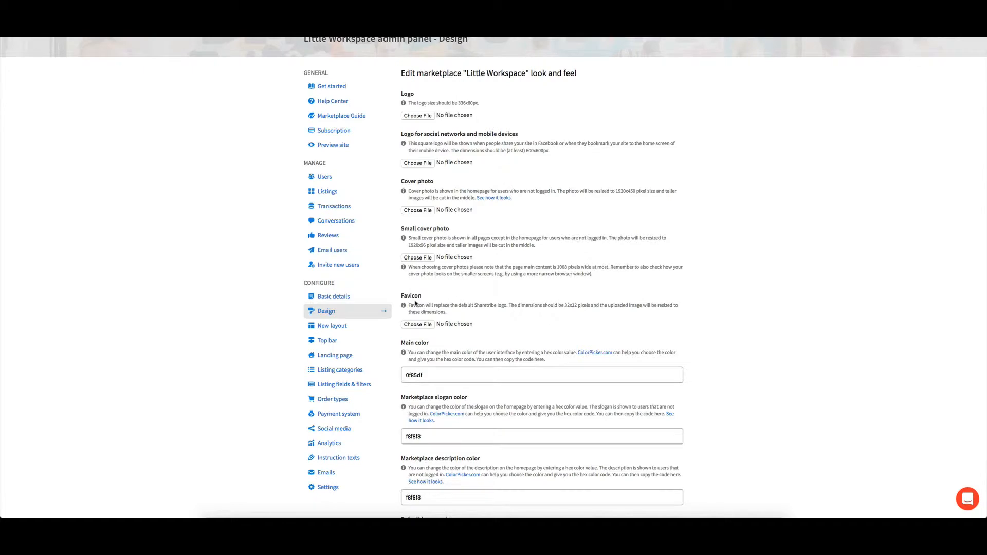
pyautogui.moveTo(205, 128)
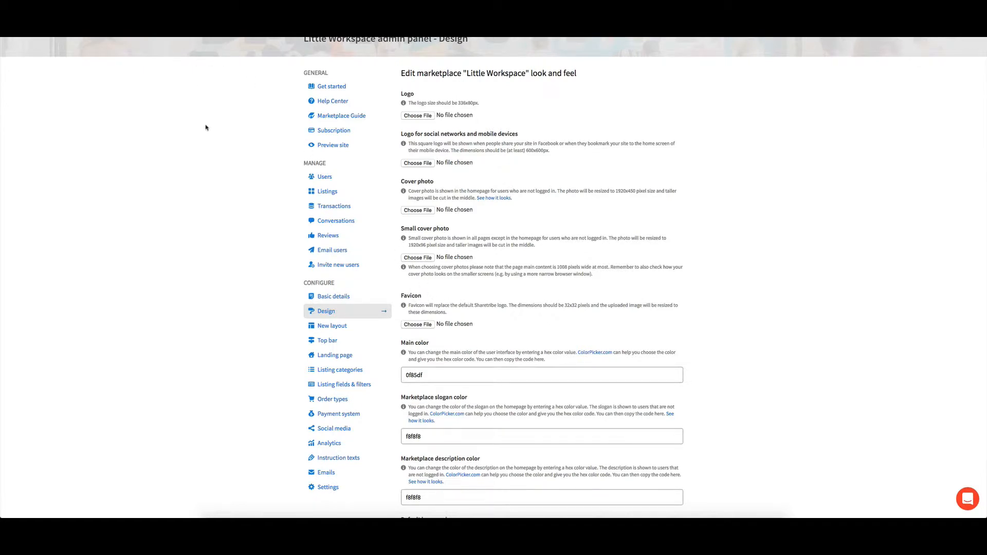
pyautogui.scroll(-3)
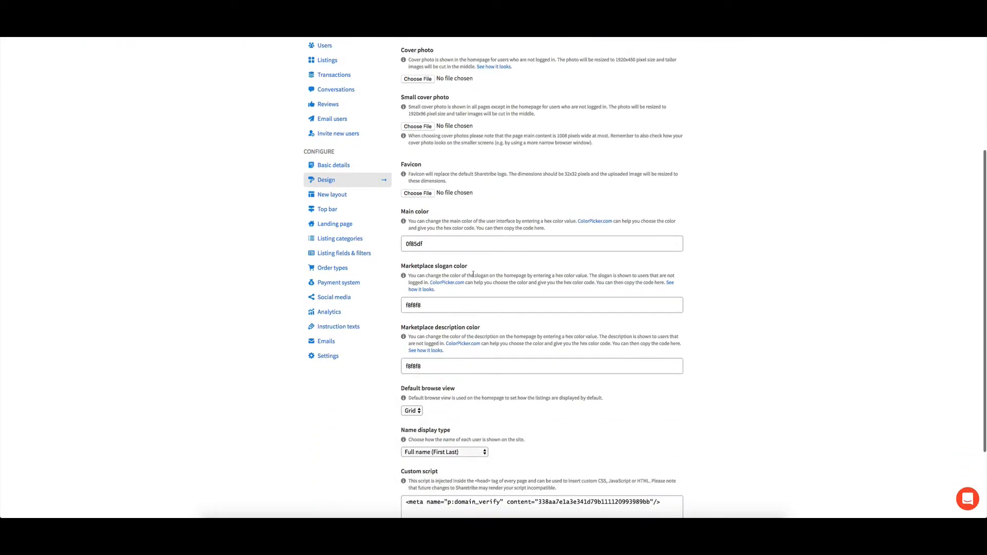
pyautogui.moveTo(594, 221)
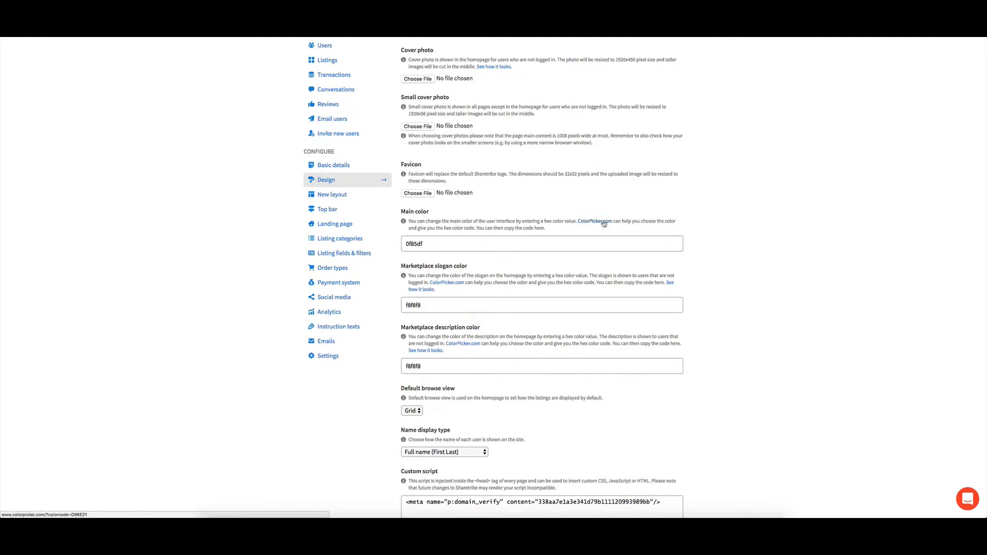
pyautogui.scroll(-3)
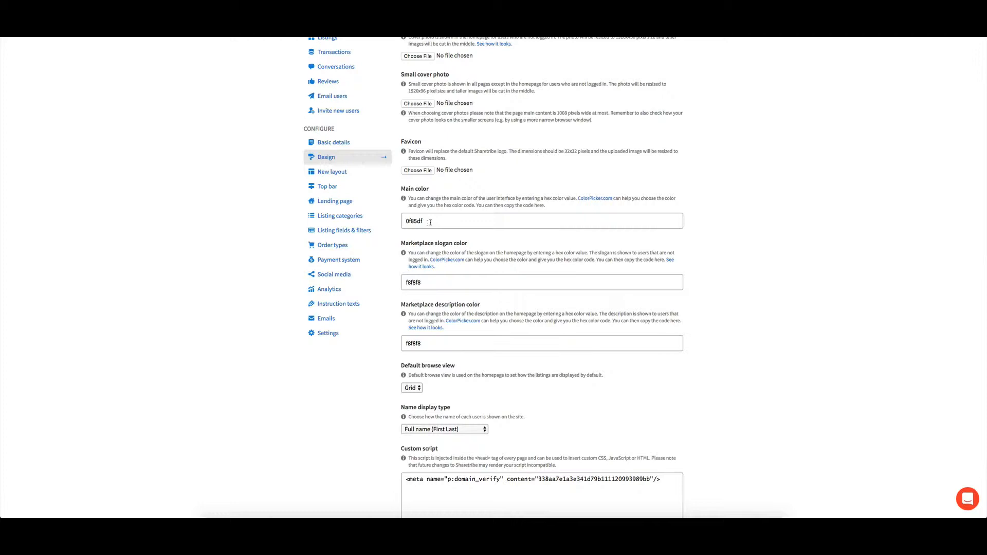
pyautogui.scroll(-3)
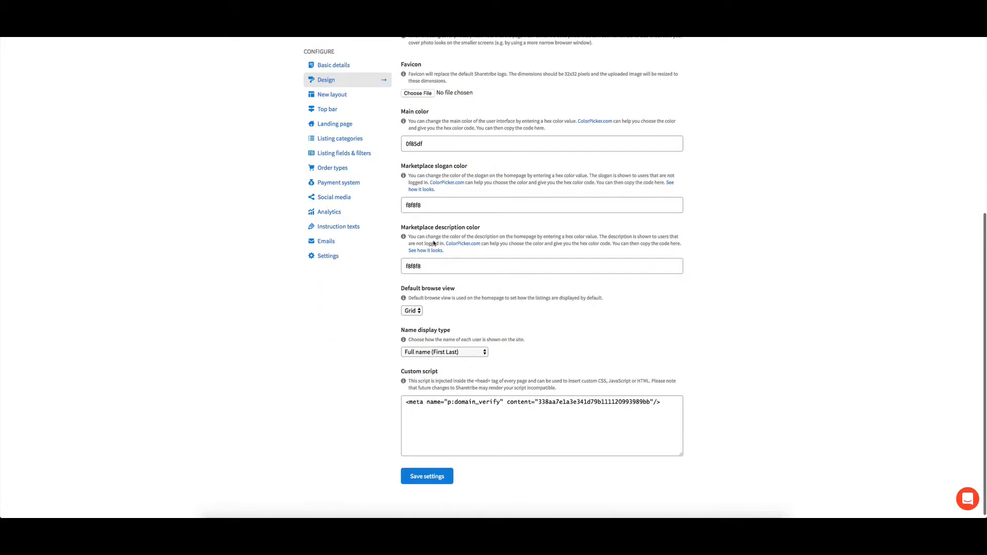
pyautogui.moveTo(433, 395)
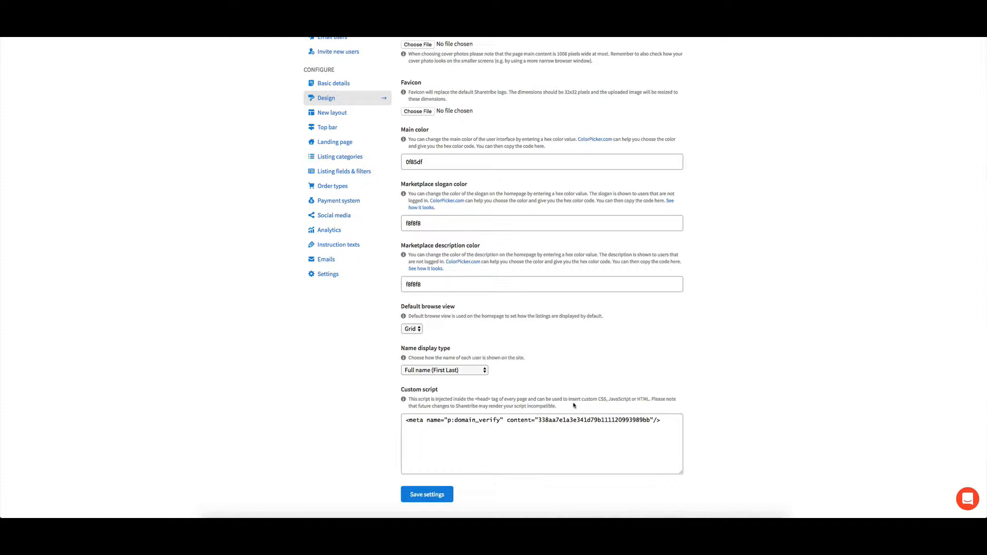
pyautogui.scroll(3)
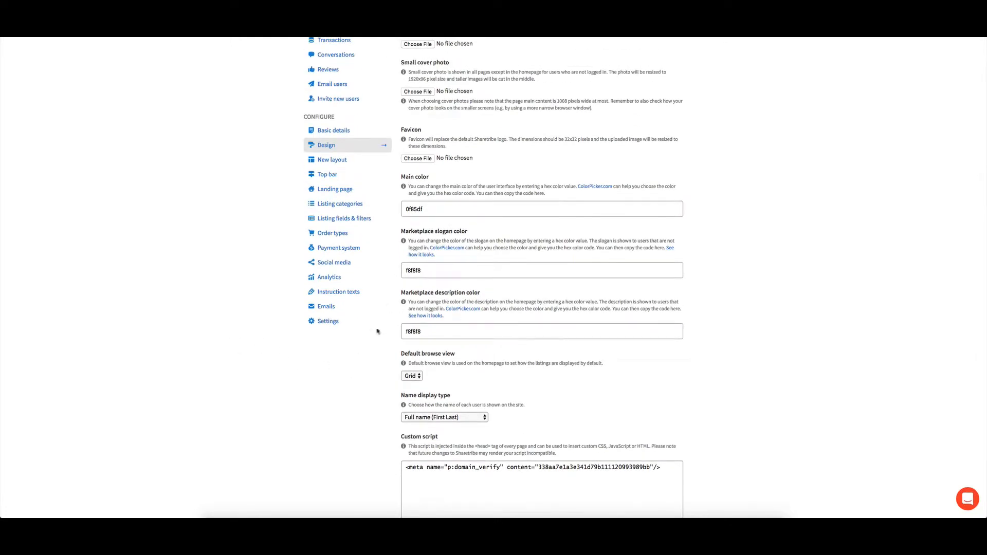
pyautogui.moveTo(451, 219)
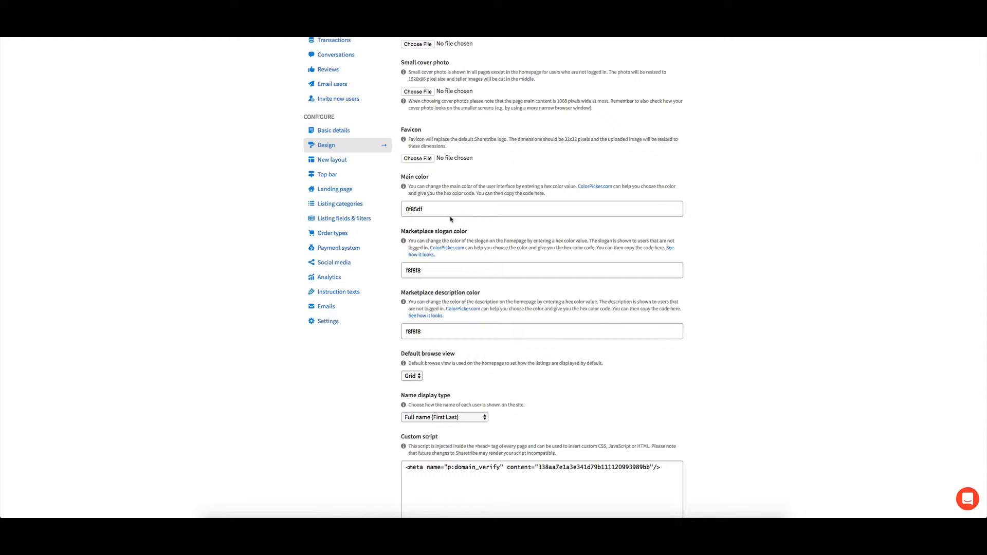
pyautogui.moveTo(332, 159)
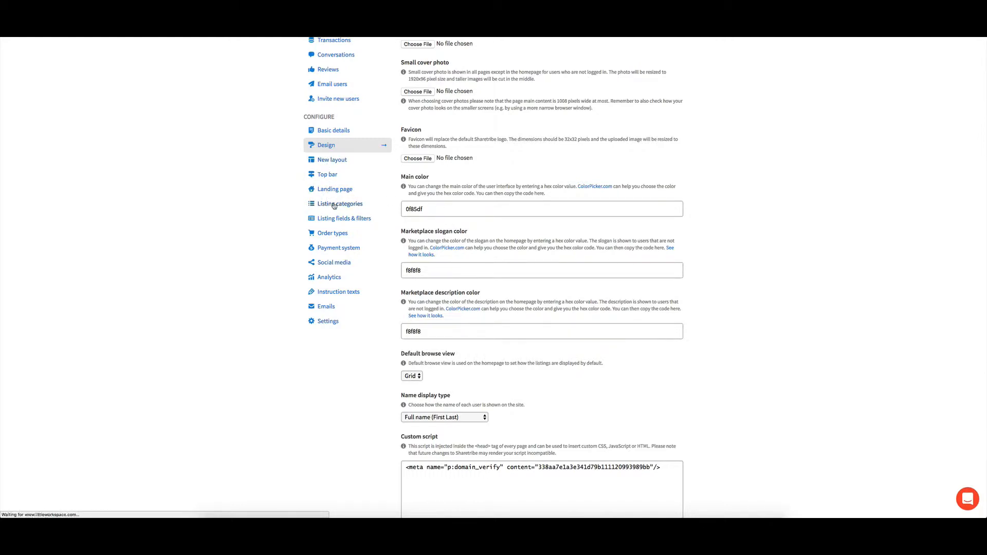
# - Review the three listing categories, then move on to the Listing fields & filters settings
pyautogui.click(341, 203)
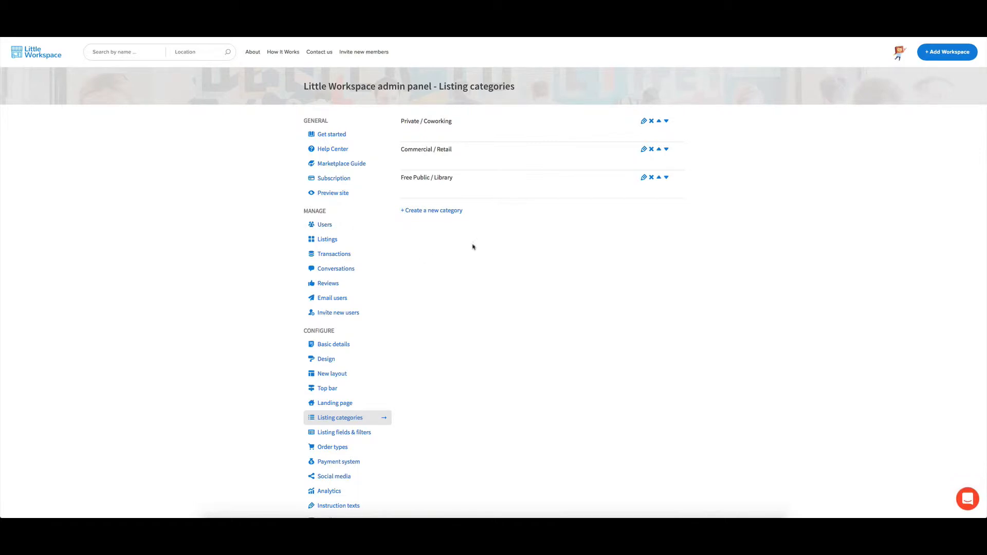
pyautogui.moveTo(426, 161)
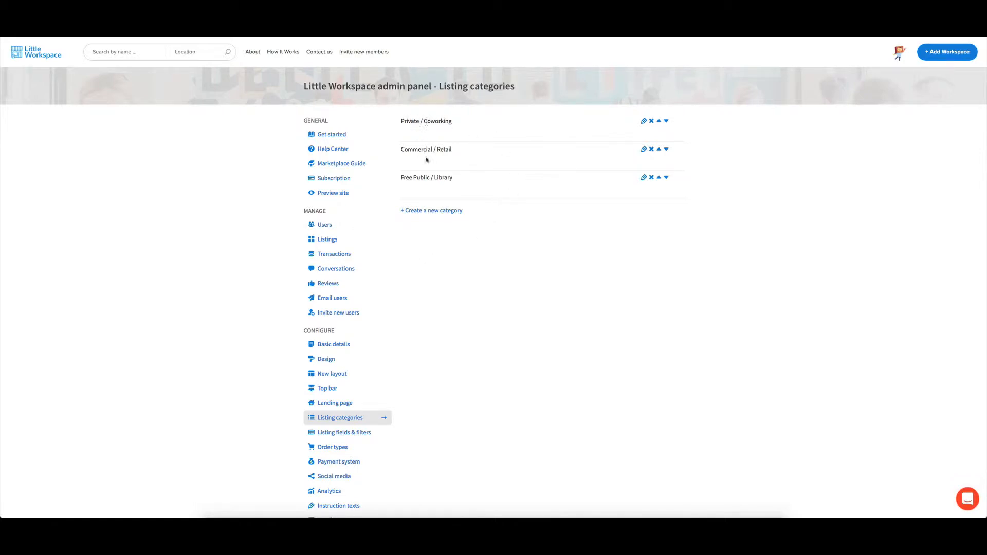
pyautogui.scroll(-3)
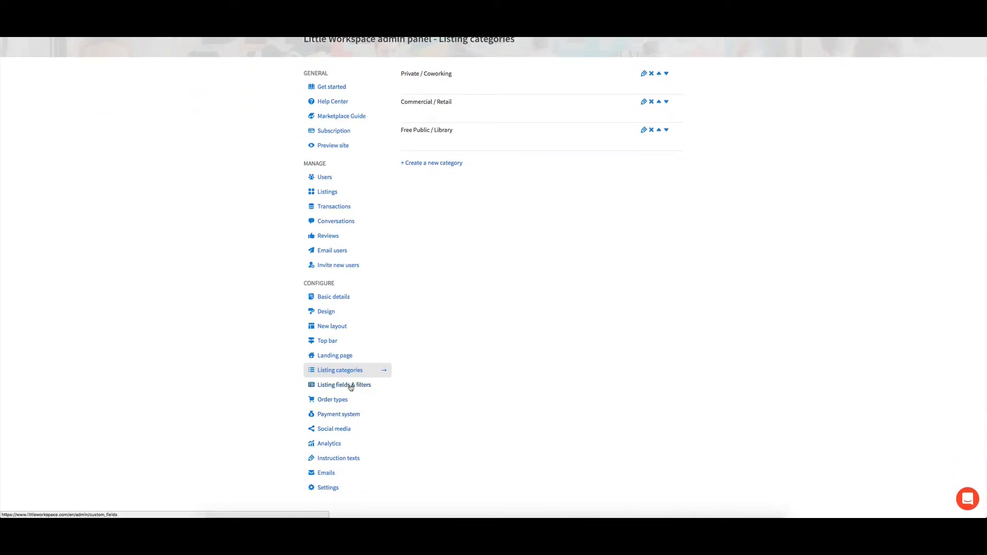
pyautogui.click(343, 385)
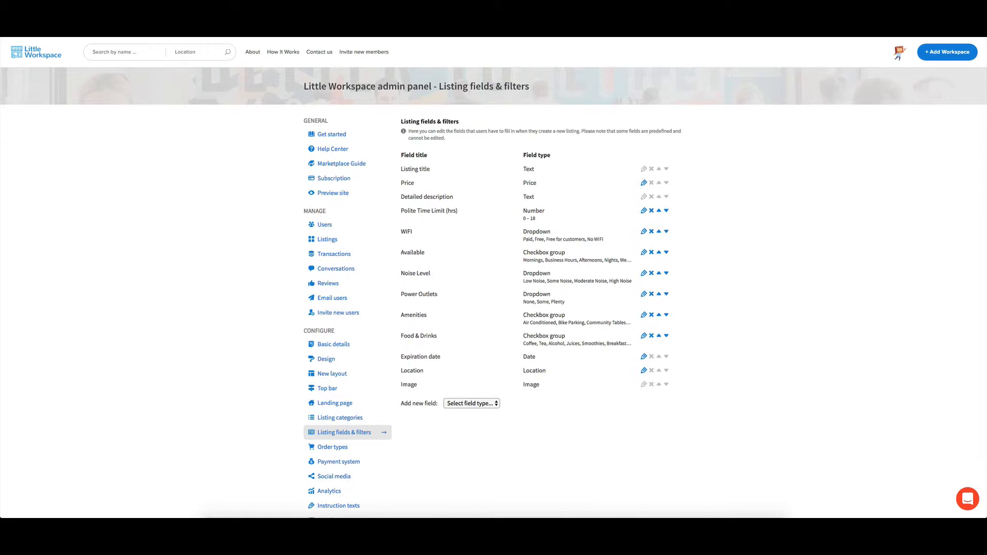
pyautogui.click(333, 192)
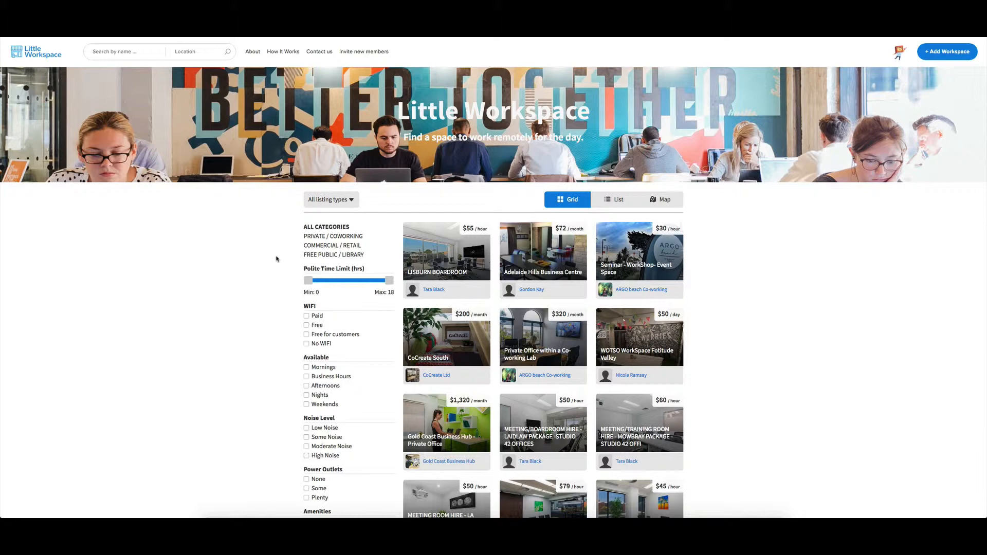
pyautogui.moveTo(334, 255)
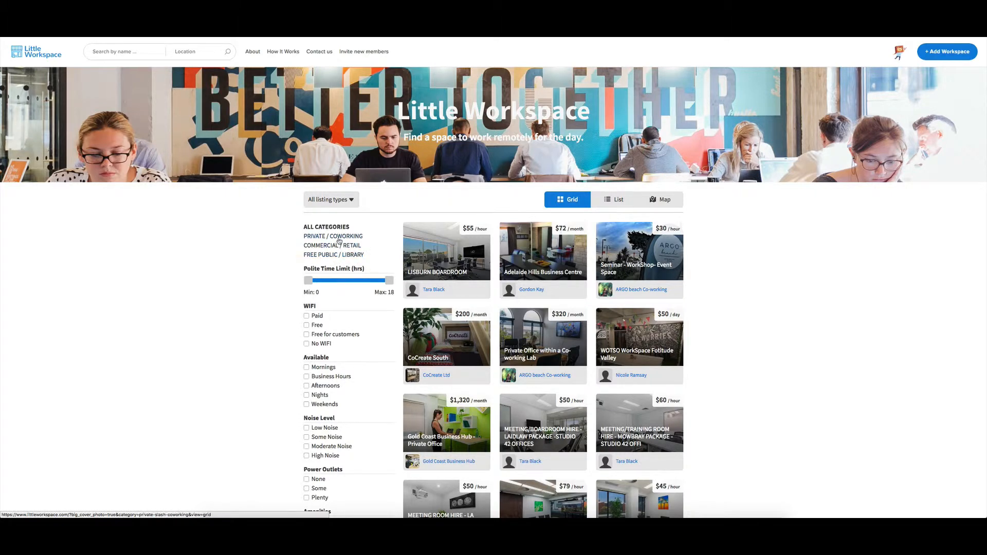
pyautogui.moveTo(354, 258)
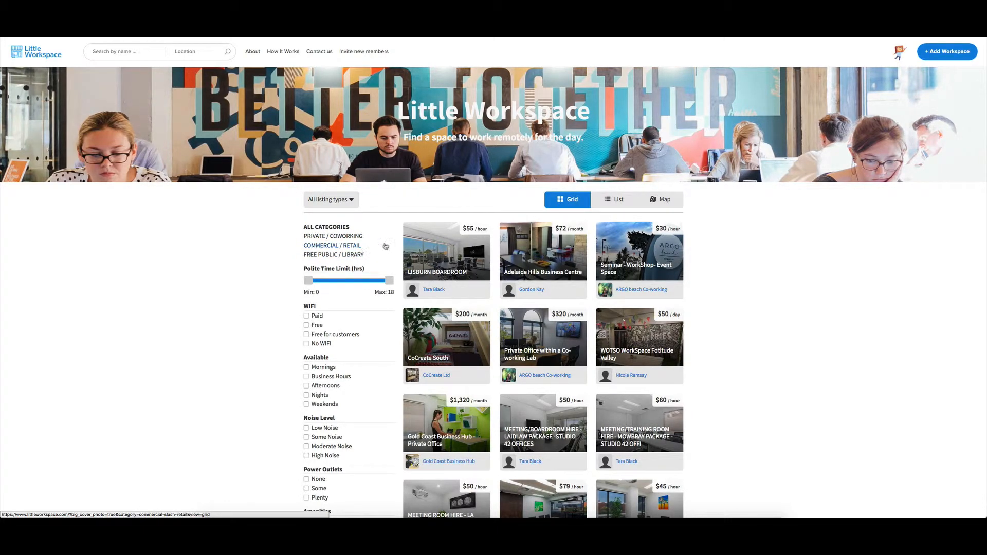
pyautogui.click(343, 432)
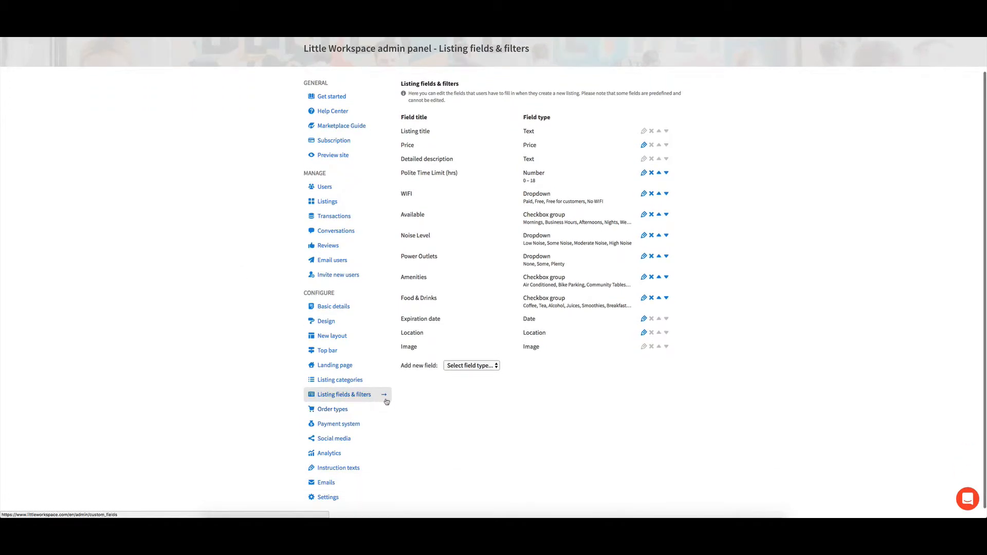
pyautogui.moveTo(399, 402)
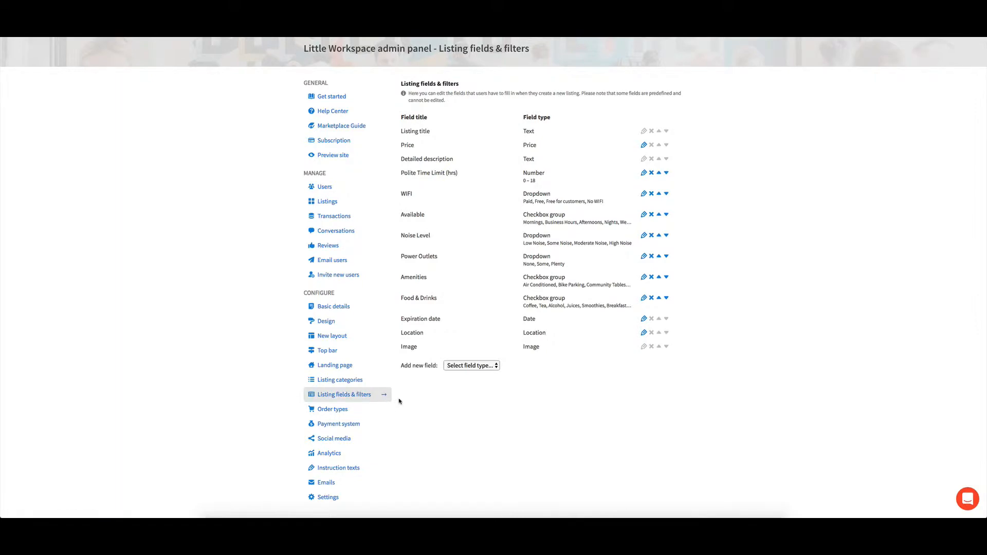
pyautogui.moveTo(408, 403)
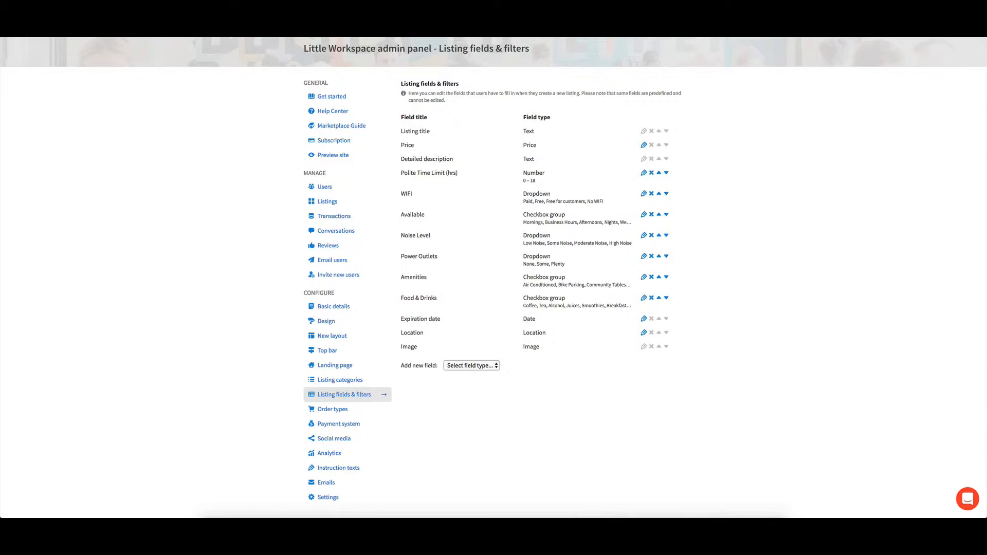
# - Preview the public Little Workspace homepage with its full filter list
pyautogui.click(333, 155)
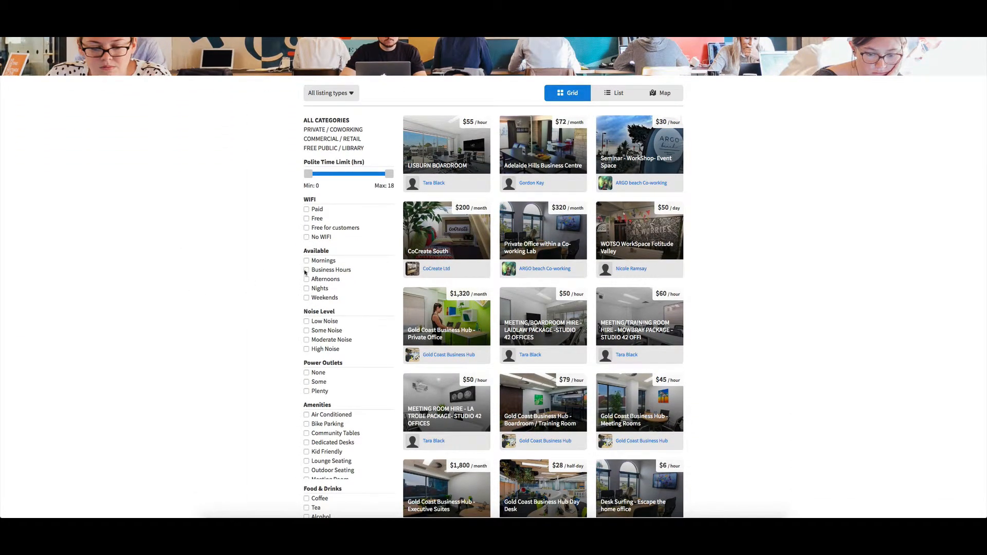
# - Filter listings to Business Hours availability and open the CoCreate South listing
pyautogui.click(306, 270)
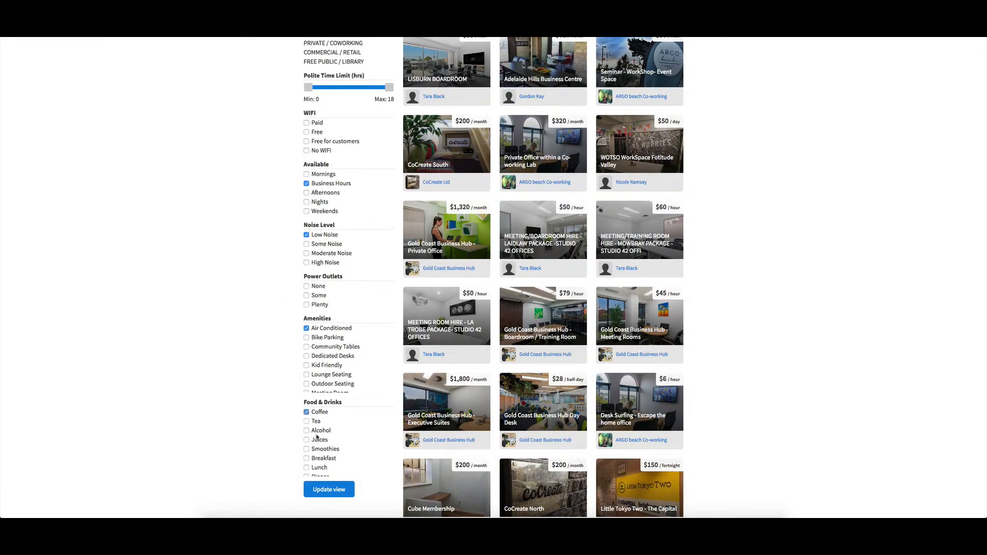
pyautogui.scroll(3)
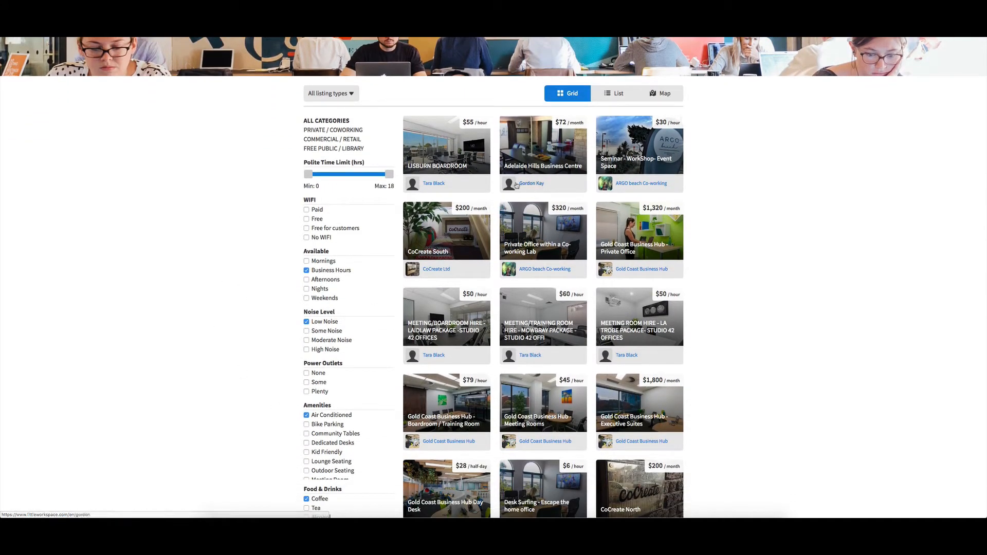
pyautogui.moveTo(265, 281)
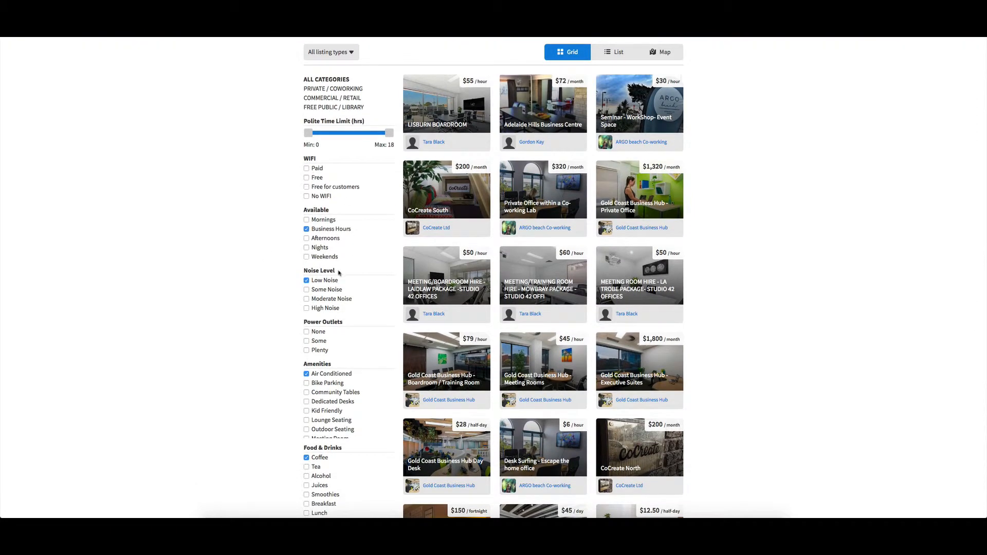
pyautogui.moveTo(337, 360)
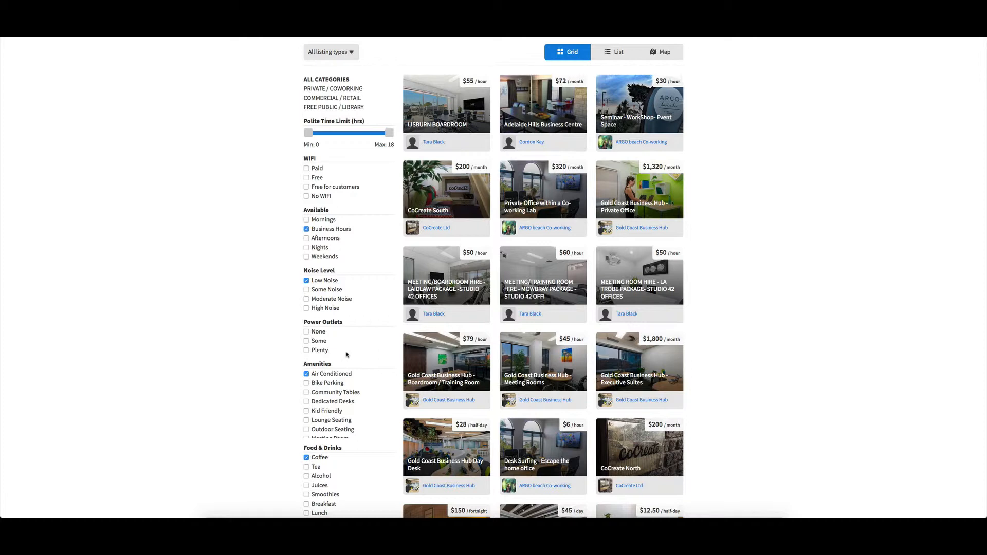
pyautogui.moveTo(431, 203)
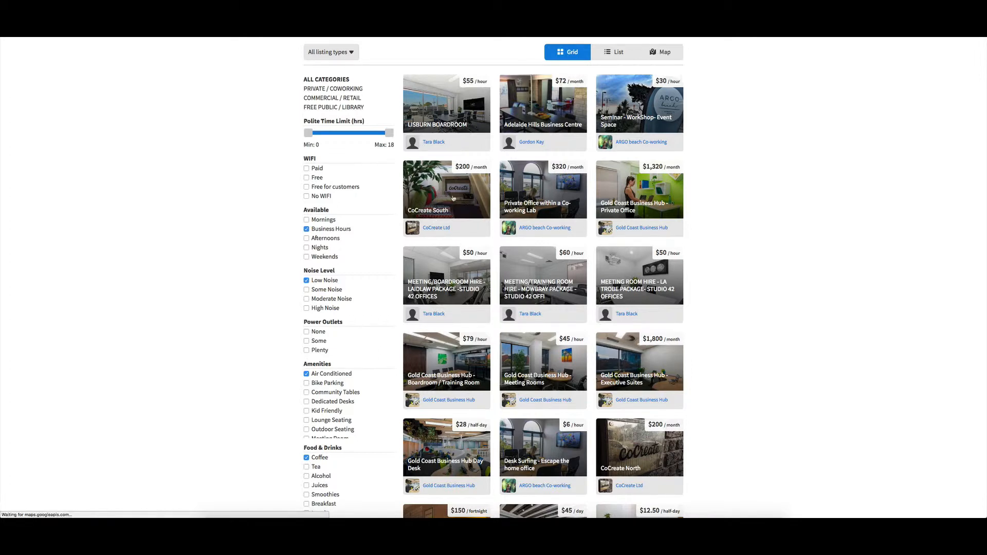
pyautogui.click(445, 189)
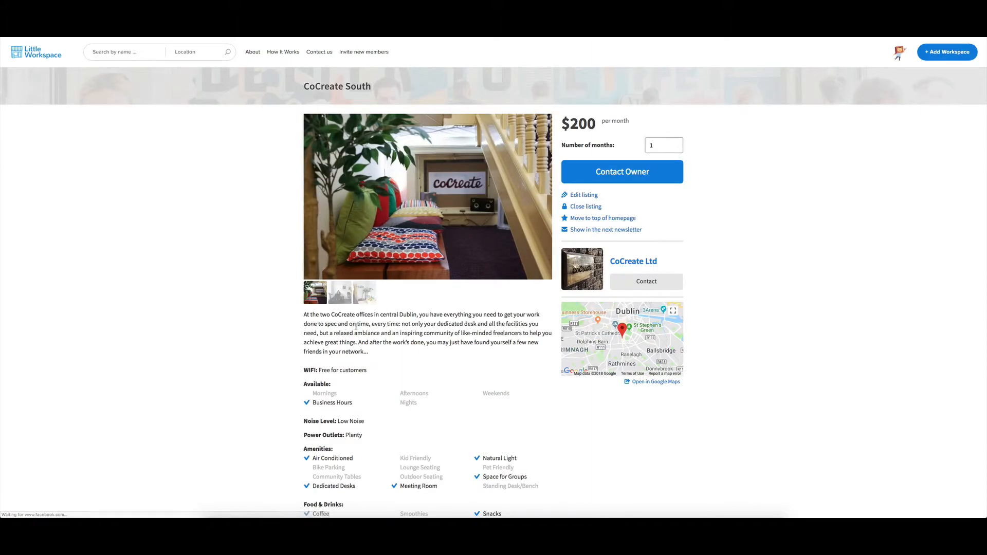
# - Read CoCreate South's availability, amenities and food details, then return to Listing fields & filters
pyautogui.scroll(-3)
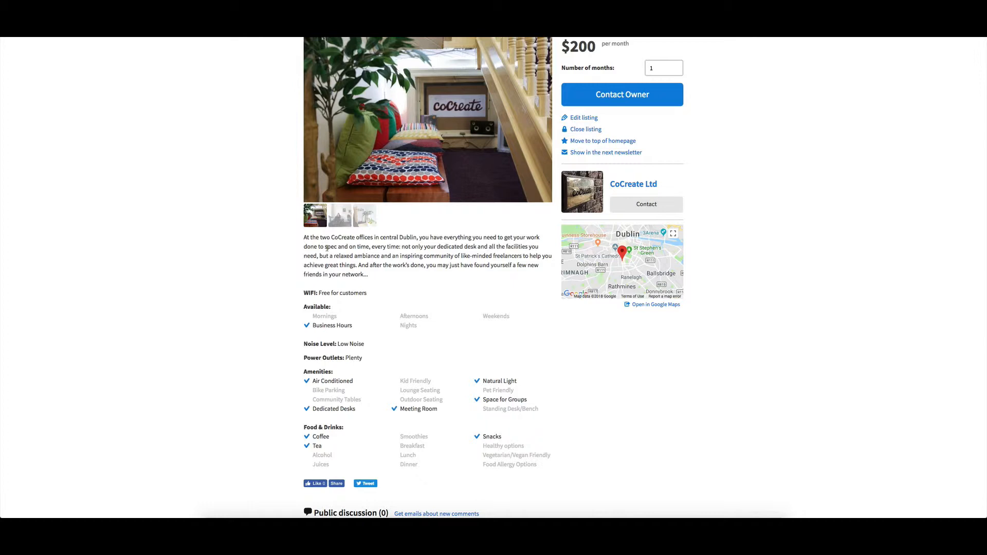
pyautogui.moveTo(388, 290)
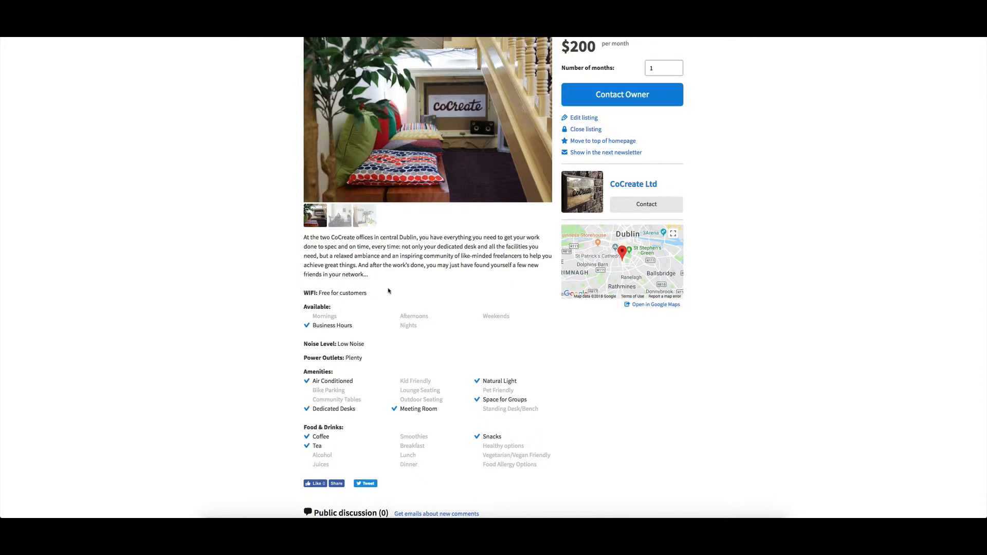
pyautogui.moveTo(390, 273)
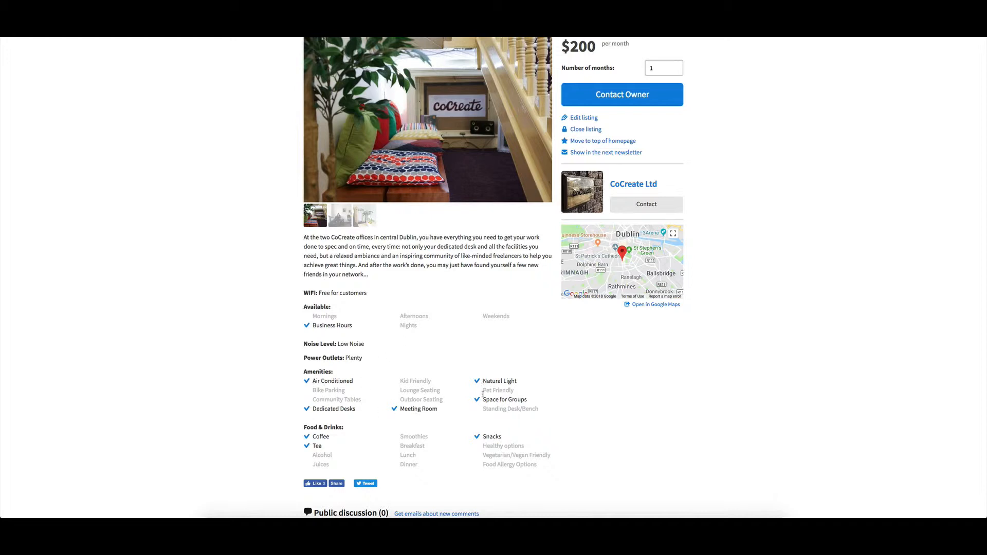
pyautogui.moveTo(476, 273)
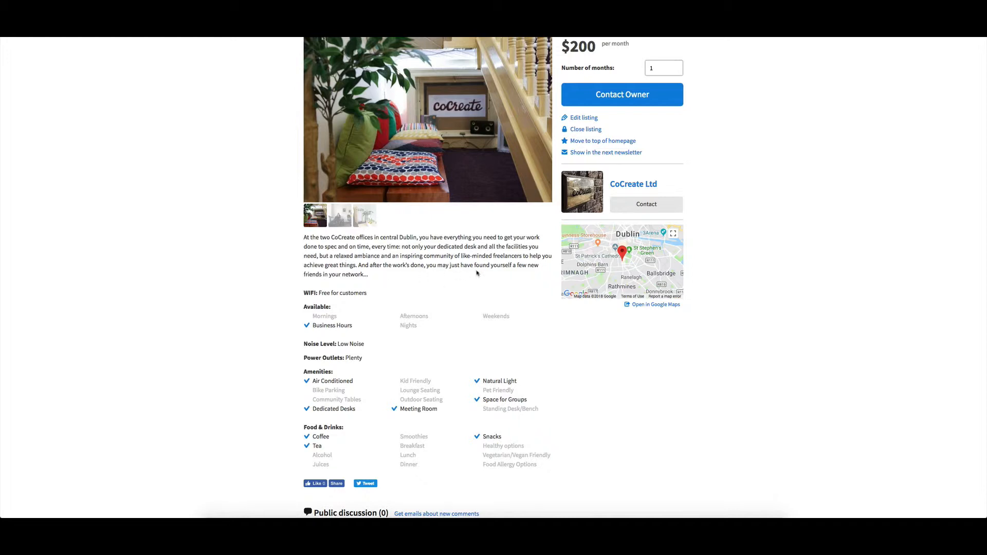
pyautogui.moveTo(489, 437)
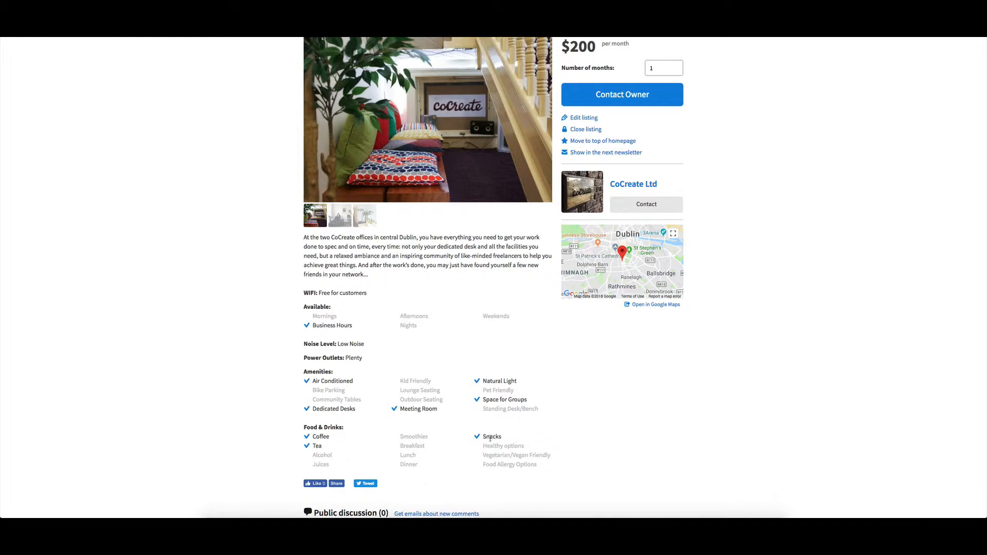
pyautogui.moveTo(372, 271)
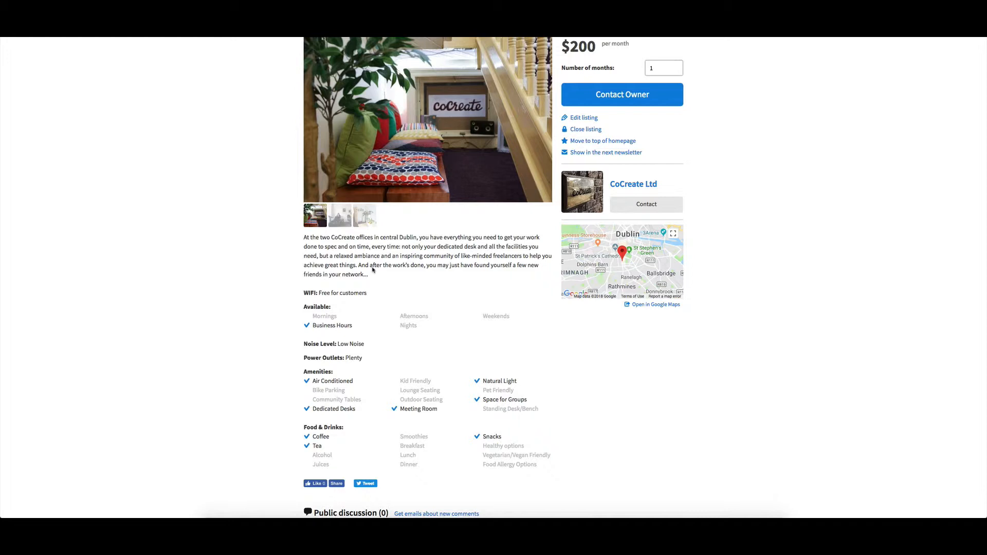
pyautogui.moveTo(373, 270)
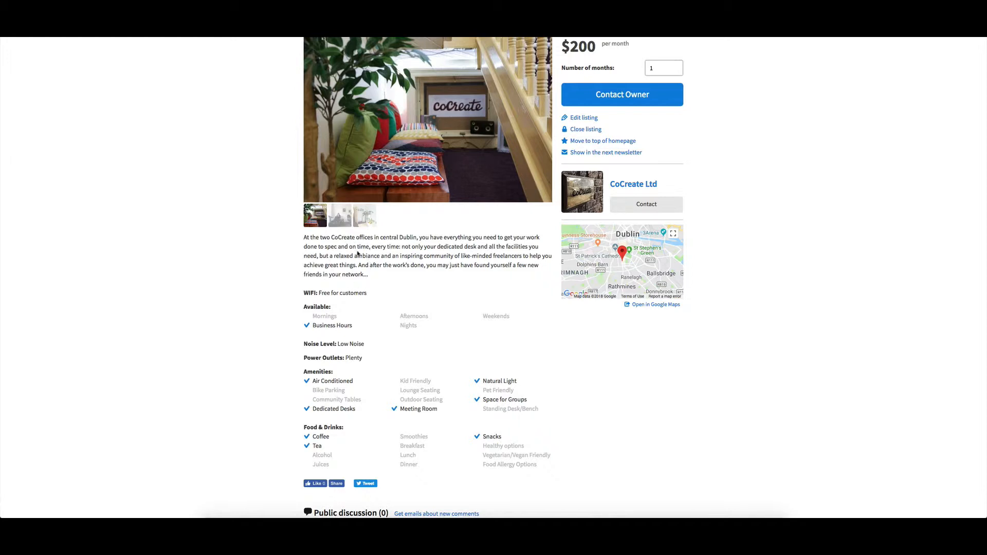
pyautogui.scroll(3)
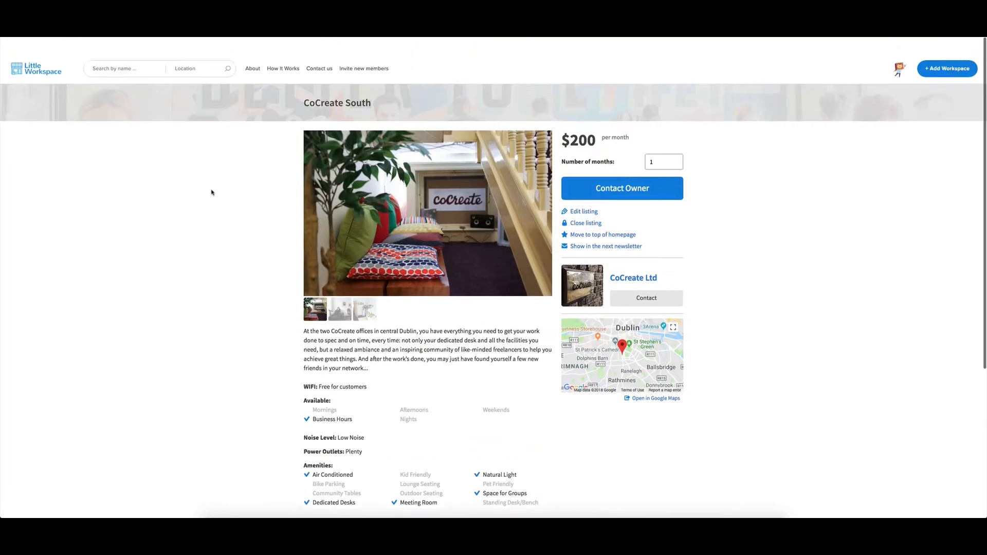
pyautogui.click(344, 395)
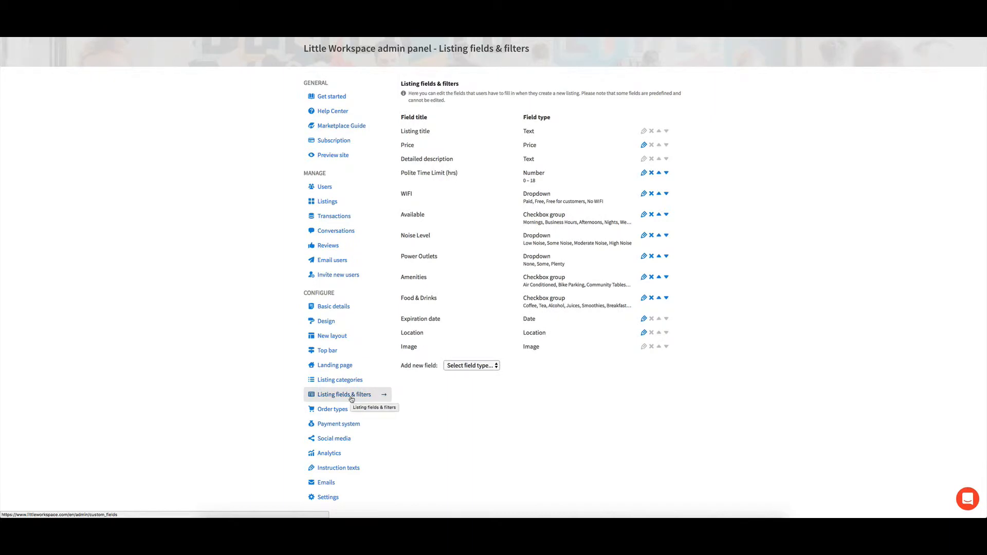
pyautogui.moveTo(540, 198)
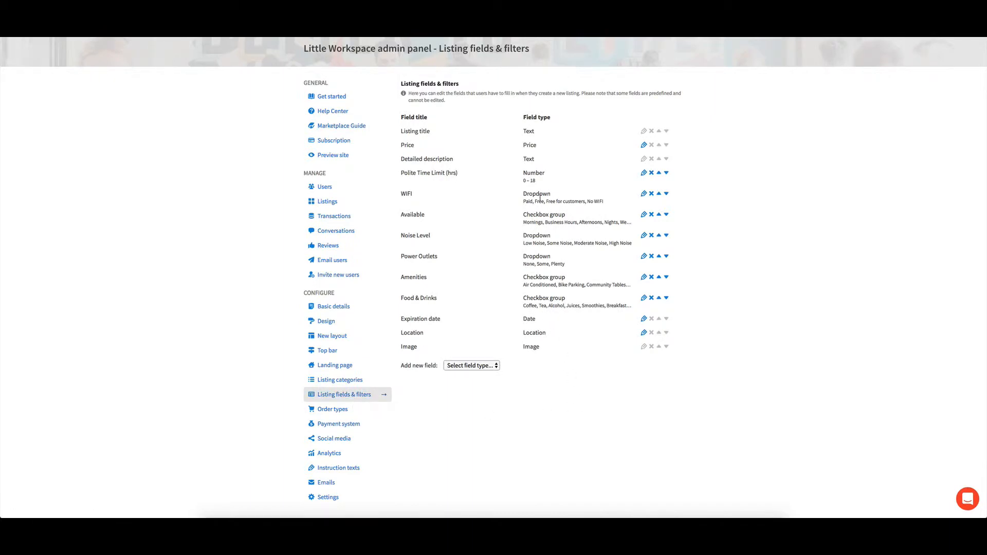
pyautogui.click(334, 155)
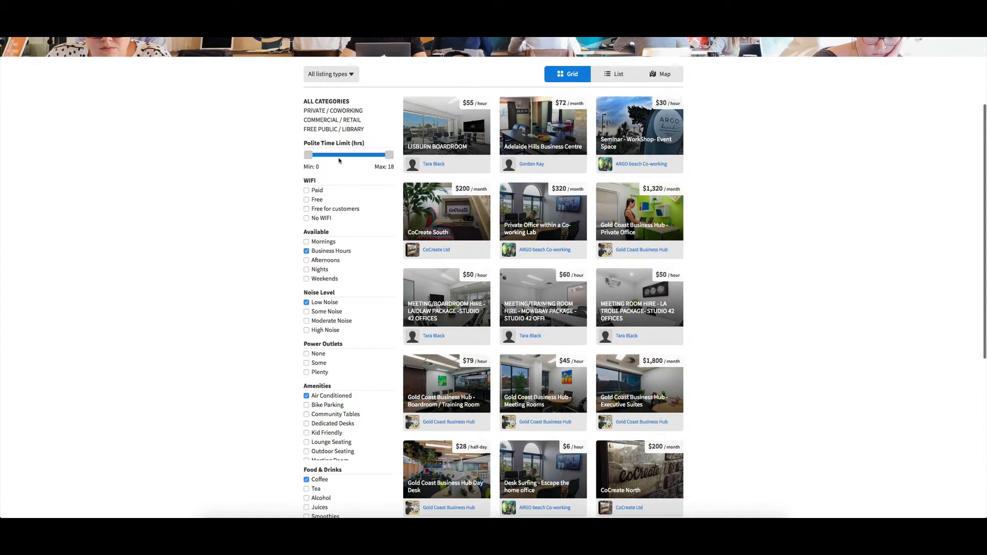
pyautogui.scroll(-3)
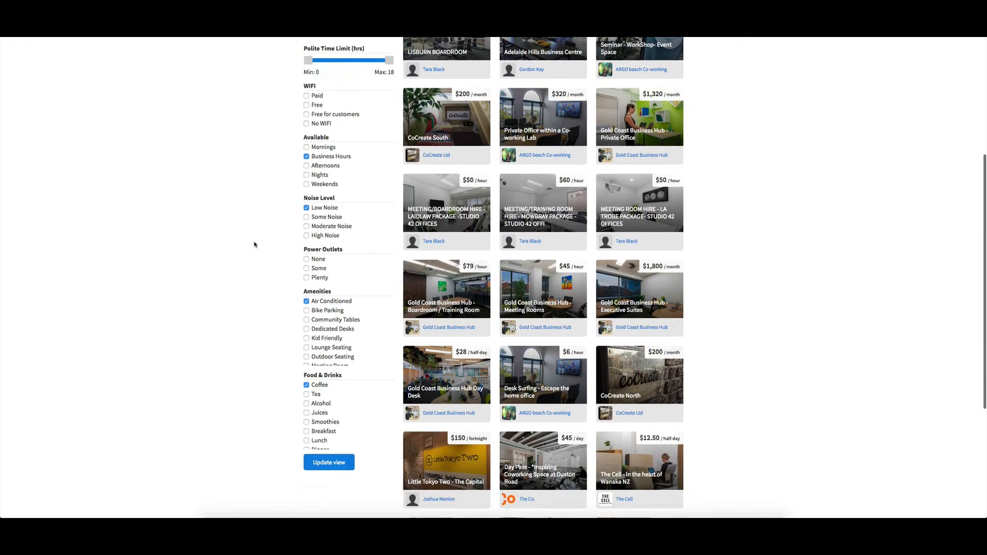
pyautogui.click(344, 394)
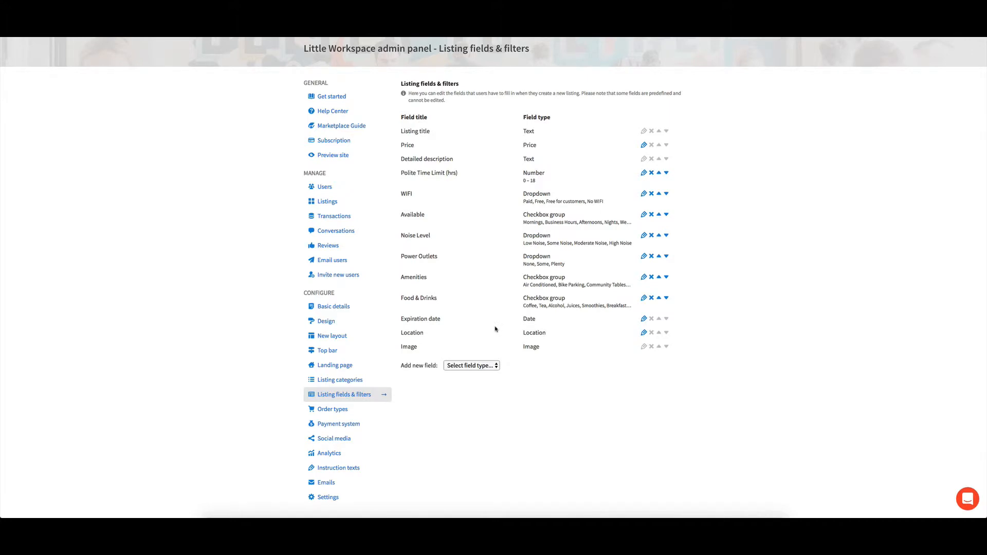
pyautogui.scroll(3)
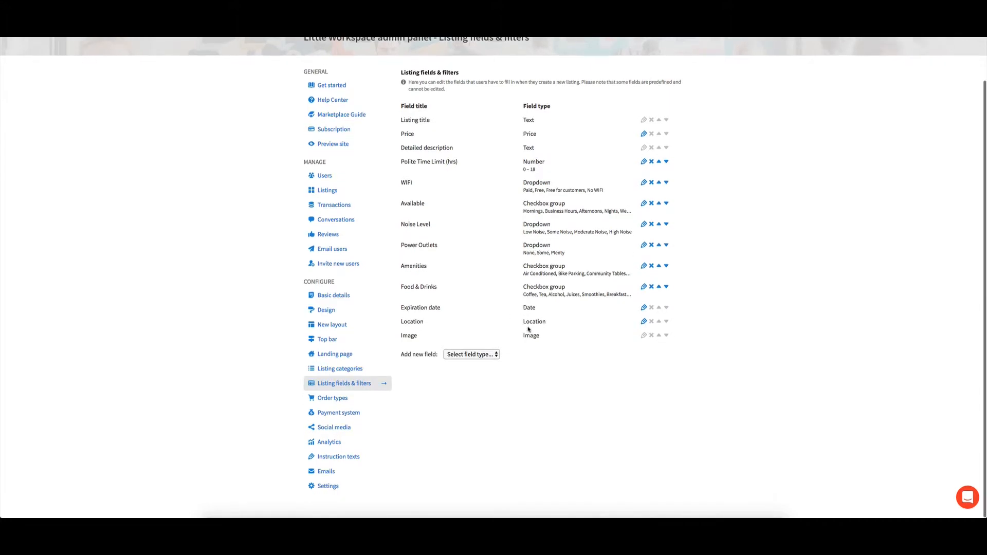
# - On the Order types page, start editing the Paid order type's pricing and availability settings
pyautogui.click(332, 397)
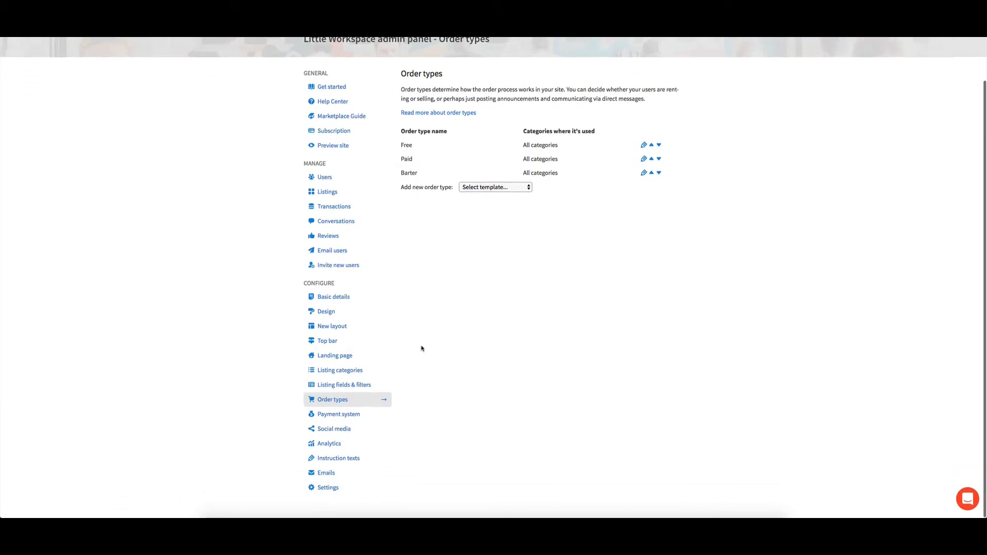
pyautogui.scroll(3)
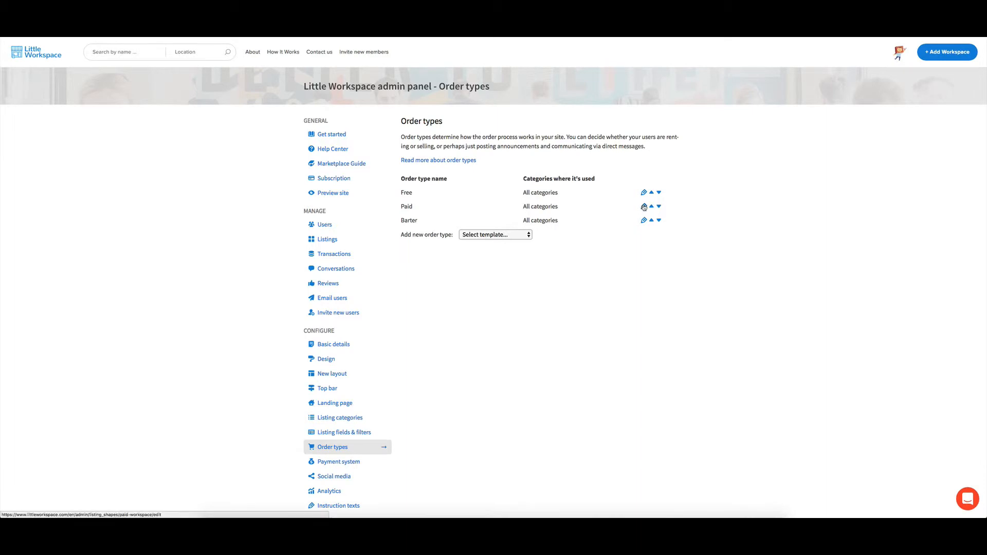
pyautogui.click(644, 207)
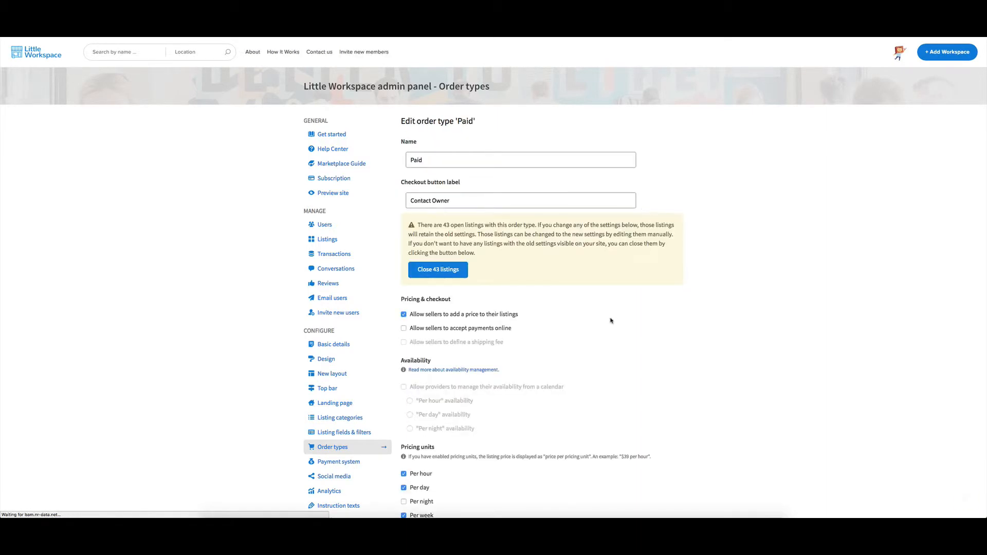
pyautogui.scroll(-3)
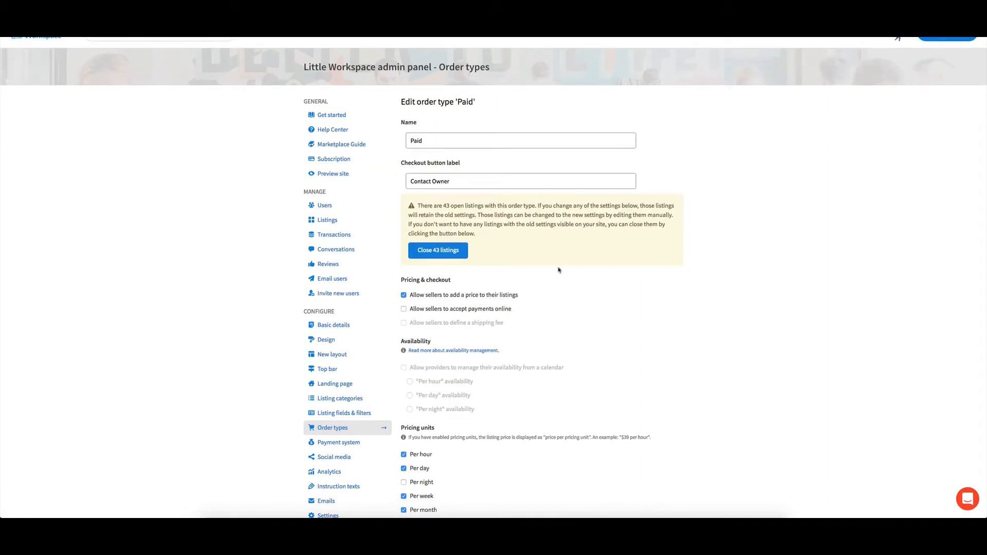
pyautogui.scroll(-3)
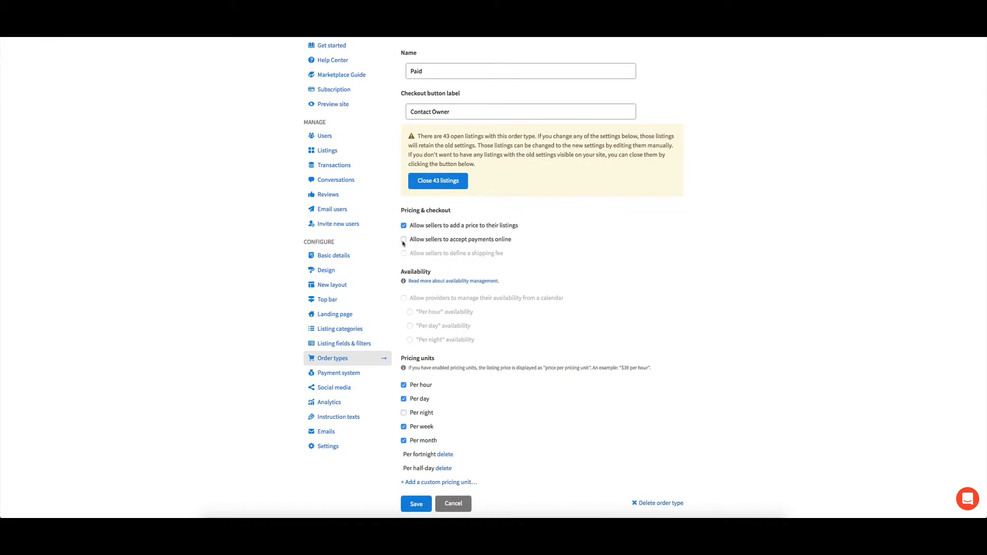
pyautogui.click(403, 239)
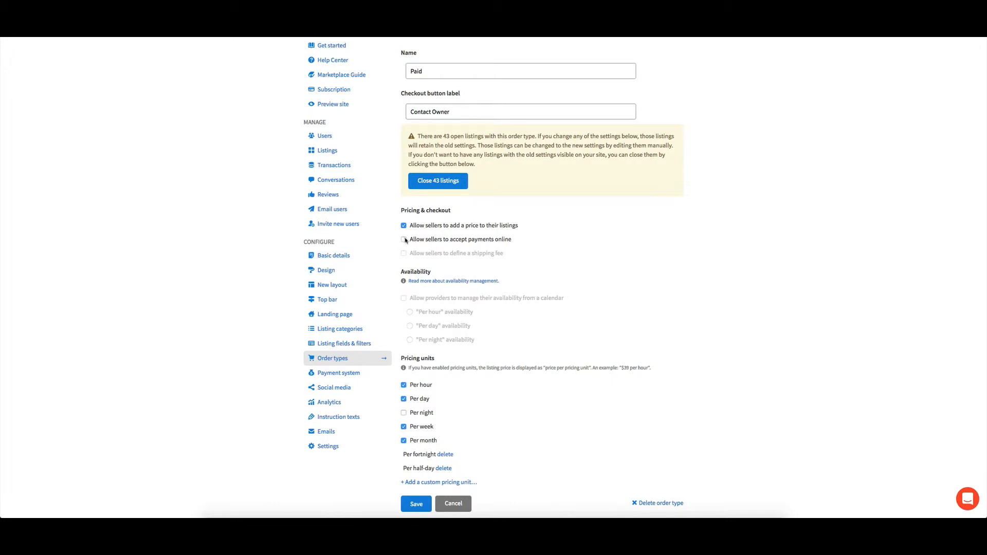
pyautogui.click(403, 240)
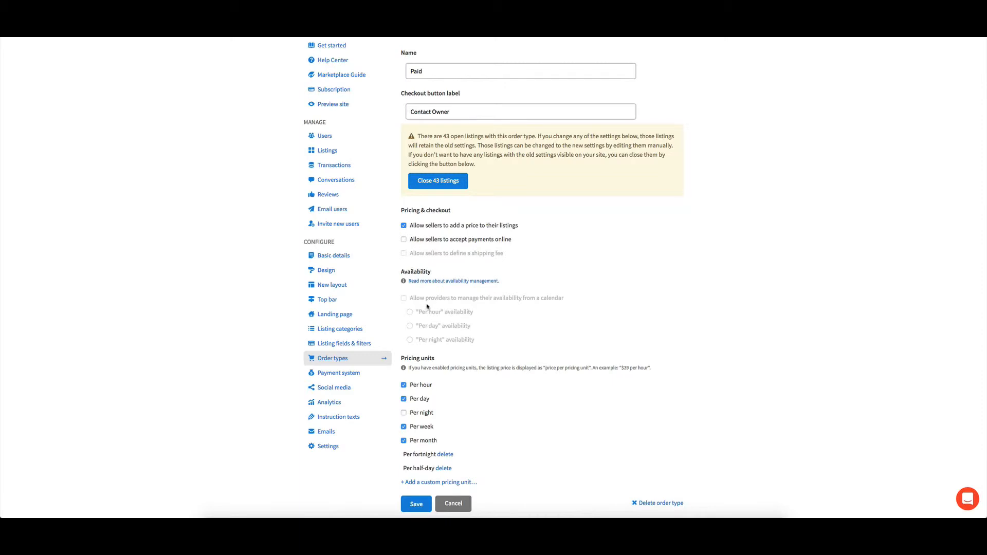
pyautogui.moveTo(422, 315)
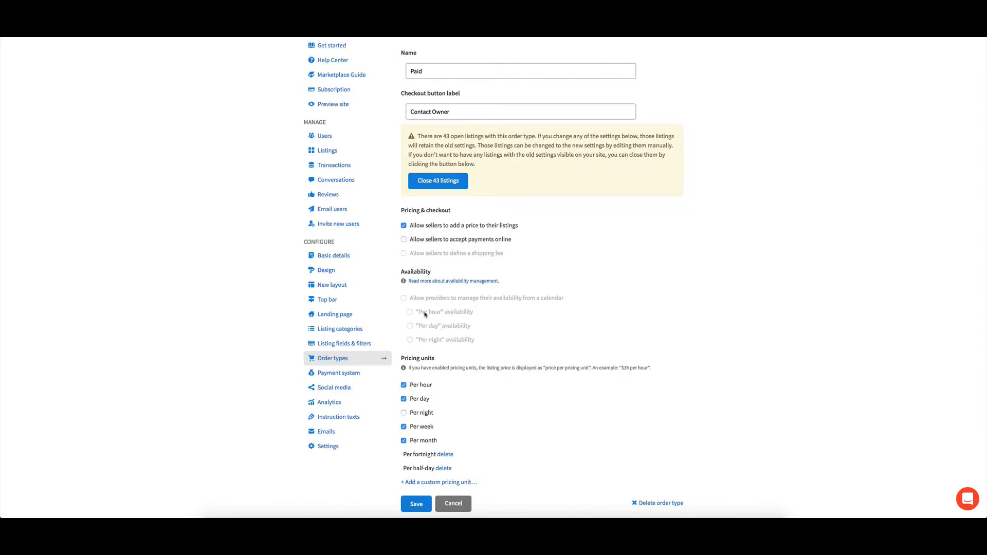
pyautogui.moveTo(424, 314)
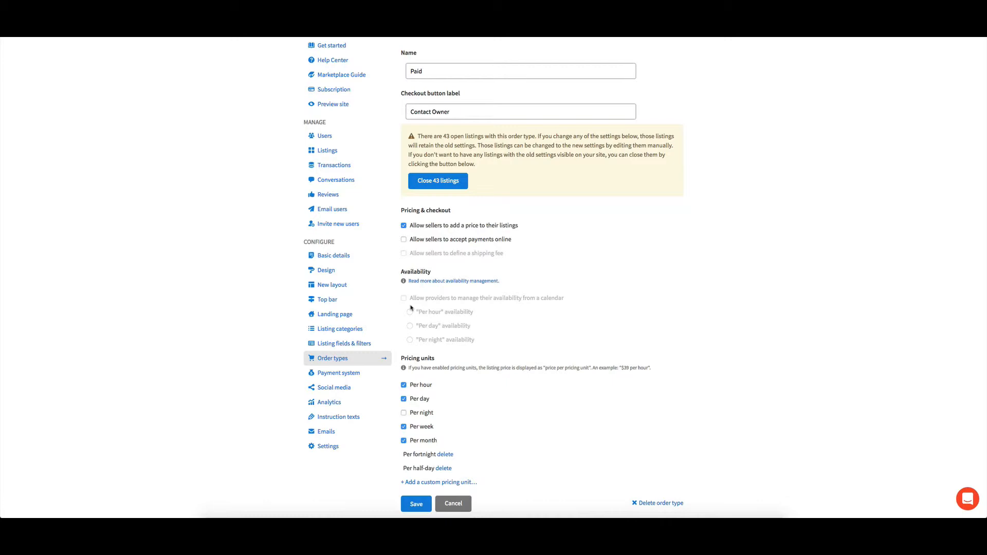
pyautogui.moveTo(443, 304)
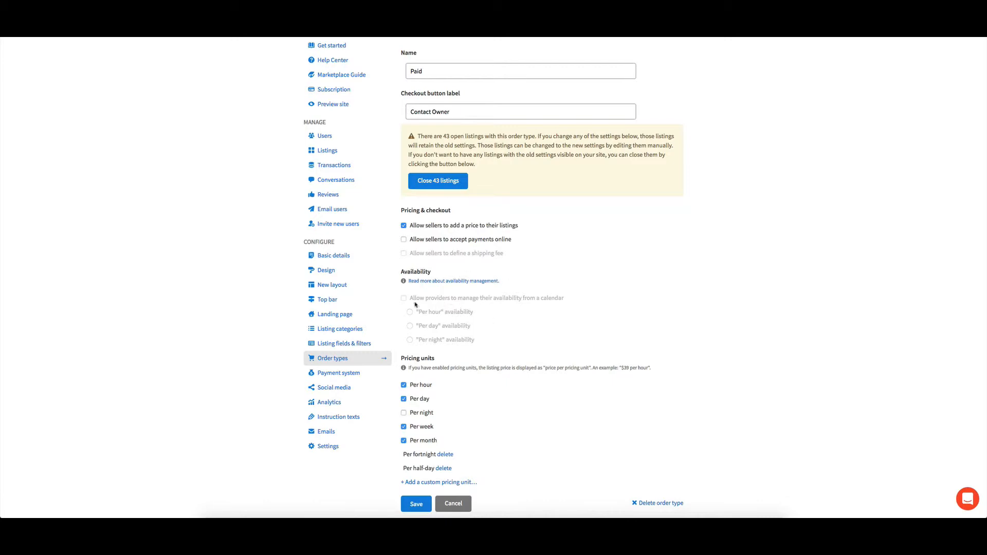
pyautogui.moveTo(636, 312)
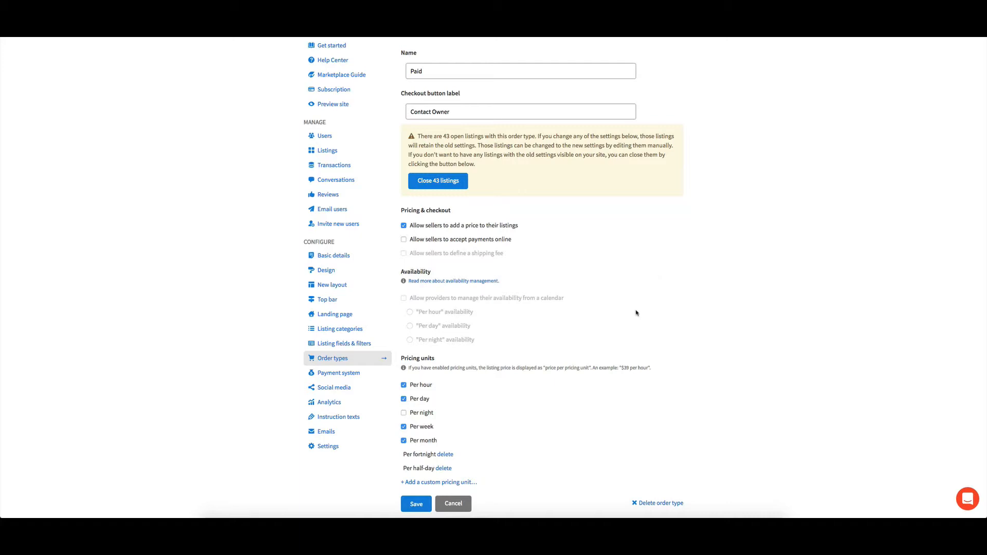
pyautogui.moveTo(453, 266)
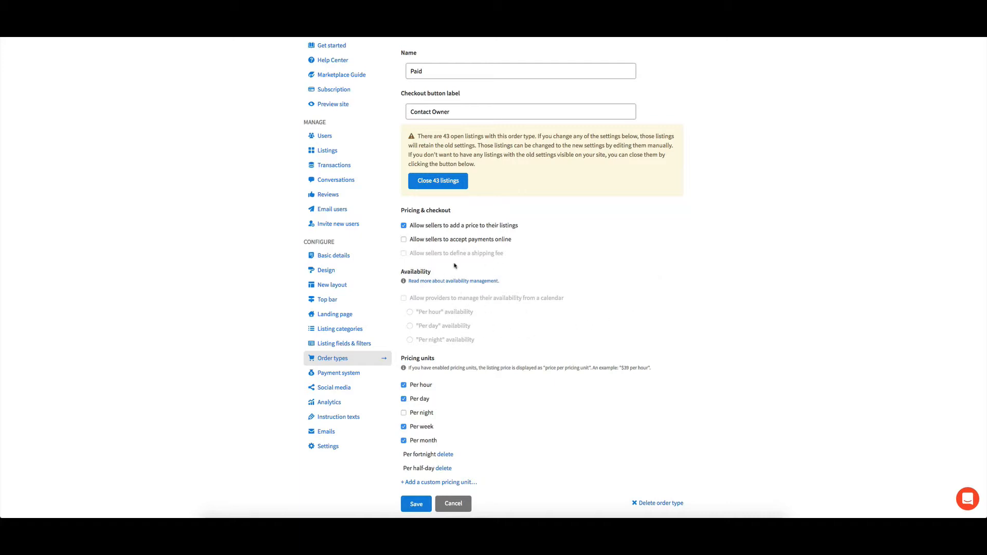
pyautogui.moveTo(562, 272)
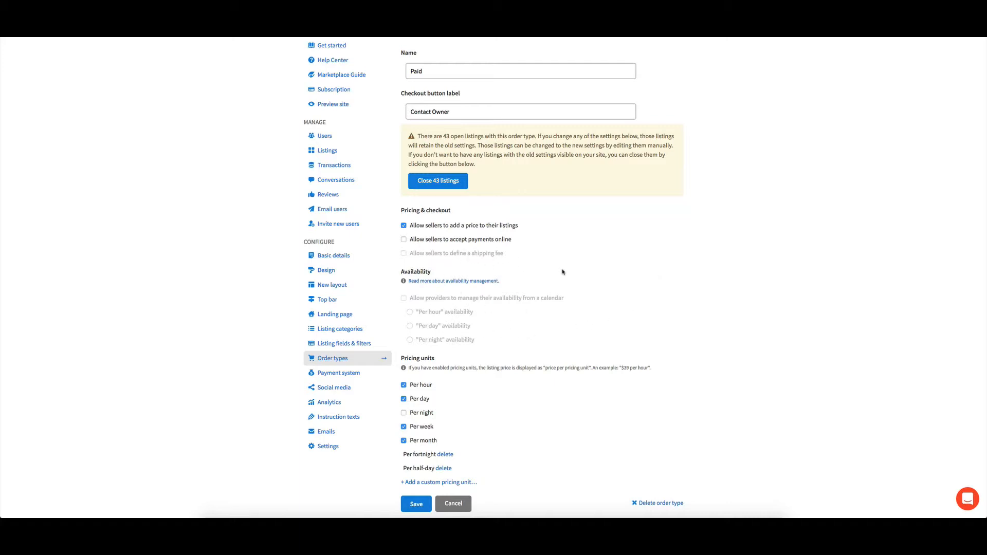
pyautogui.moveTo(491, 297)
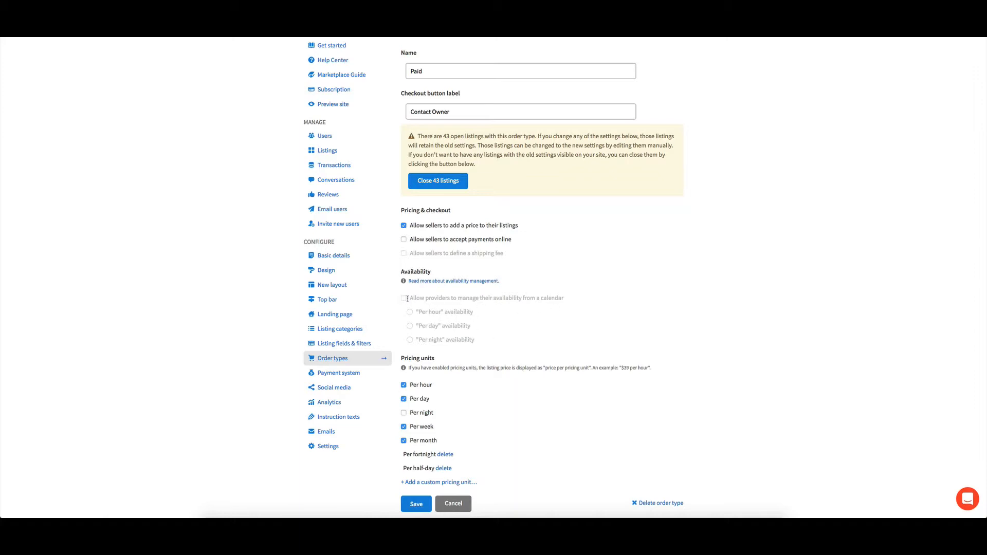
pyautogui.scroll(3)
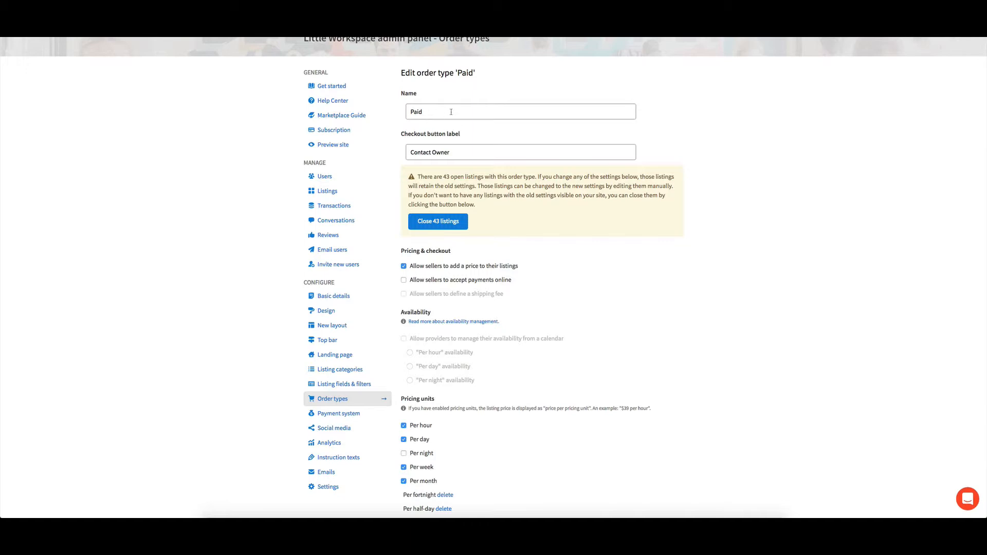
pyautogui.moveTo(586, 287)
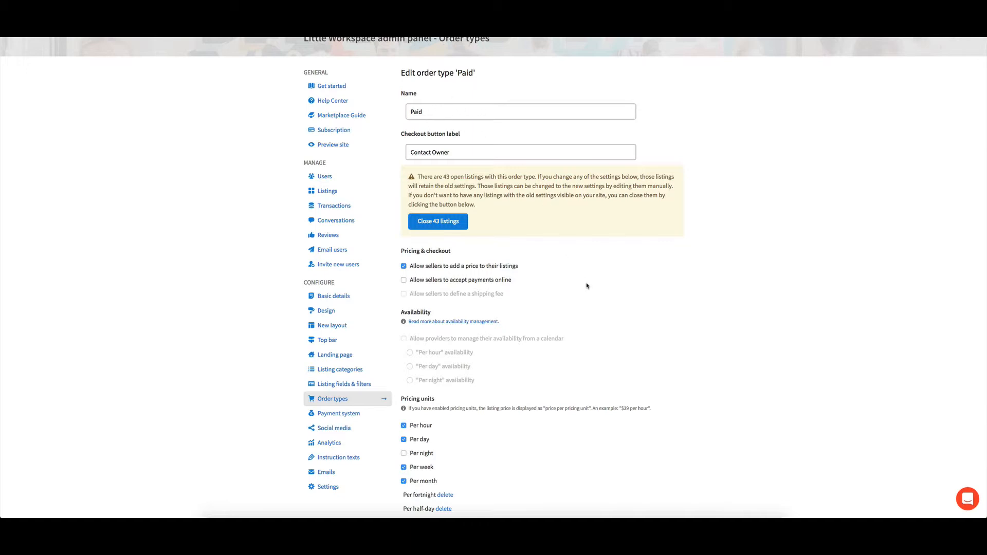
pyautogui.moveTo(404, 340)
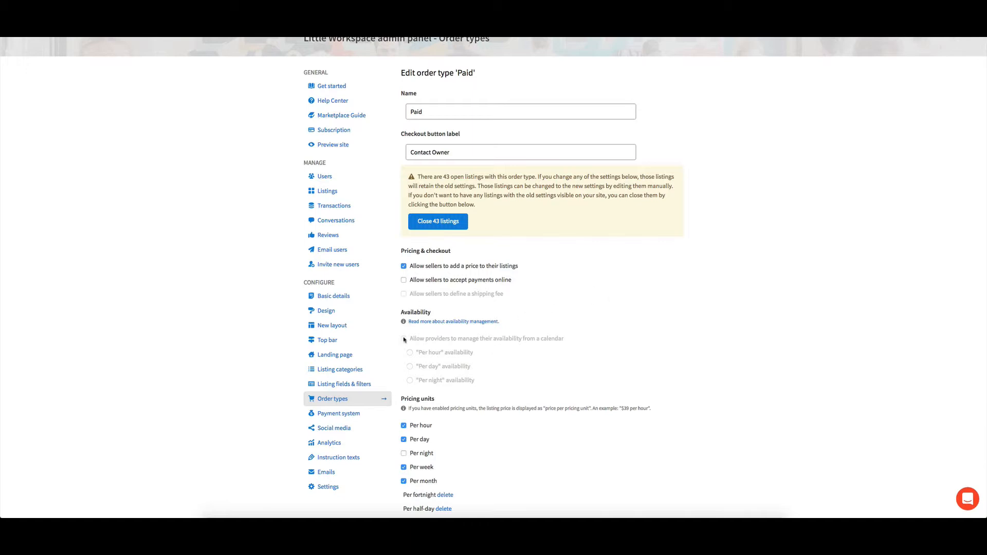
pyautogui.moveTo(587, 315)
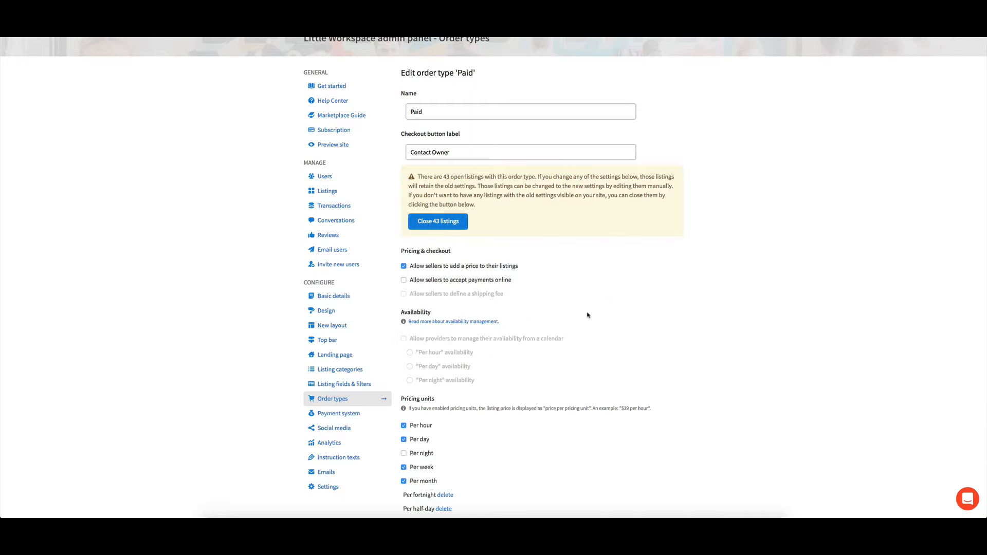
pyautogui.scroll(-3)
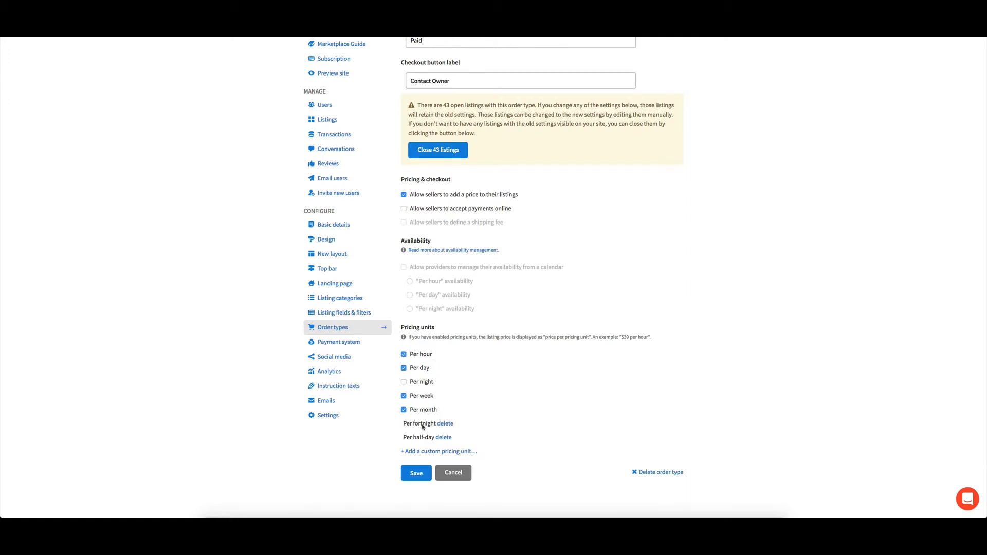
pyautogui.moveTo(458, 454)
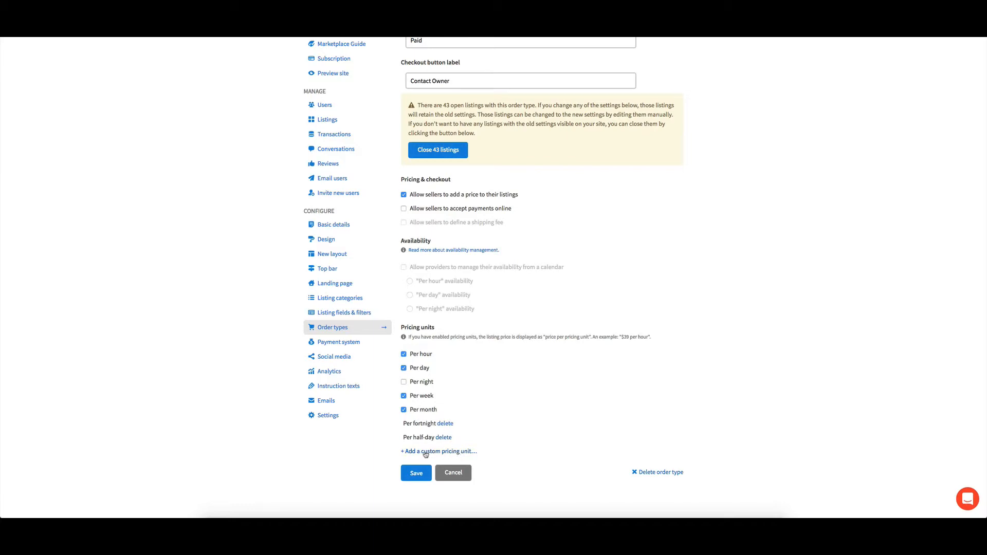
pyautogui.moveTo(577, 438)
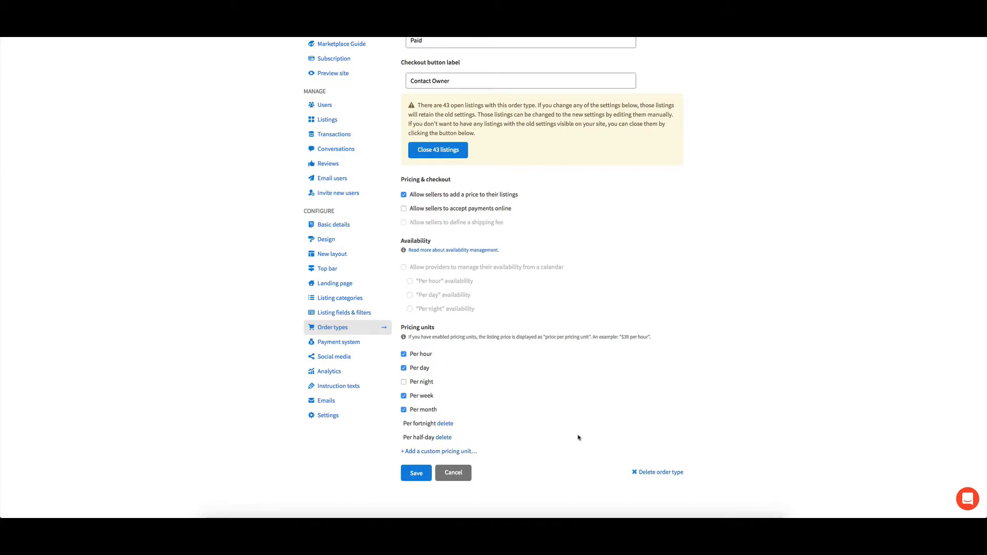
pyautogui.moveTo(619, 406)
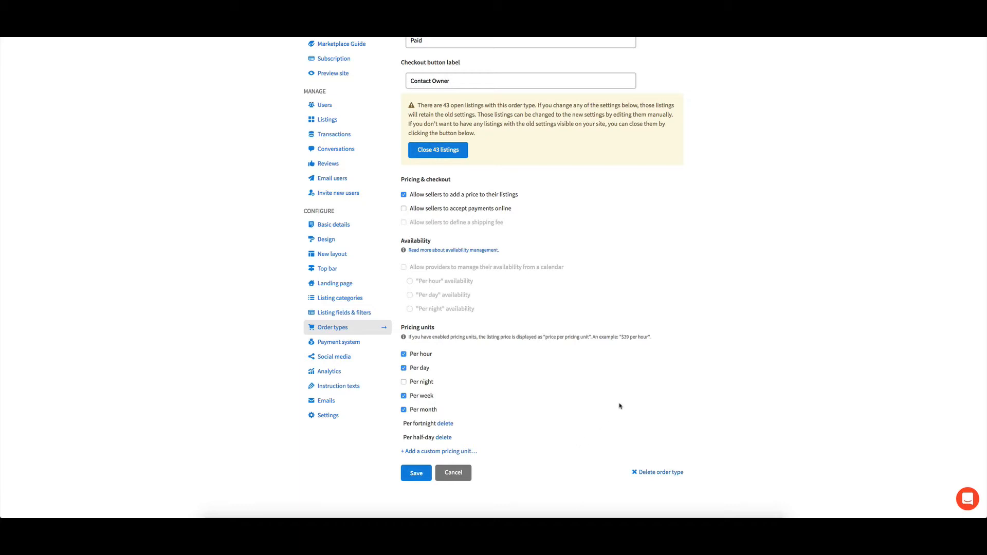
pyautogui.moveTo(338, 342)
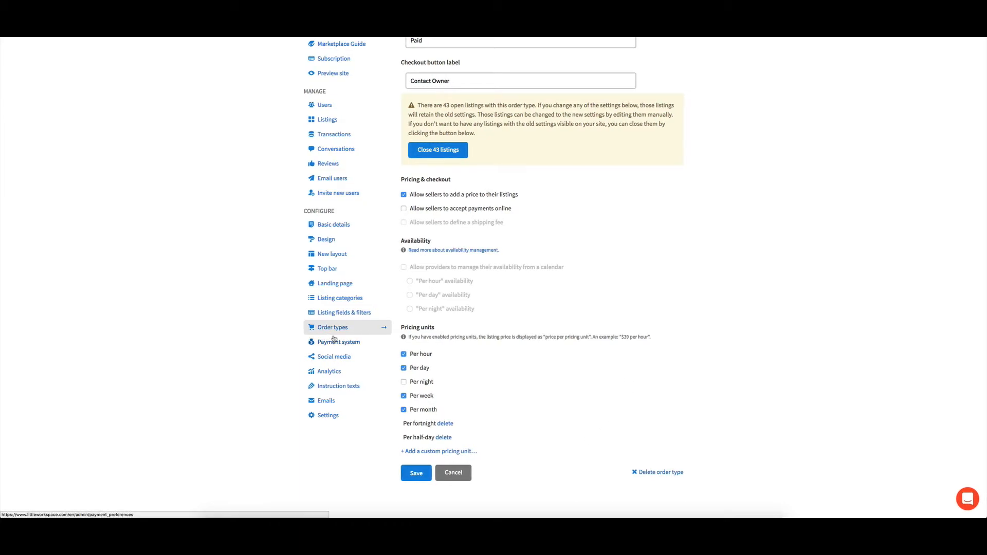
pyautogui.moveTo(338, 341)
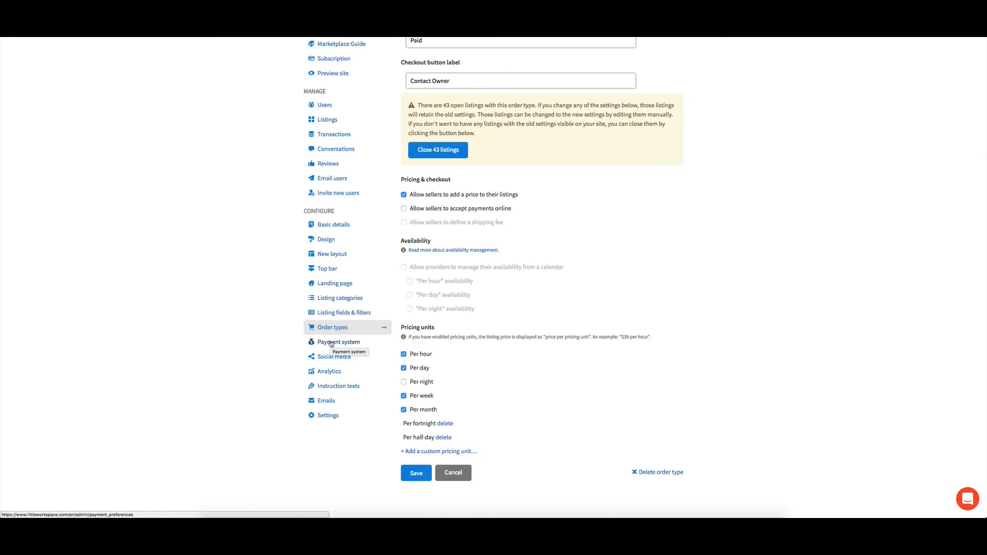
pyautogui.moveTo(337, 386)
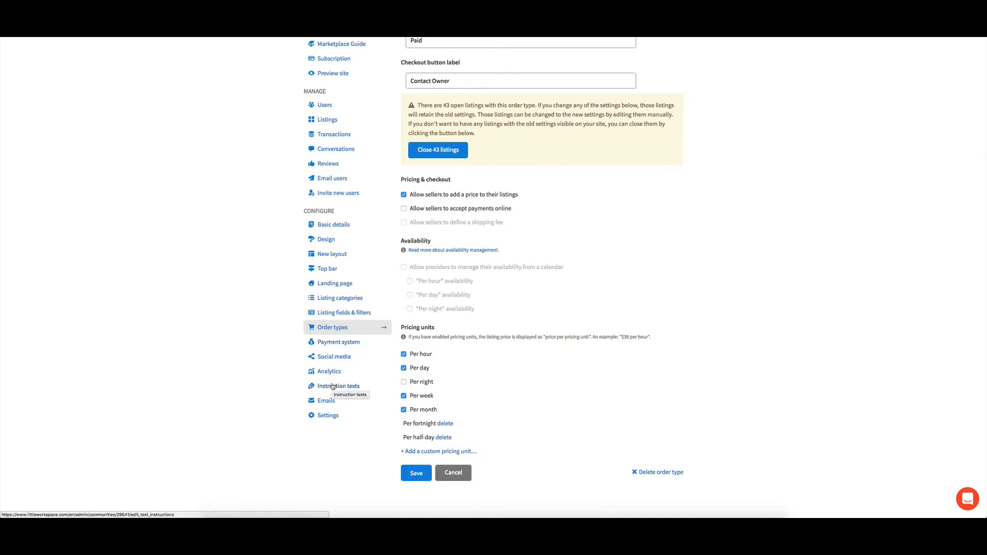
# - View the Instruction texts page with the Little Workspace signup welcome message
pyautogui.click(336, 386)
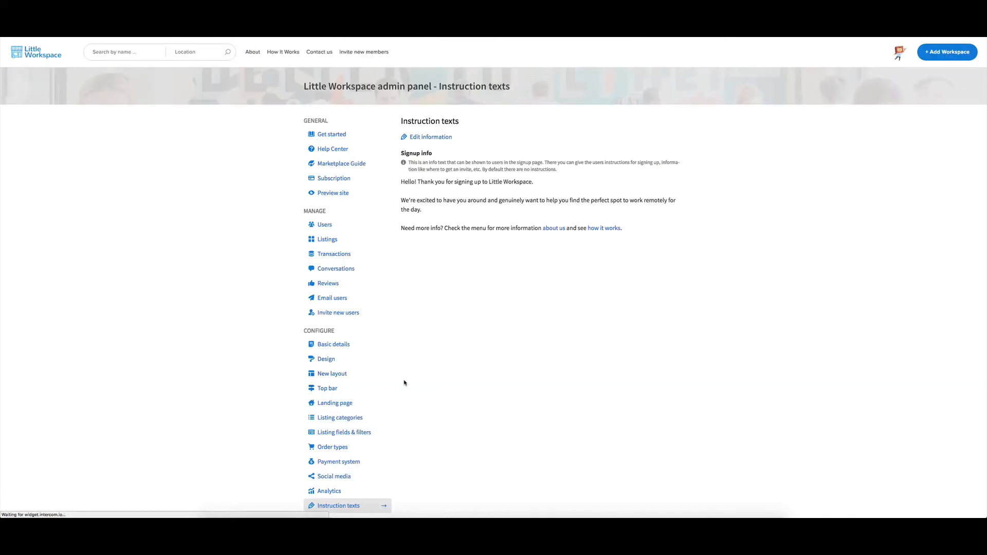
pyautogui.scroll(-3)
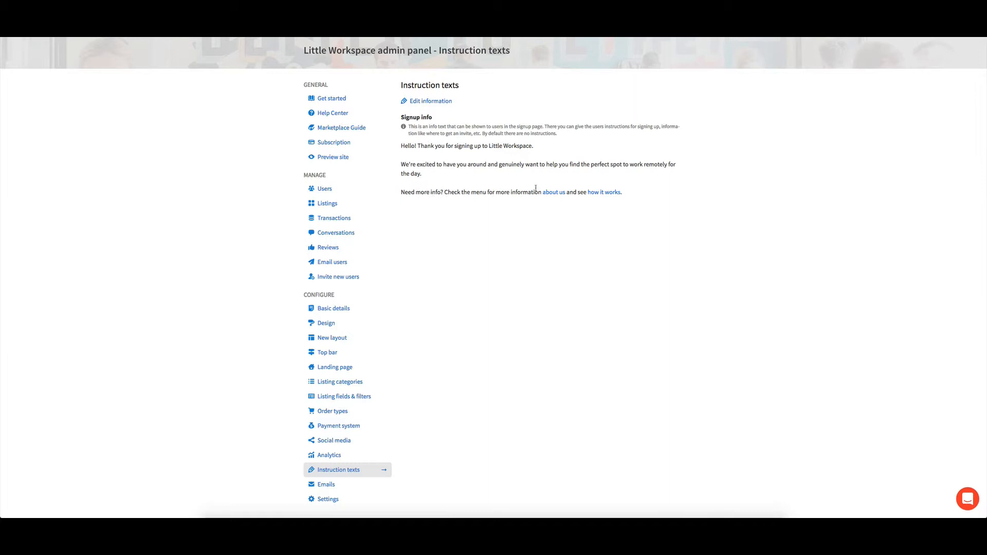
pyautogui.moveTo(553, 192)
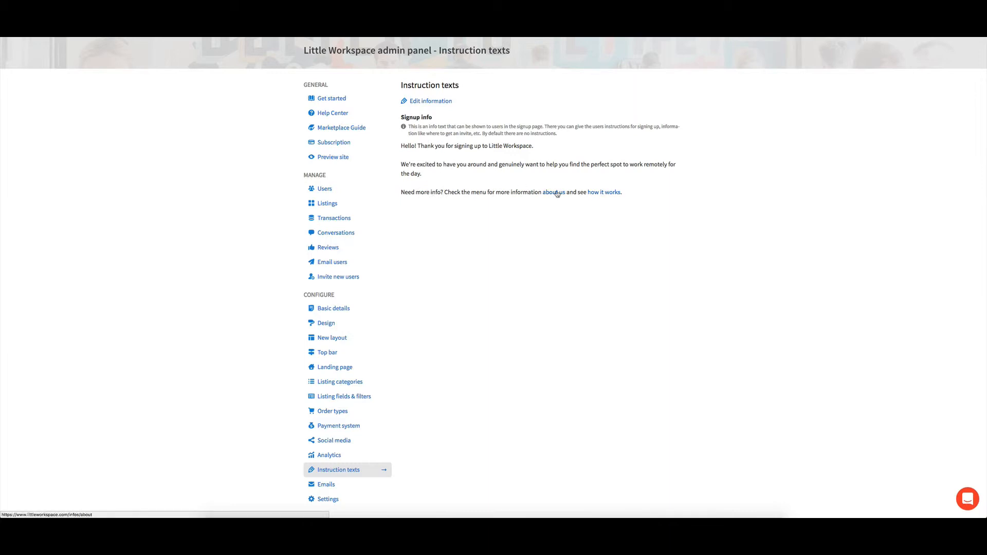
pyautogui.moveTo(603, 192)
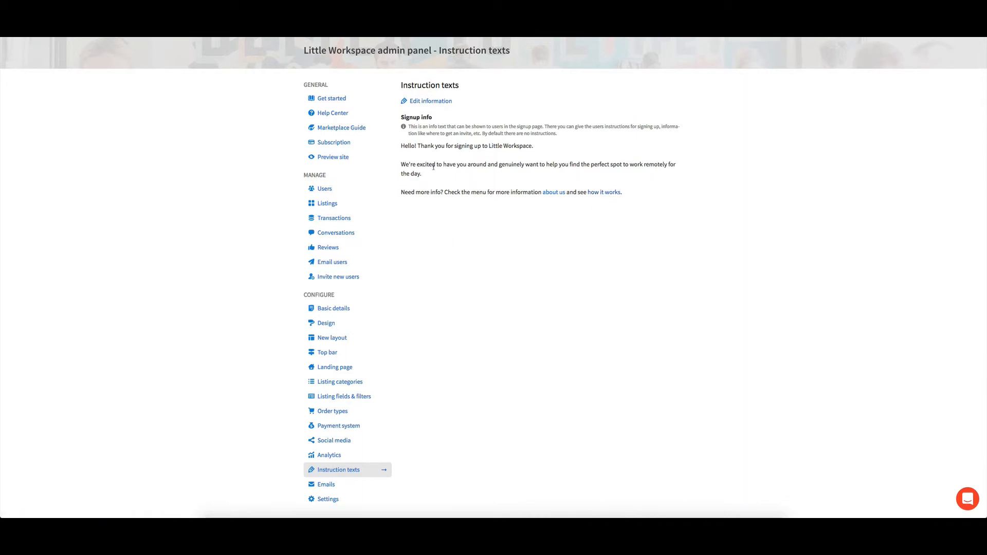
pyautogui.moveTo(542, 181)
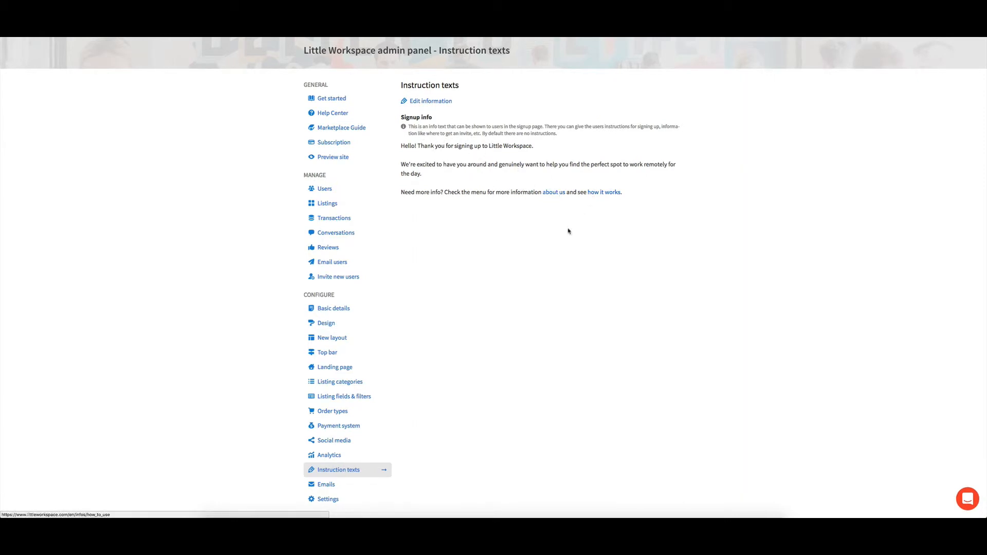
pyautogui.moveTo(433, 339)
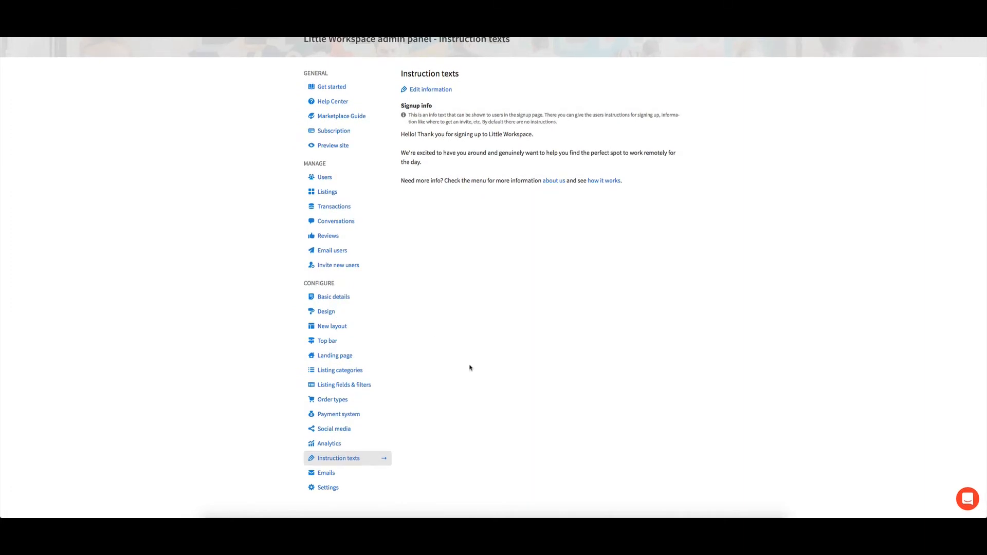
# - Review the Emails page's verified sender address and welcome email content, then head to Settings
pyautogui.click(326, 473)
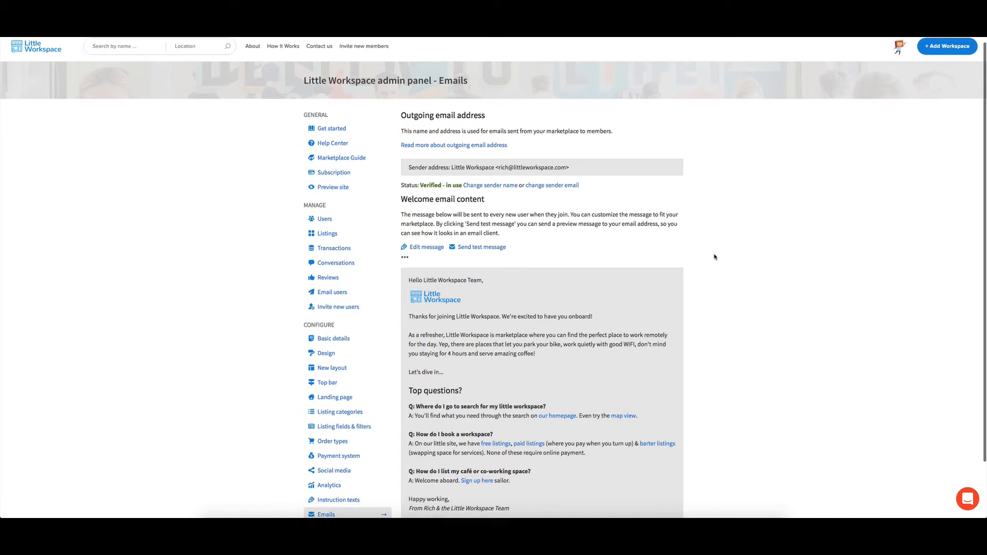
pyautogui.scroll(-3)
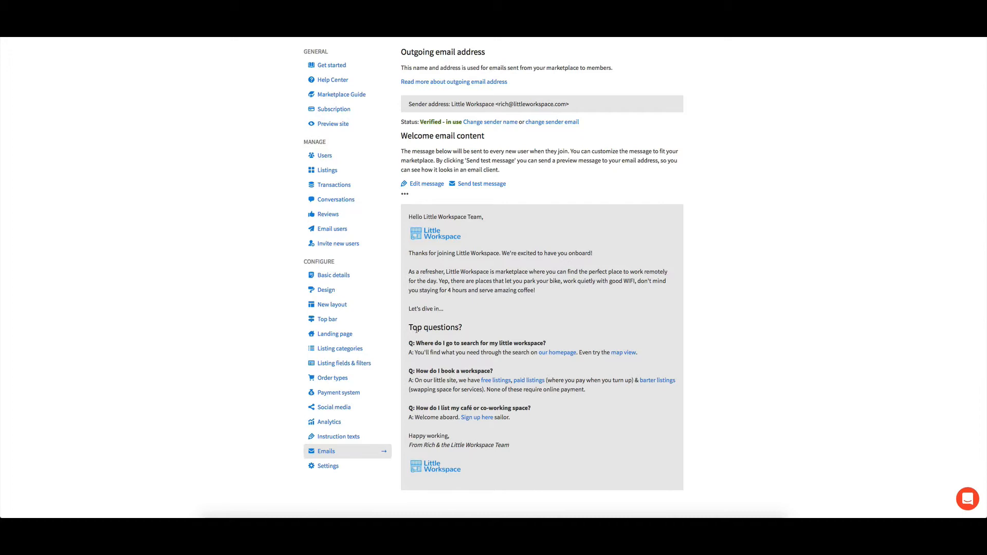
pyautogui.moveTo(480, 330)
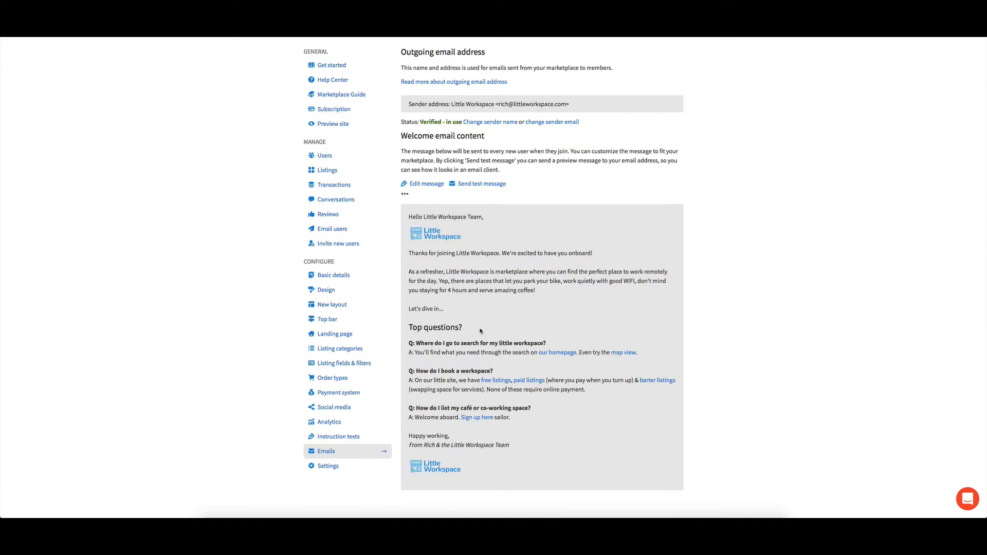
pyautogui.moveTo(428, 368)
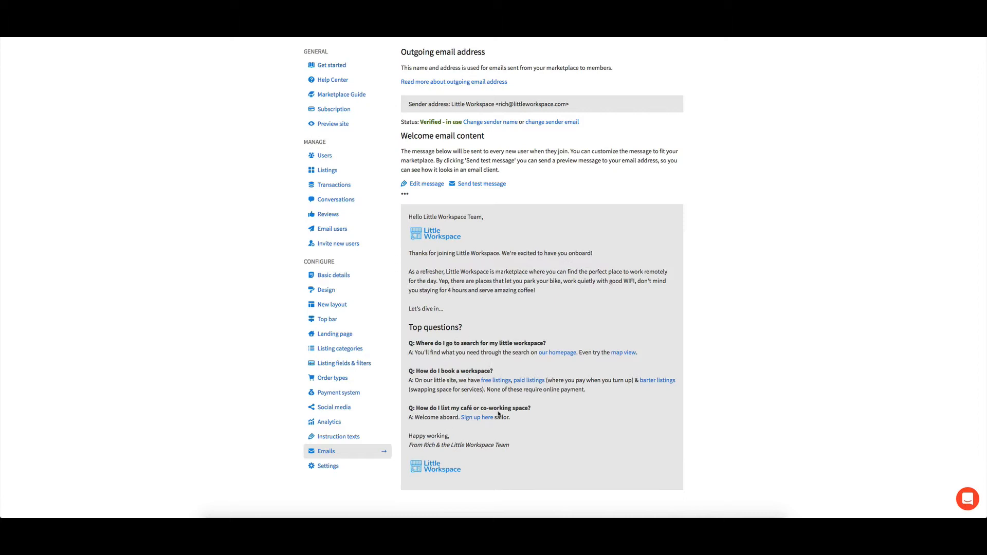
pyautogui.moveTo(483, 418)
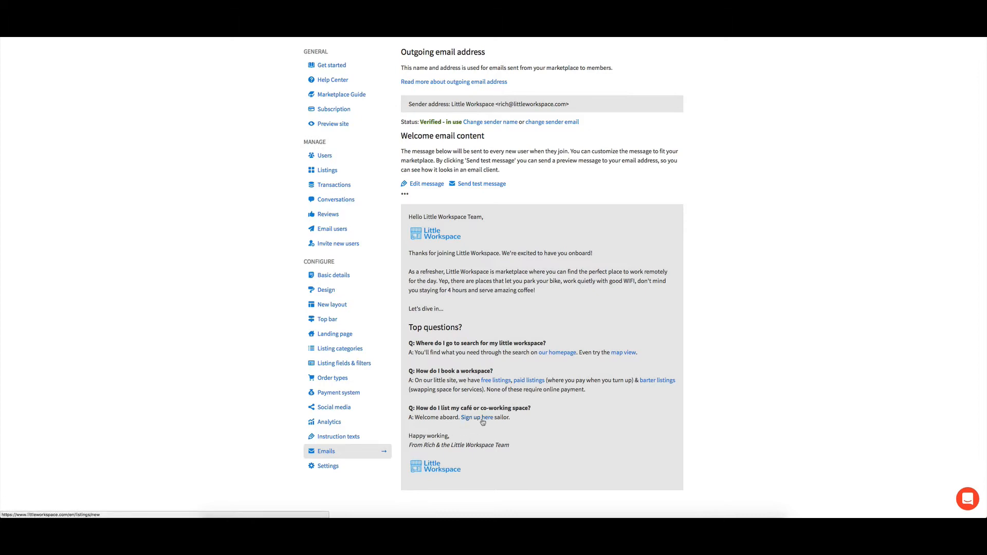
pyautogui.moveTo(646, 431)
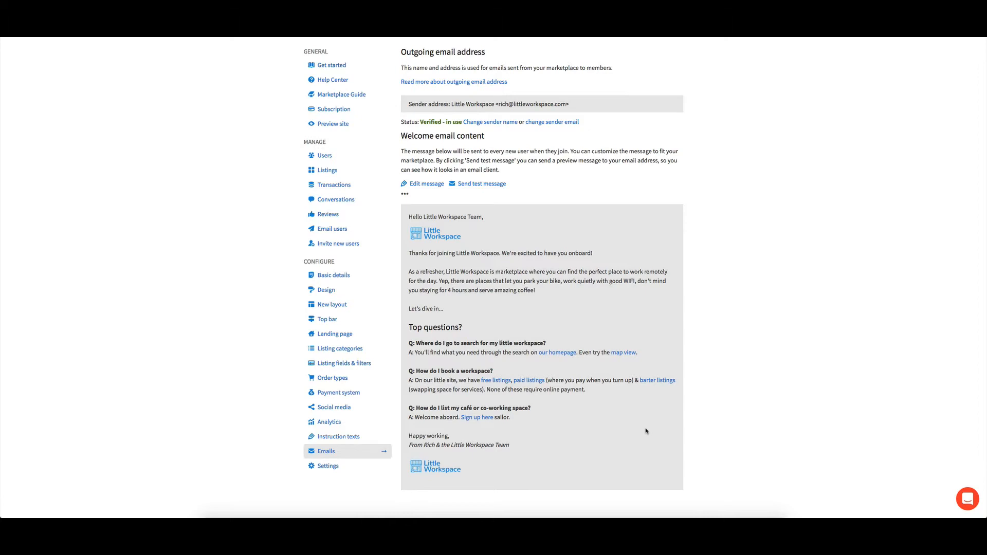
pyautogui.moveTo(597, 425)
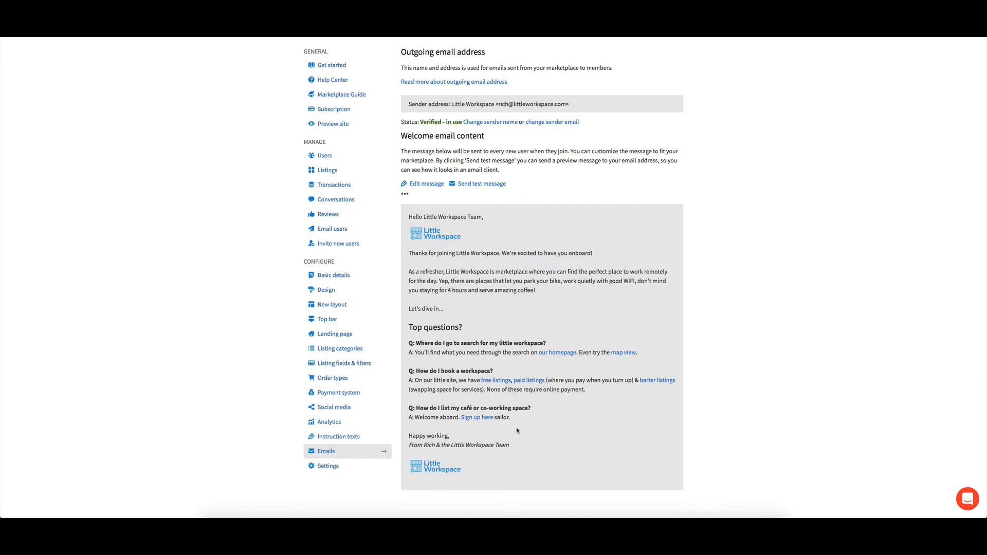
pyautogui.click(327, 466)
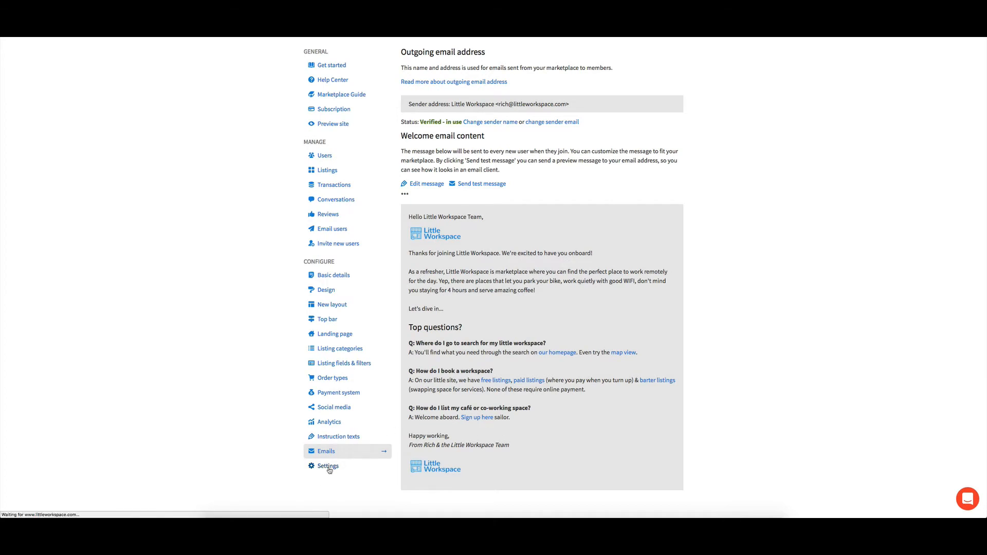
# - Check the Search type options, keep Keyword and location search, and review the remaining preferences
pyautogui.click(327, 466)
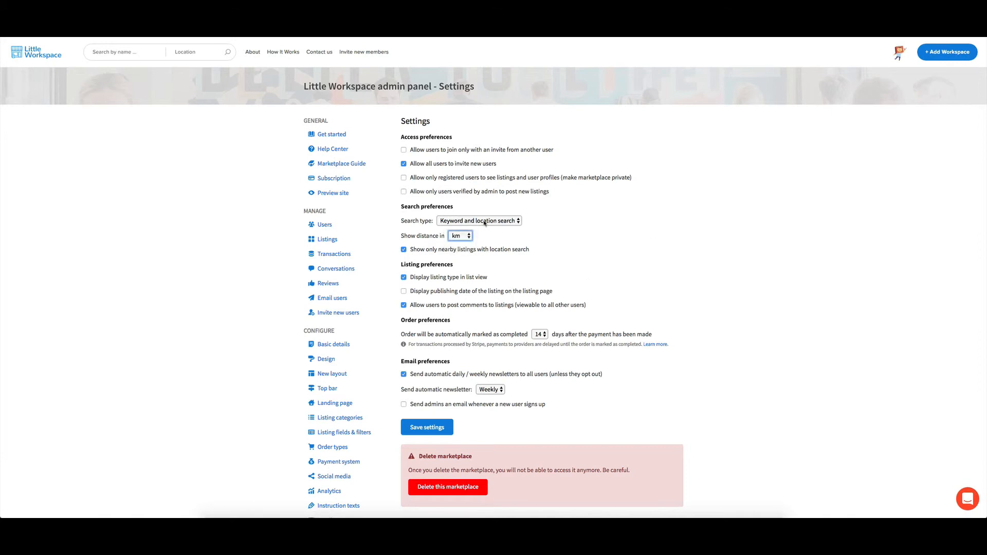
pyautogui.click(478, 220)
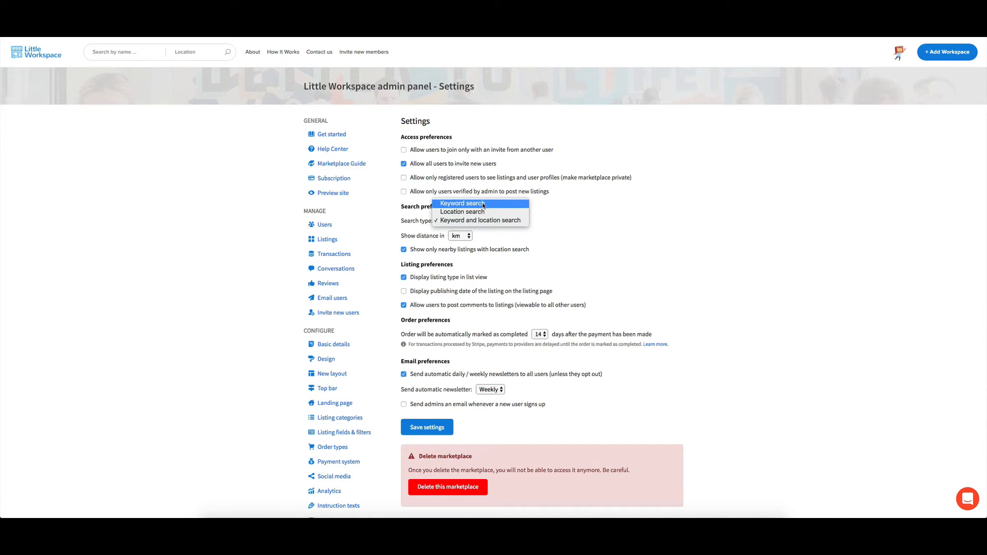
pyautogui.click(480, 220)
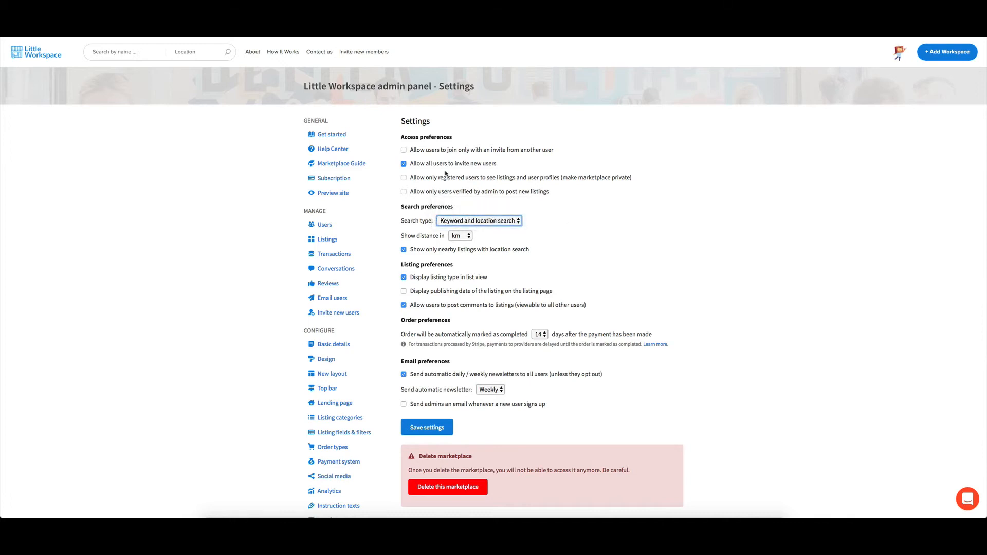
pyautogui.moveTo(491, 212)
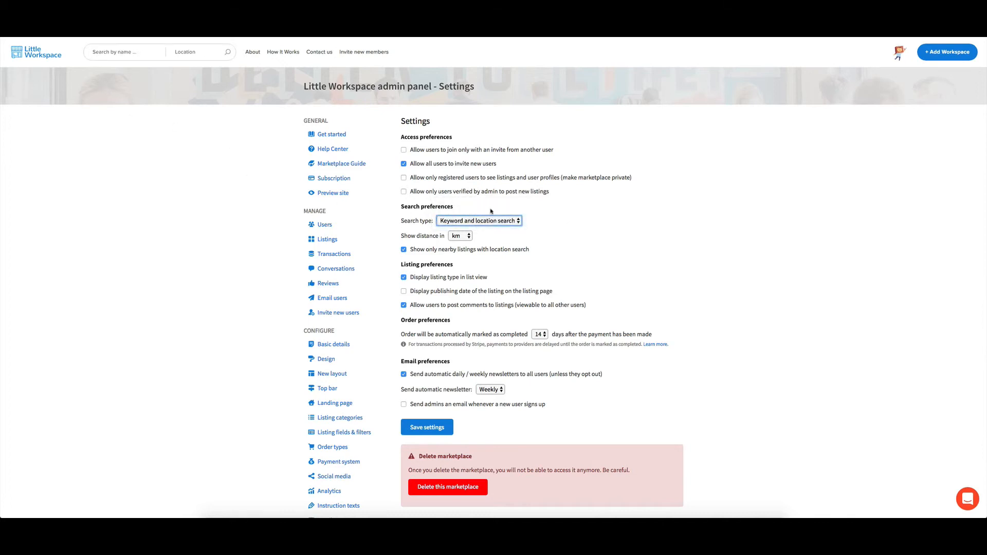
pyautogui.moveTo(593, 284)
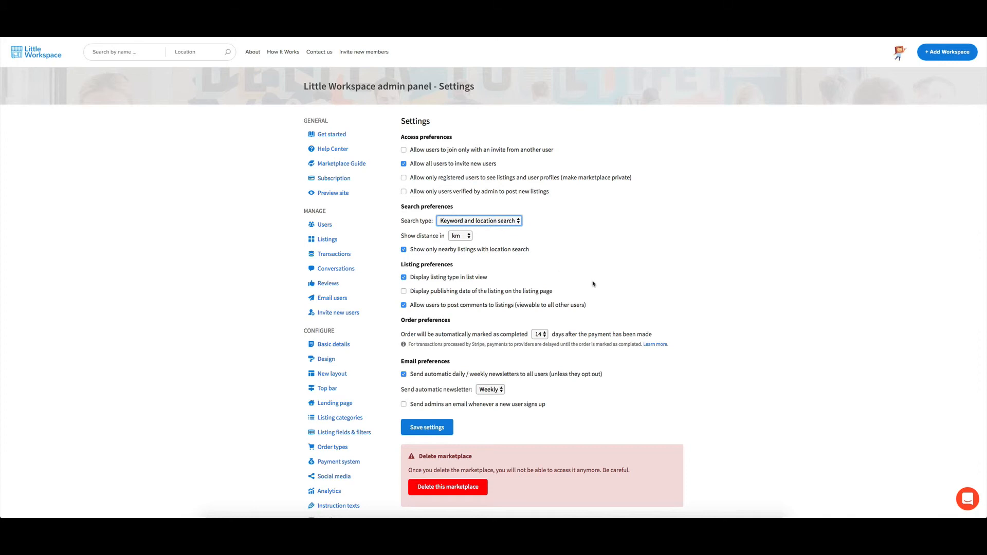
pyautogui.scroll(-3)
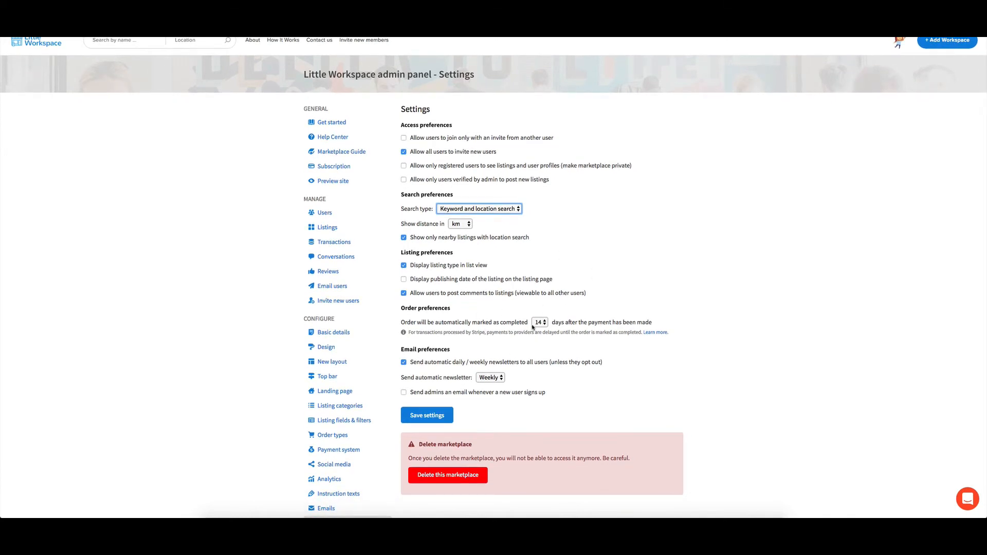
pyautogui.scroll(-3)
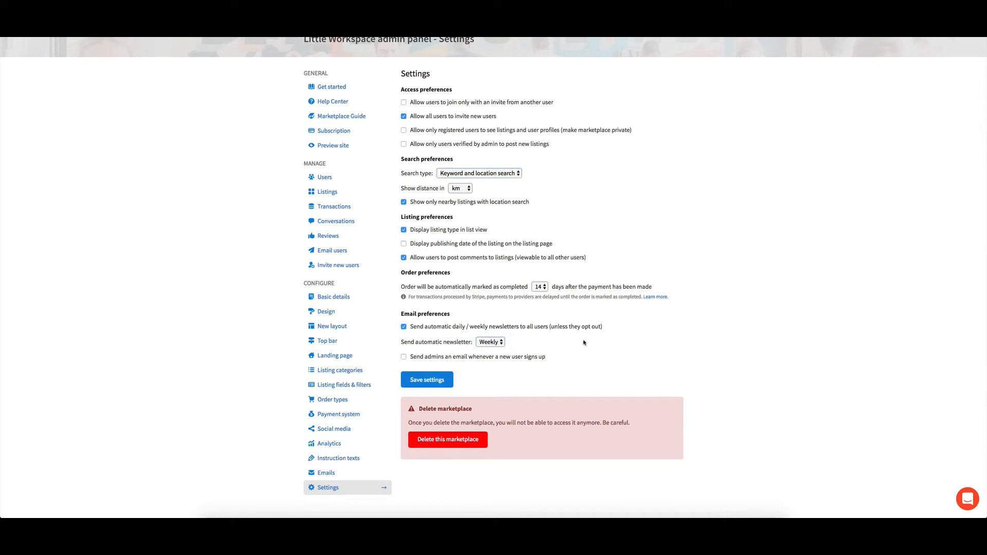
# - Scroll through the Settings page's access, listing, order and email preferences, leaving them unchanged
pyautogui.scroll(3)
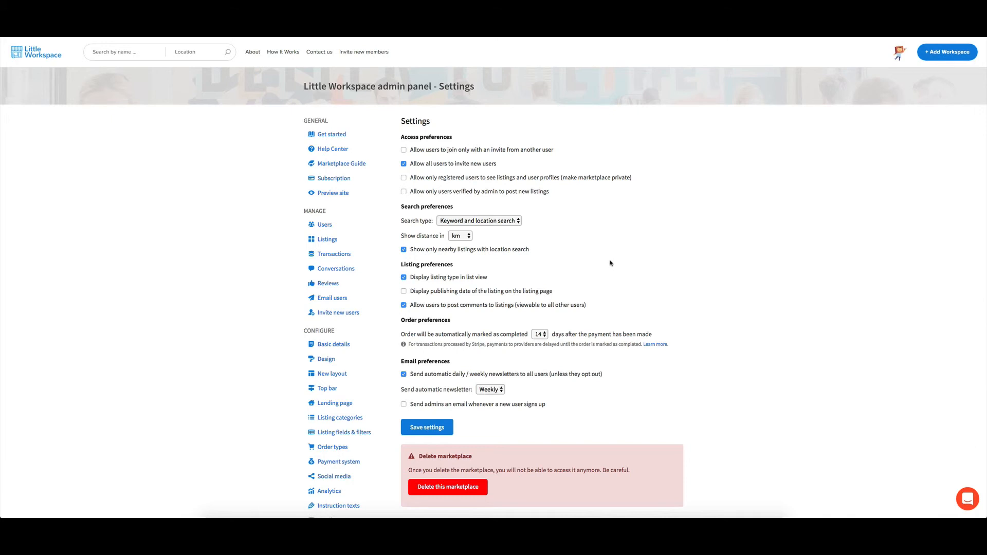
pyautogui.scroll(-3)
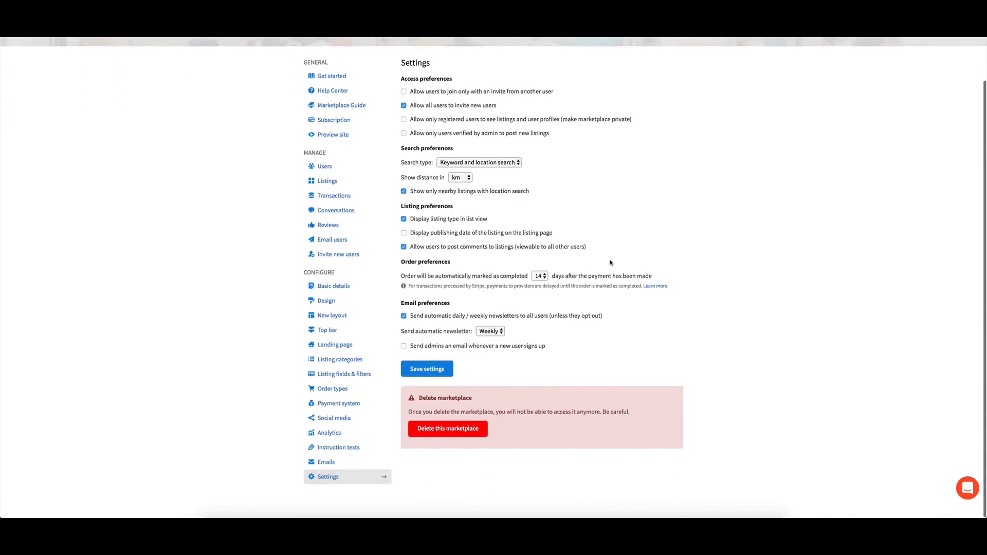
pyautogui.scroll(3)
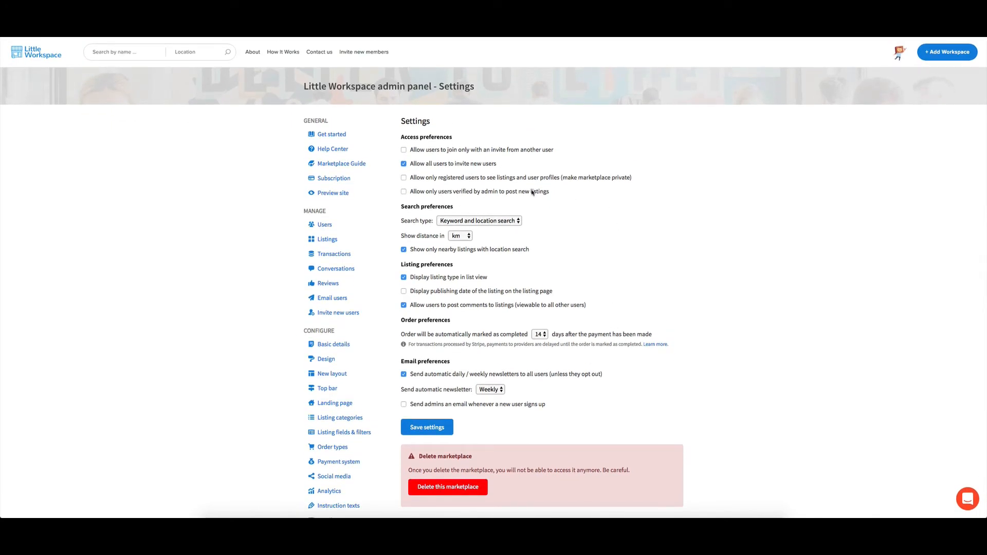
pyautogui.moveTo(489, 199)
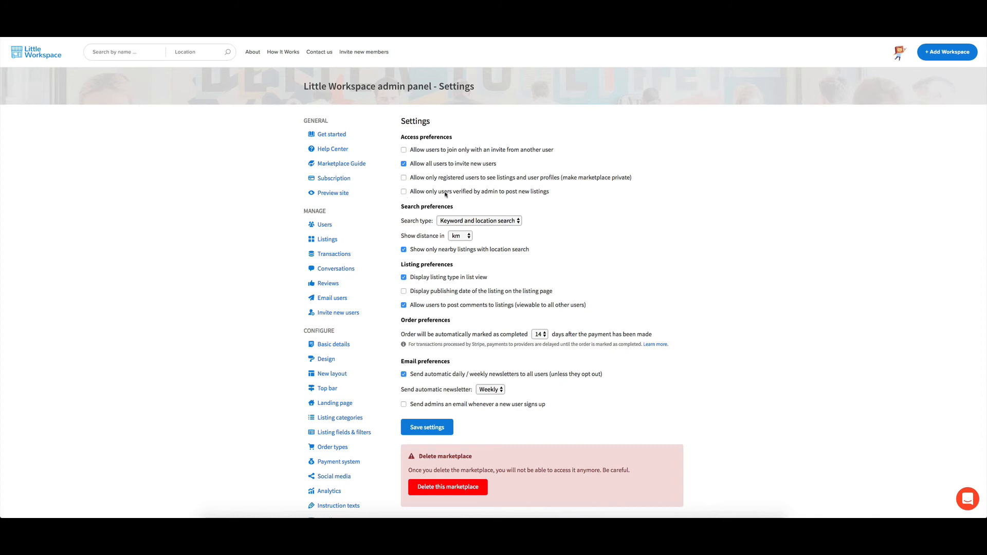
pyautogui.moveTo(507, 201)
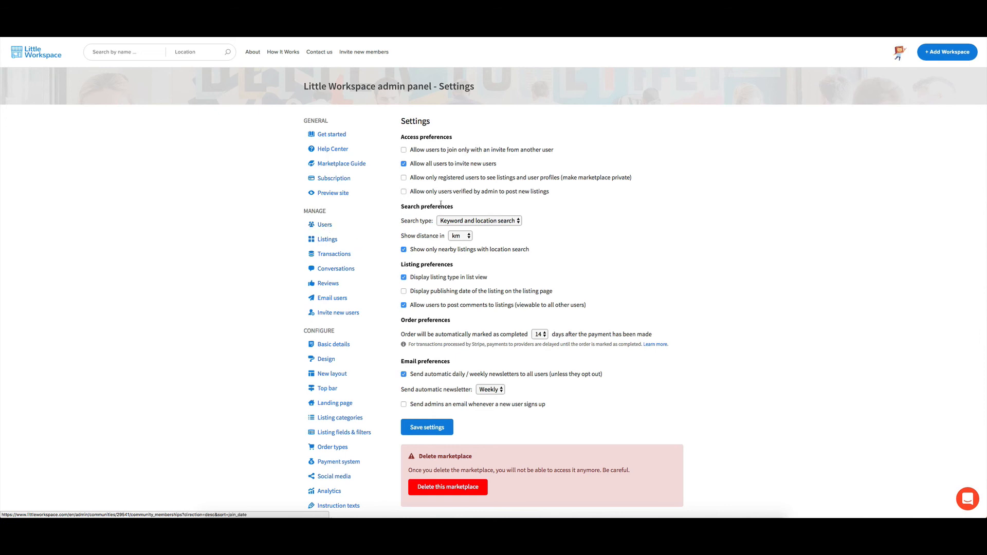
pyautogui.moveTo(622, 218)
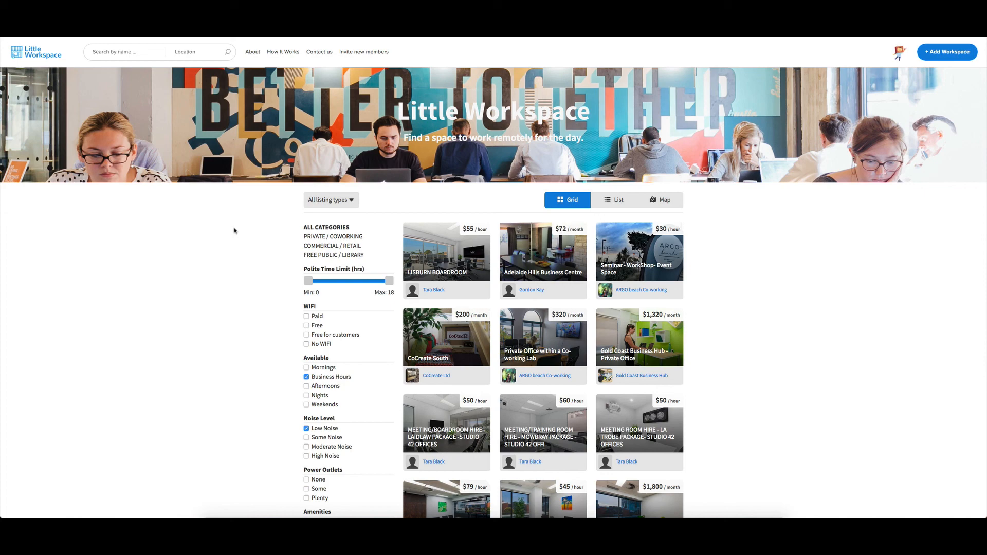
pyautogui.scroll(-3)
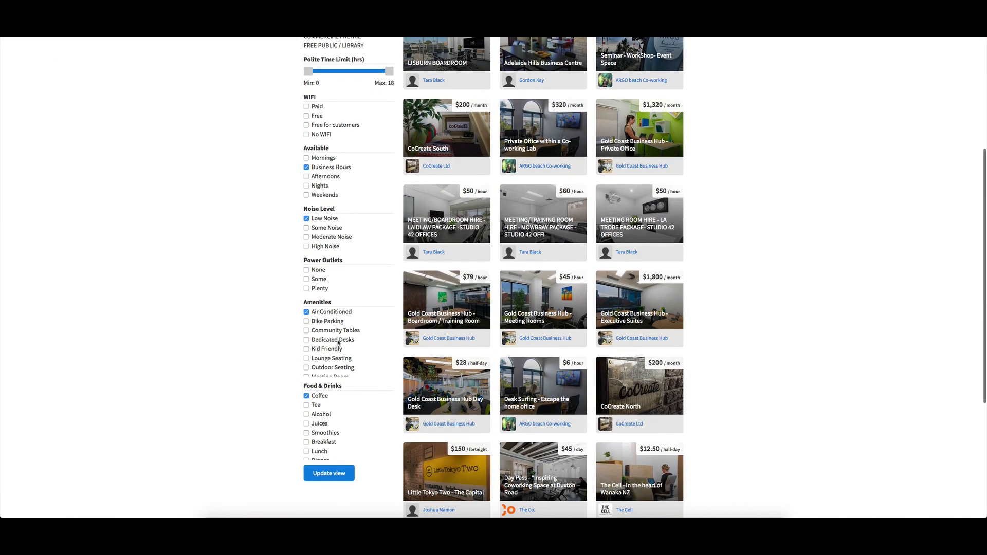
pyautogui.scroll(3)
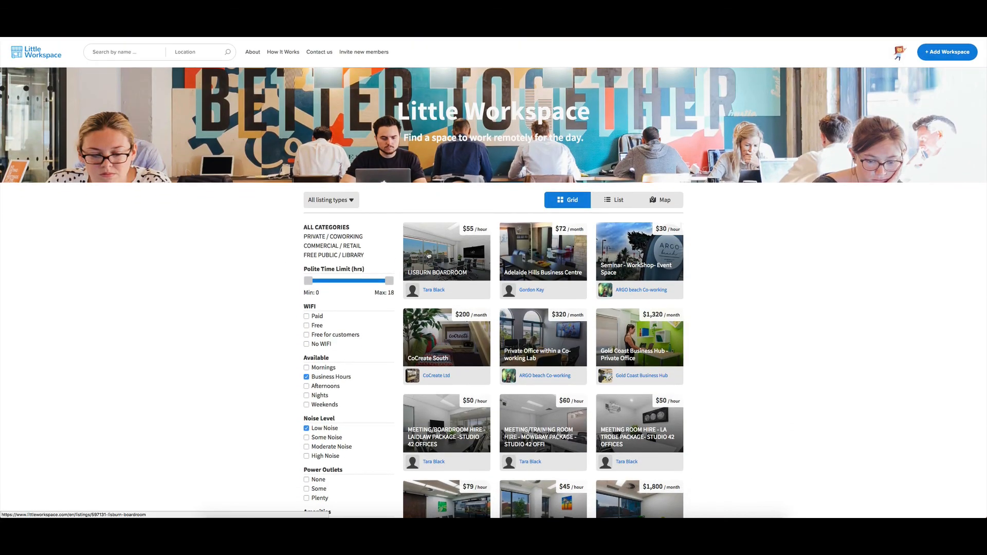
pyautogui.moveTo(537, 258)
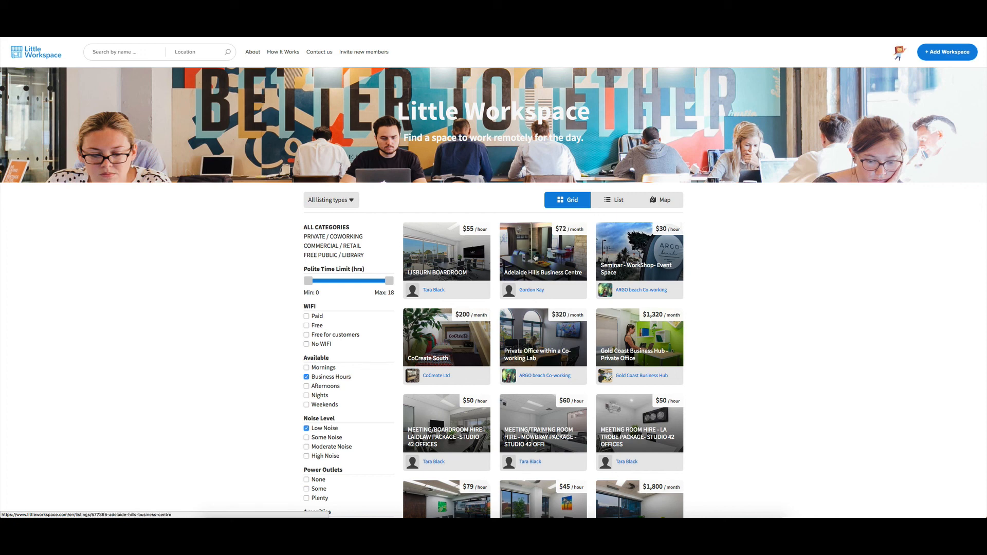
pyautogui.moveTo(721, 267)
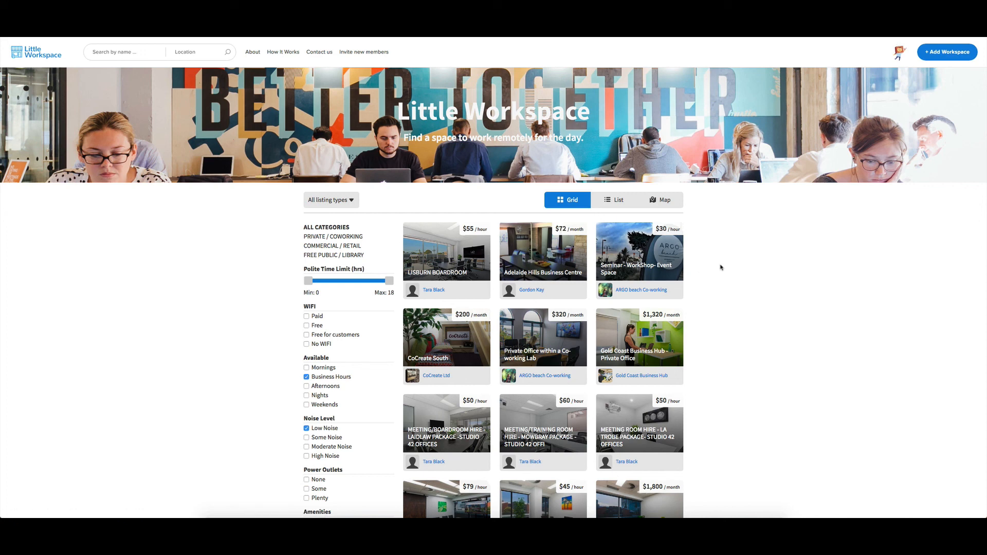